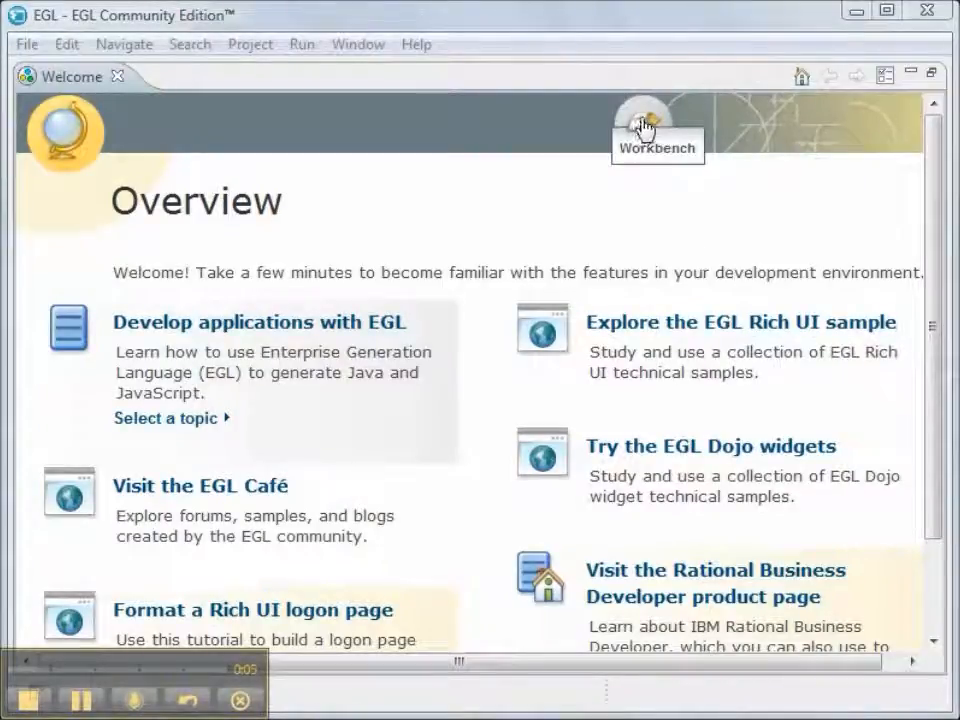
Step: Switch from the Welcome page to the workbench and confirm Build Automatically is enabled
{"action": "left_click", "coordinate": [643, 125]}
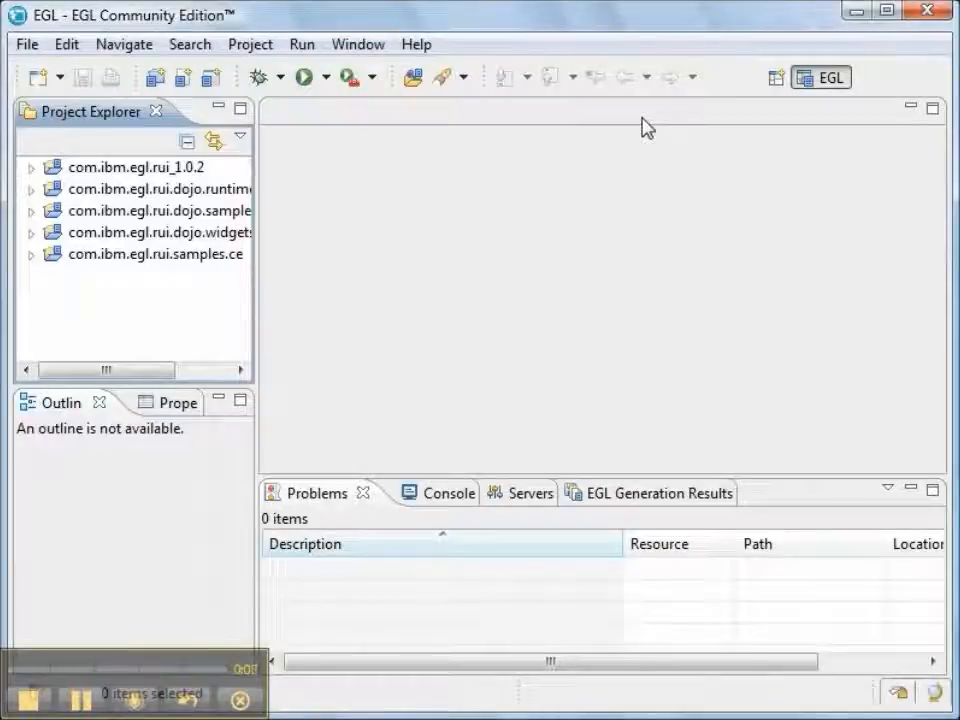
{"action": "mouse_move", "coordinate": [363, 70]}
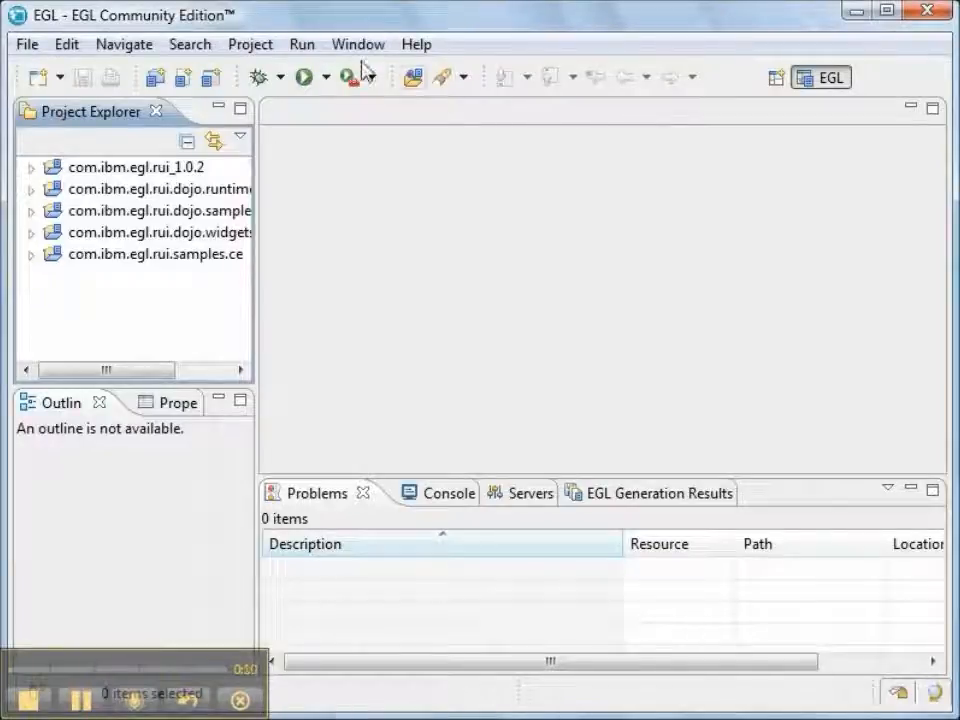
{"action": "left_click", "coordinate": [250, 44]}
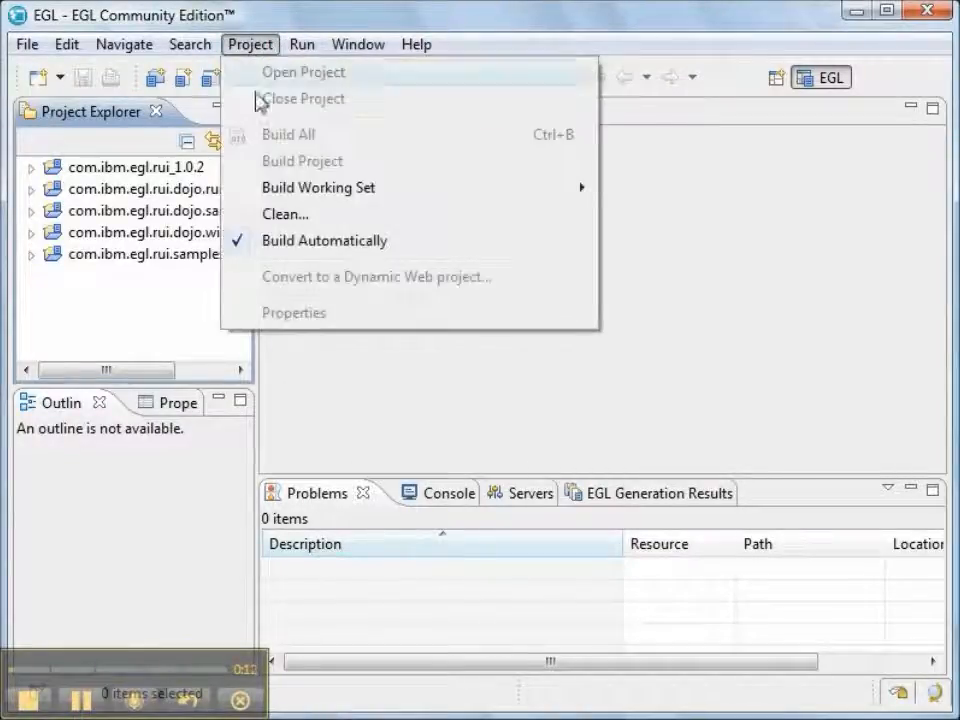
{"action": "mouse_move", "coordinate": [324, 240]}
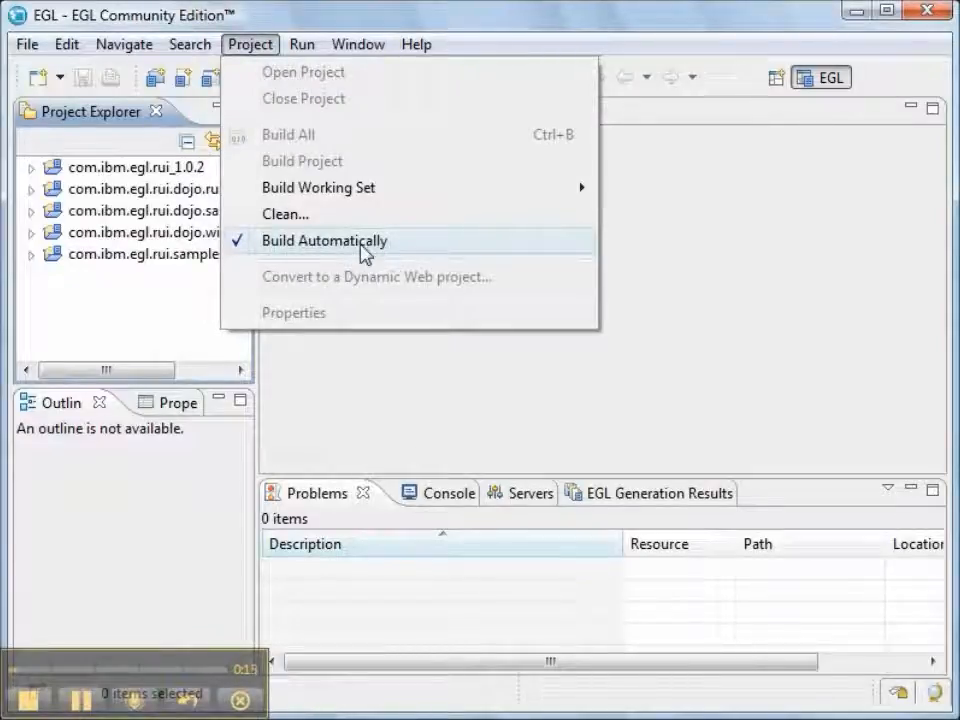
{"action": "mouse_move", "coordinate": [500, 505]}
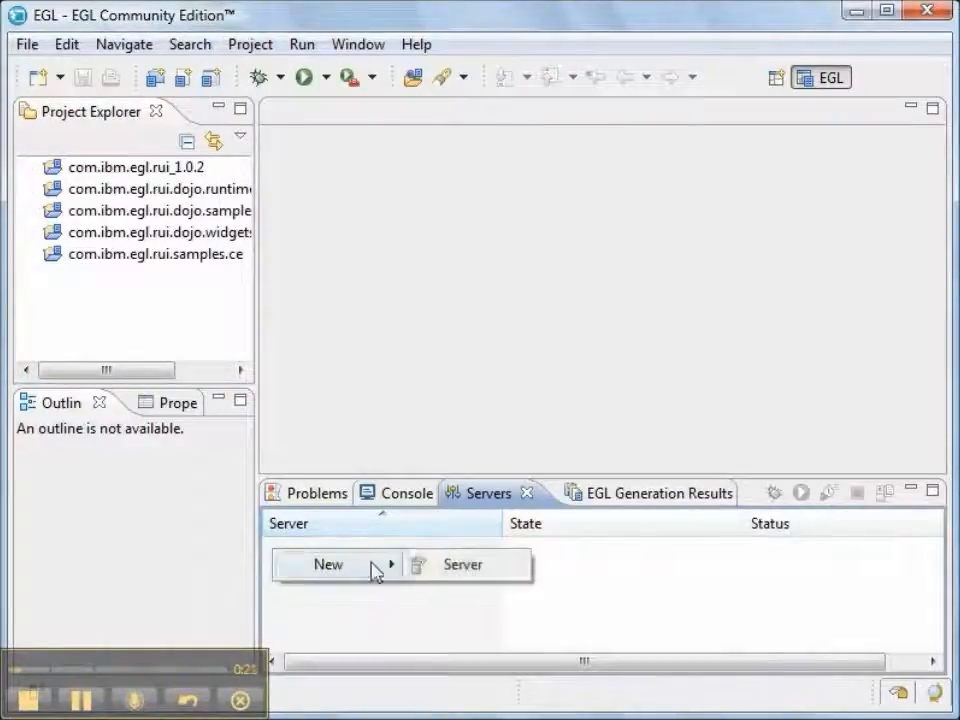
Step: Choose Tomcat v6.0 Server as the new server type at localhost
{"action": "left_click", "coordinate": [462, 564]}
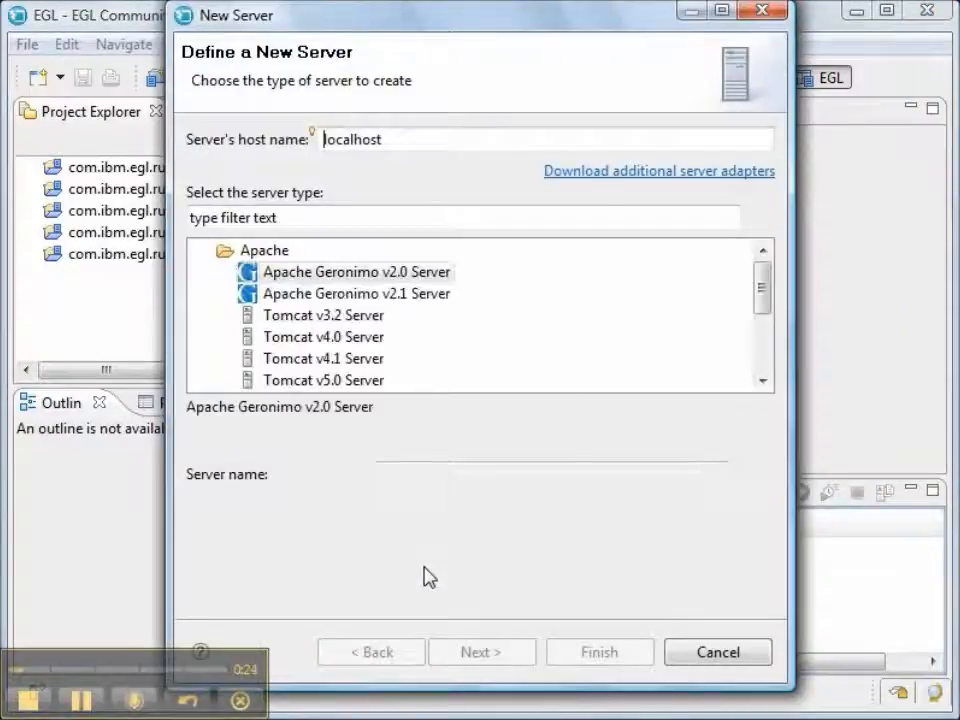
{"action": "left_click", "coordinate": [357, 271]}
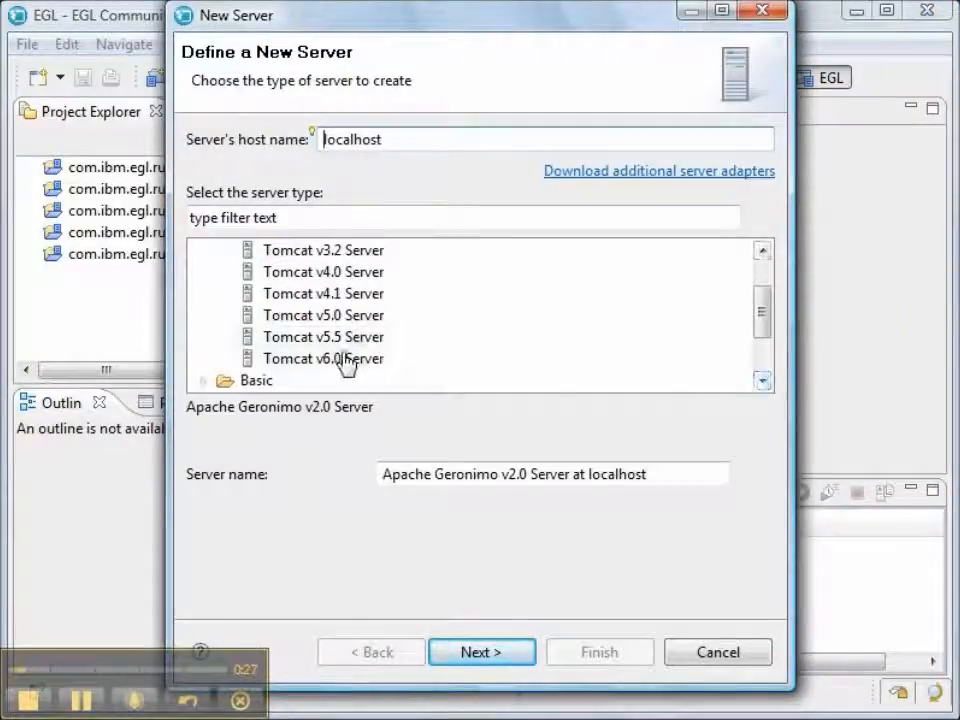
{"action": "left_click", "coordinate": [323, 358]}
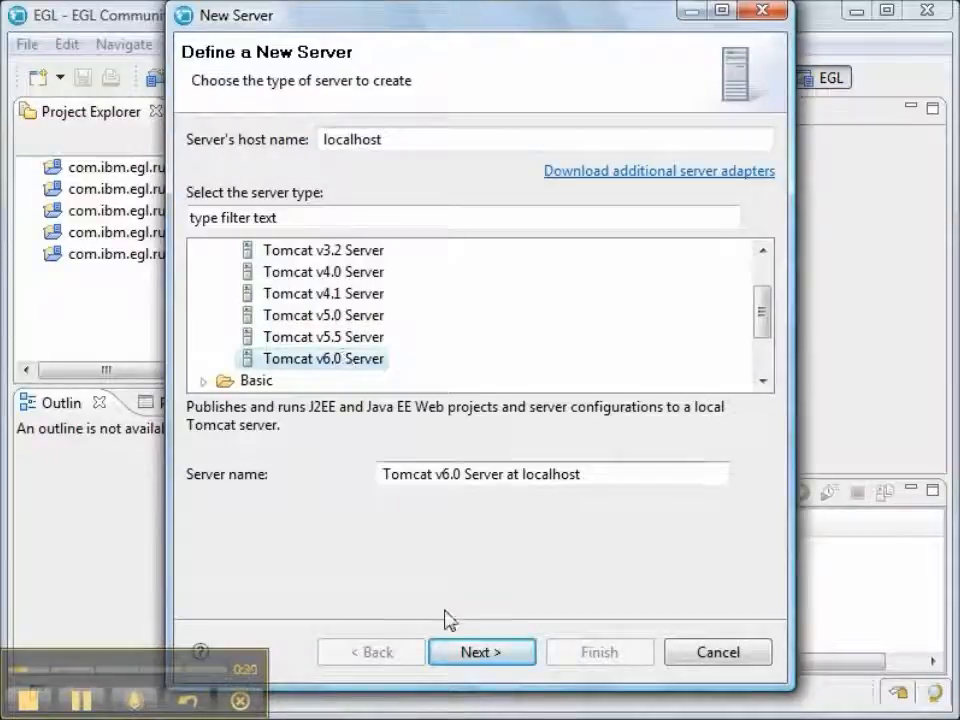
{"action": "left_click", "coordinate": [481, 652]}
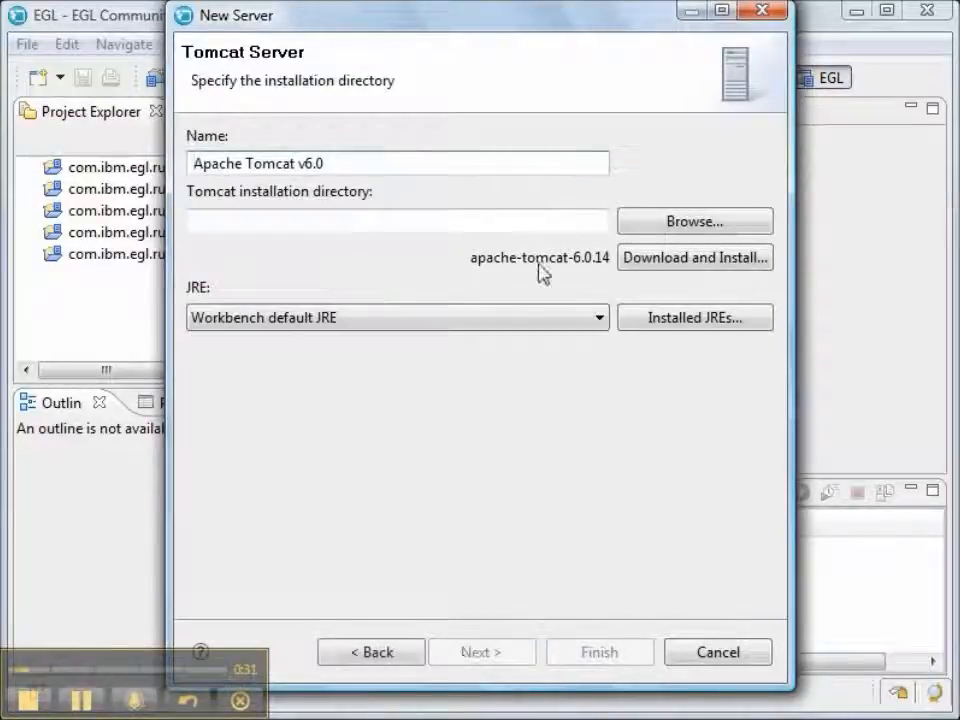
Step: Enter C:\opt\apache\ as the Tomcat installation directory
{"action": "left_click", "coordinate": [396, 220]}
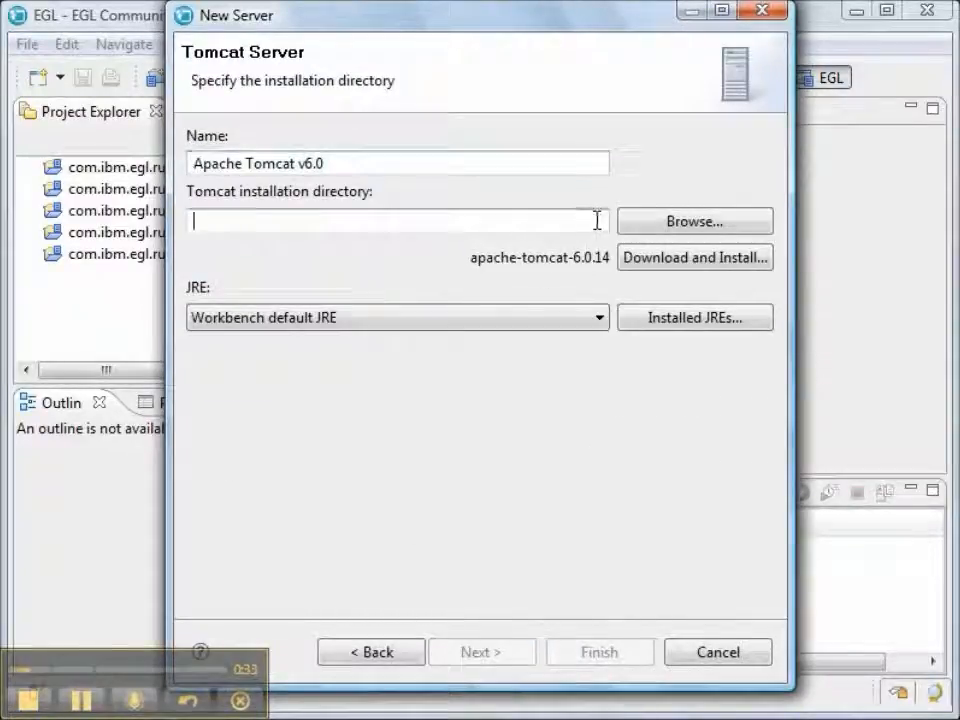
{"action": "type", "text": "C:\\"}
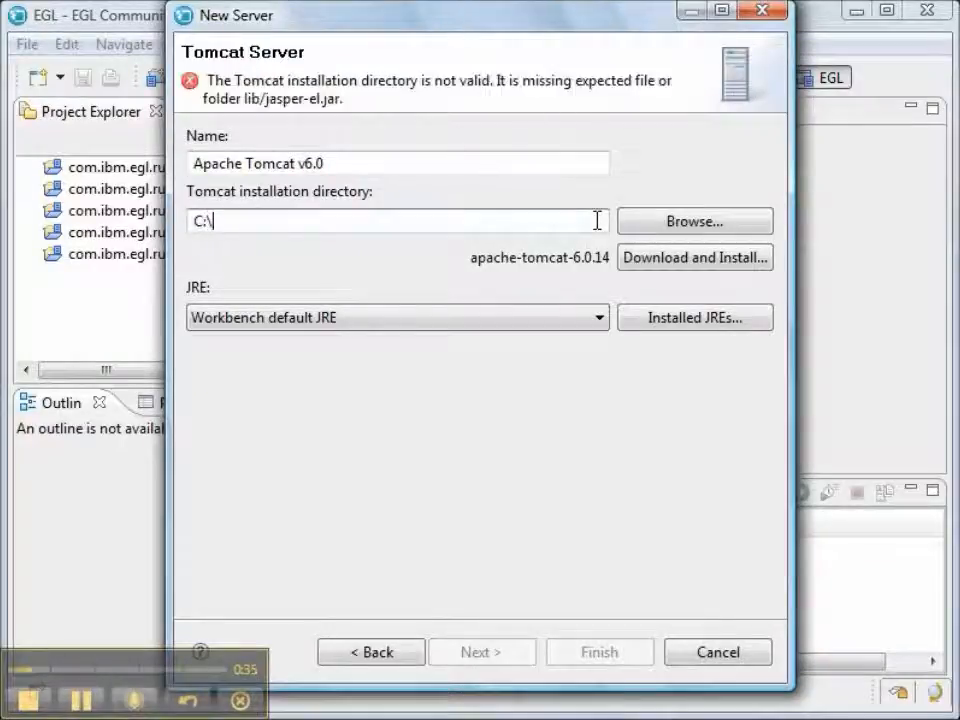
{"action": "type", "text": "opt\\apach"}
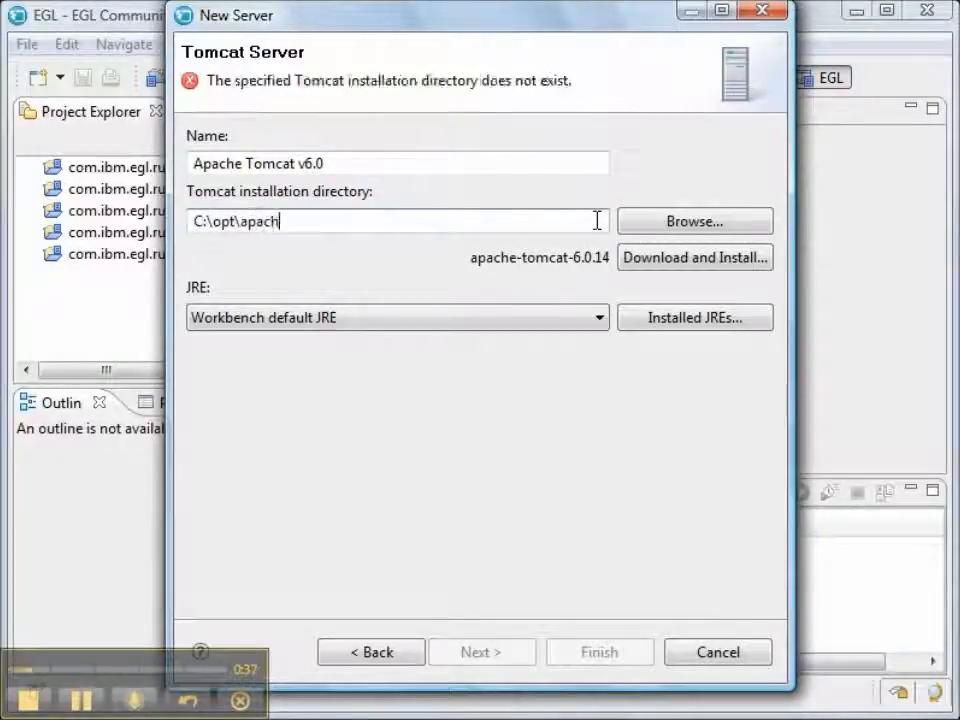
{"action": "type", "text": "e\\"}
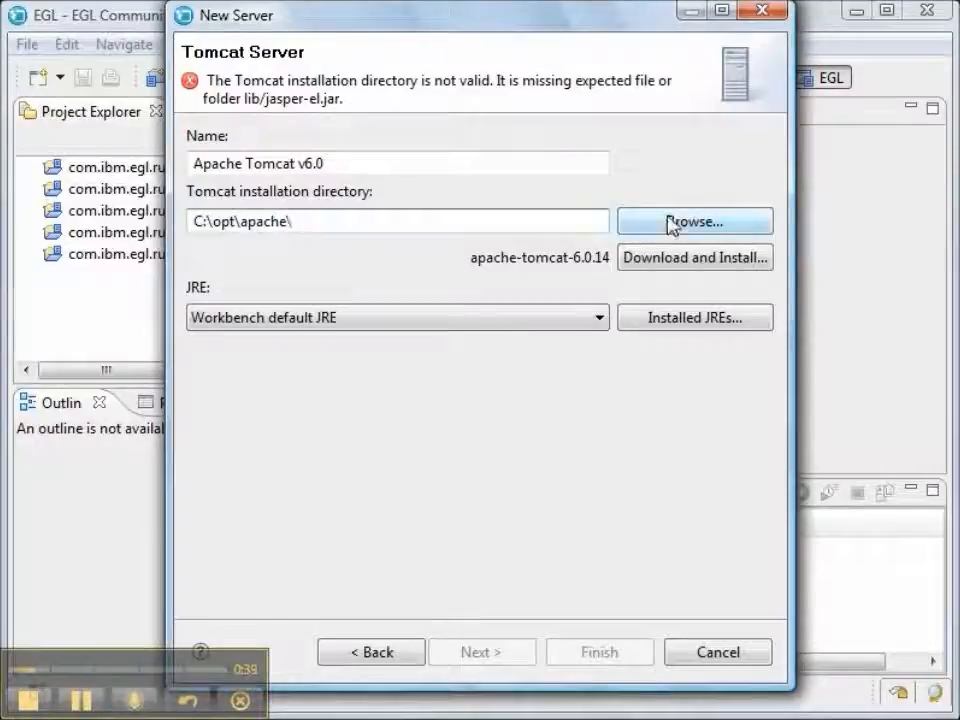
Step: Select the C:\opt\apache\tomcat6 folder and finish creating the Tomcat v6.0 server
{"action": "left_click", "coordinate": [694, 221]}
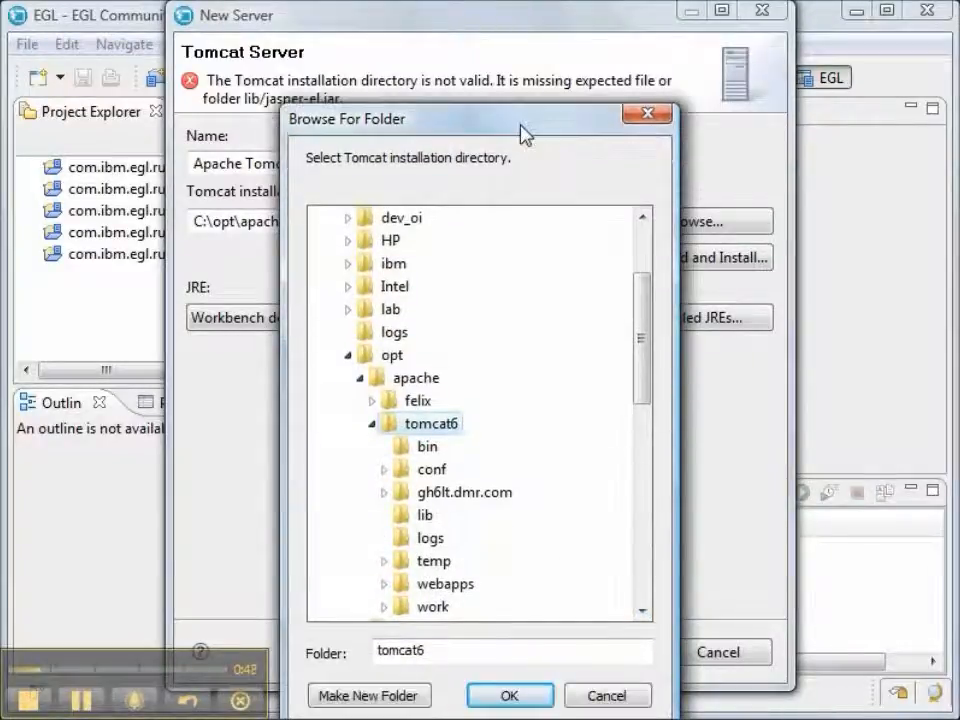
{"action": "left_click", "coordinate": [509, 695]}
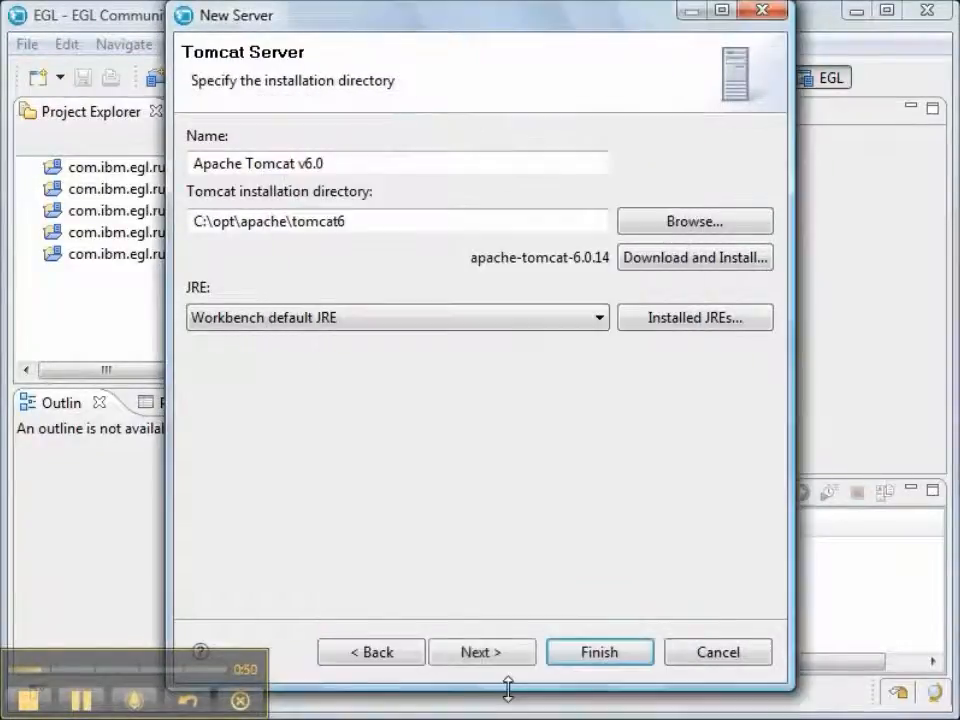
{"action": "left_click", "coordinate": [482, 651]}
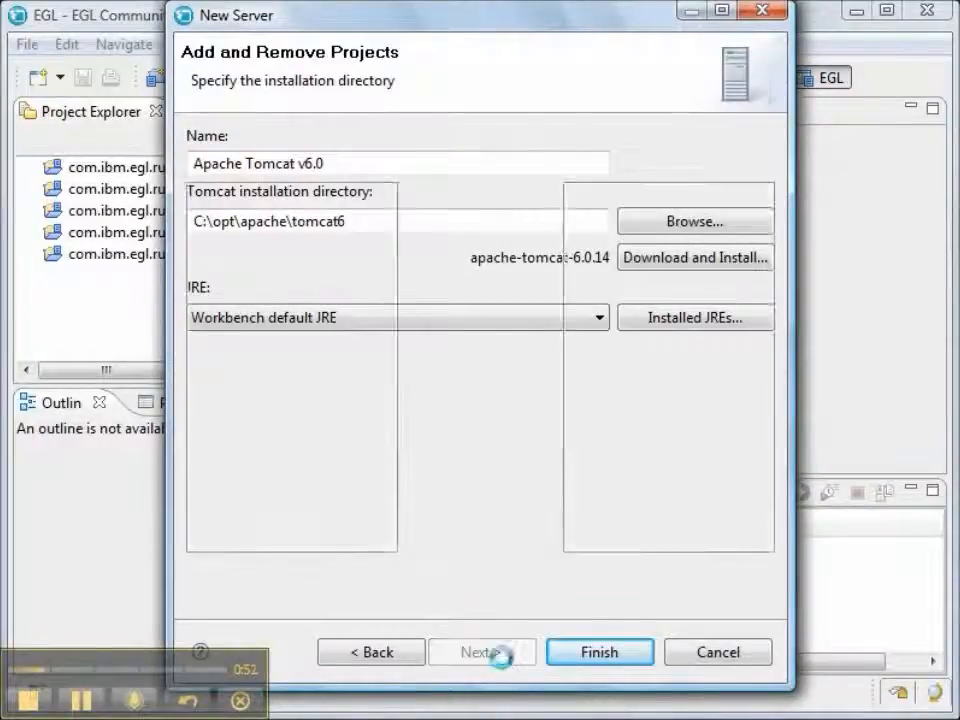
{"action": "left_click", "coordinate": [482, 652]}
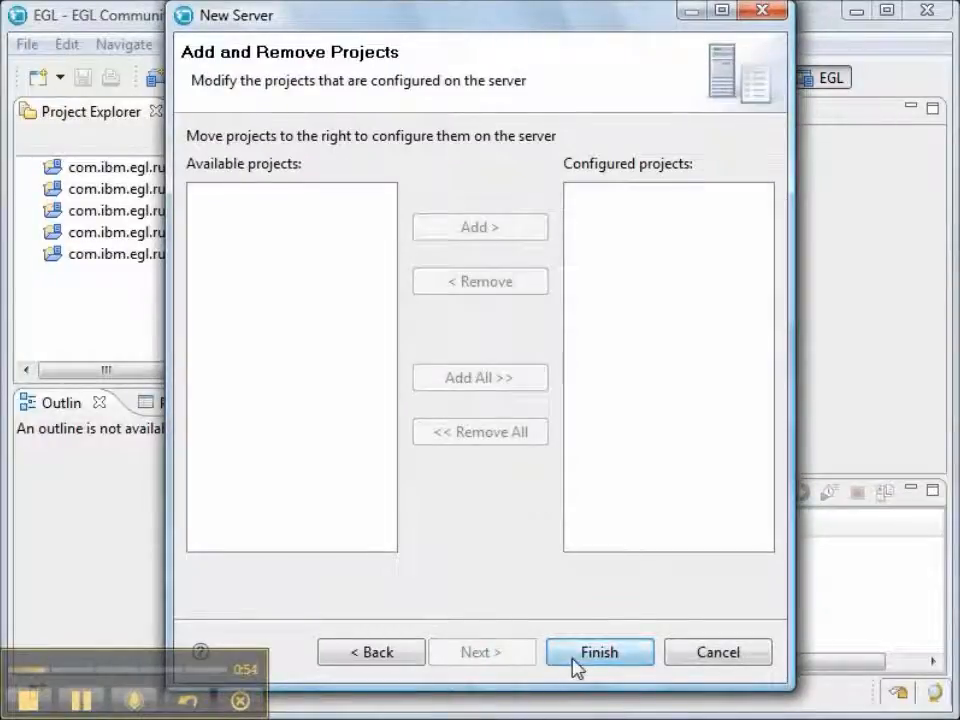
{"action": "left_click", "coordinate": [598, 652]}
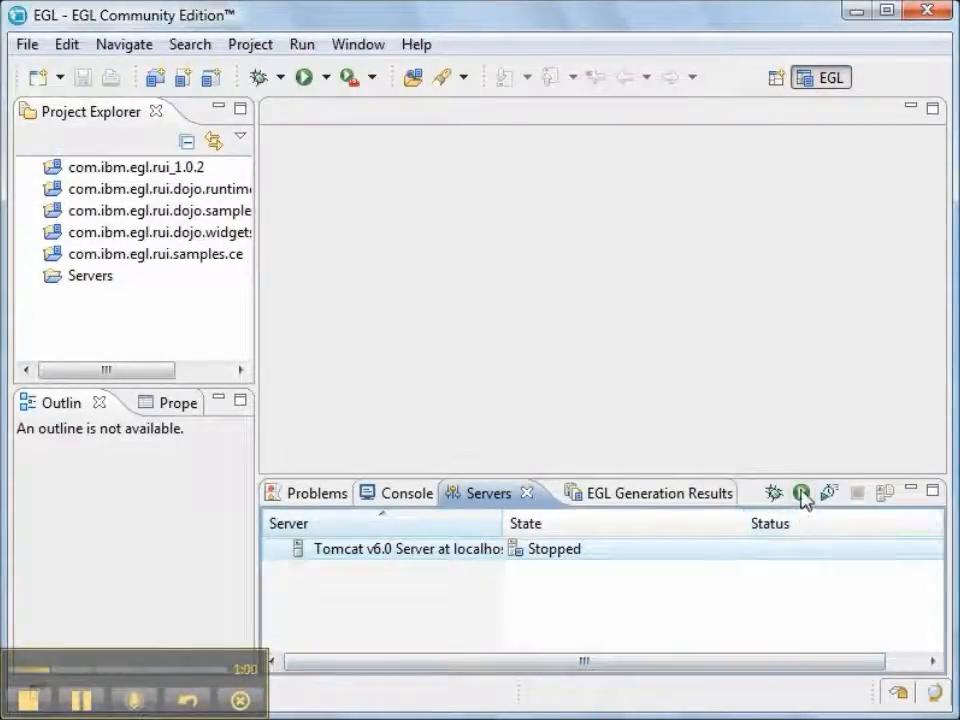
Step: Start the Tomcat v6.0 server, stop it once running, and return to the server list
{"action": "left_click", "coordinate": [802, 491]}
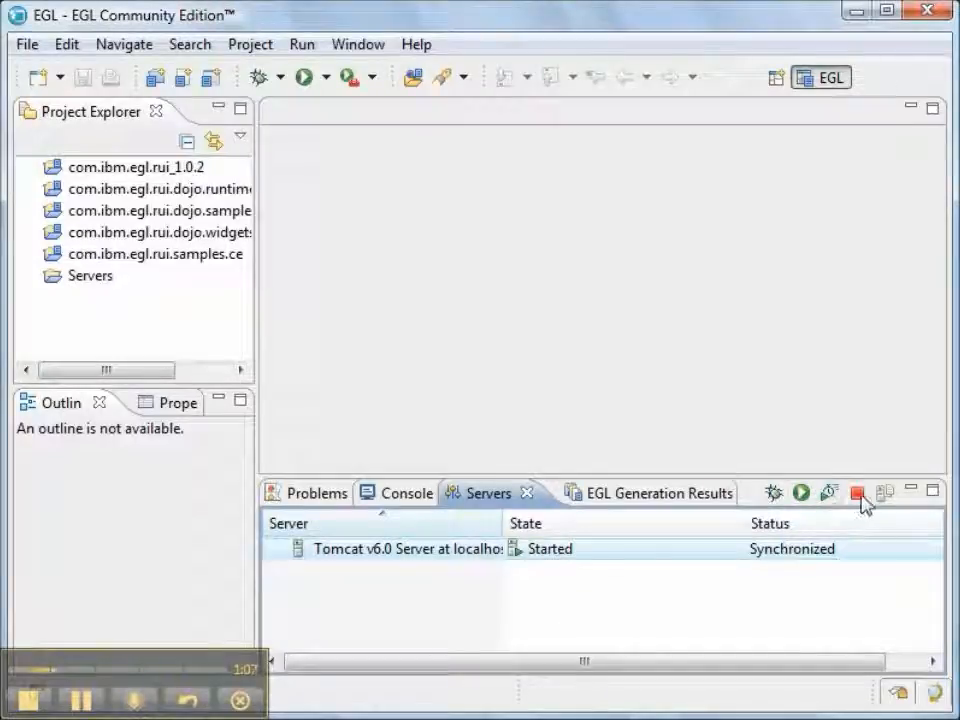
{"action": "left_click", "coordinate": [857, 492]}
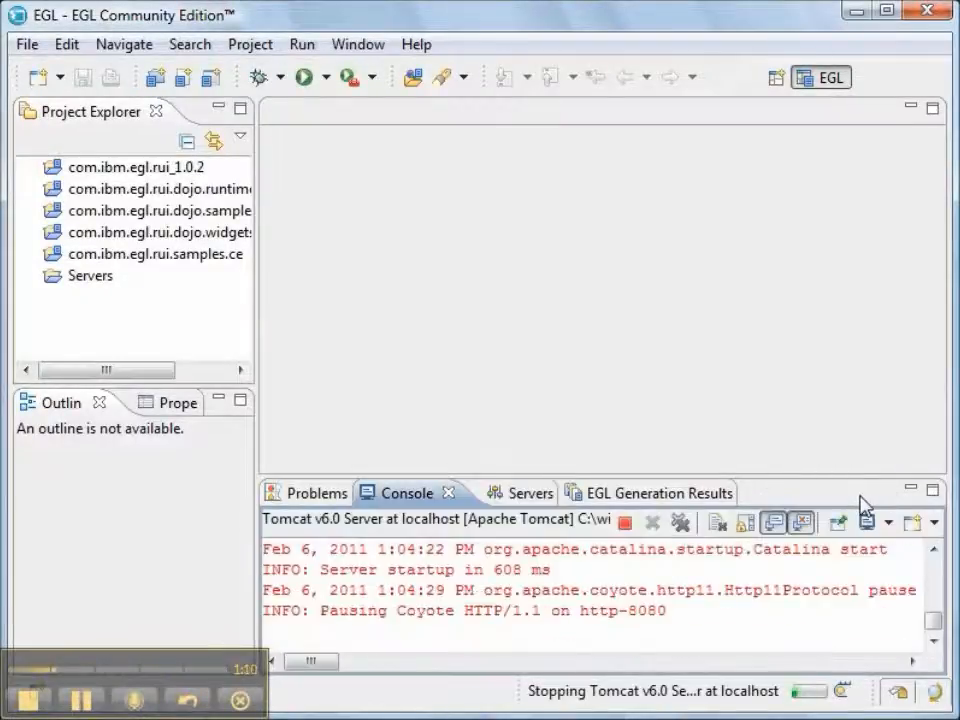
{"action": "left_click", "coordinate": [490, 493]}
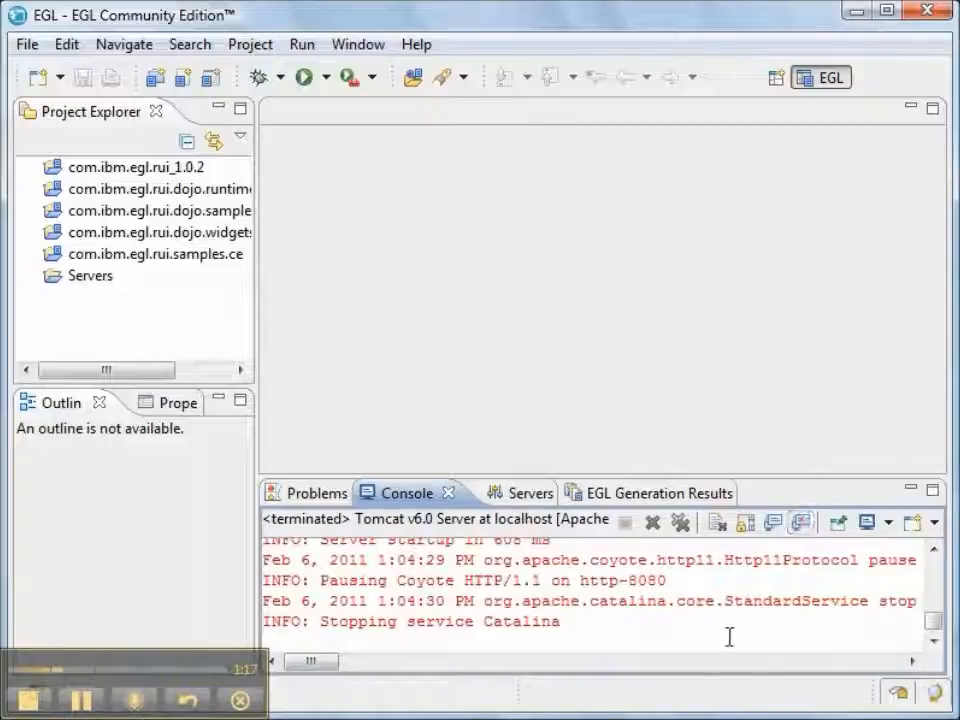
{"action": "left_click", "coordinate": [488, 492]}
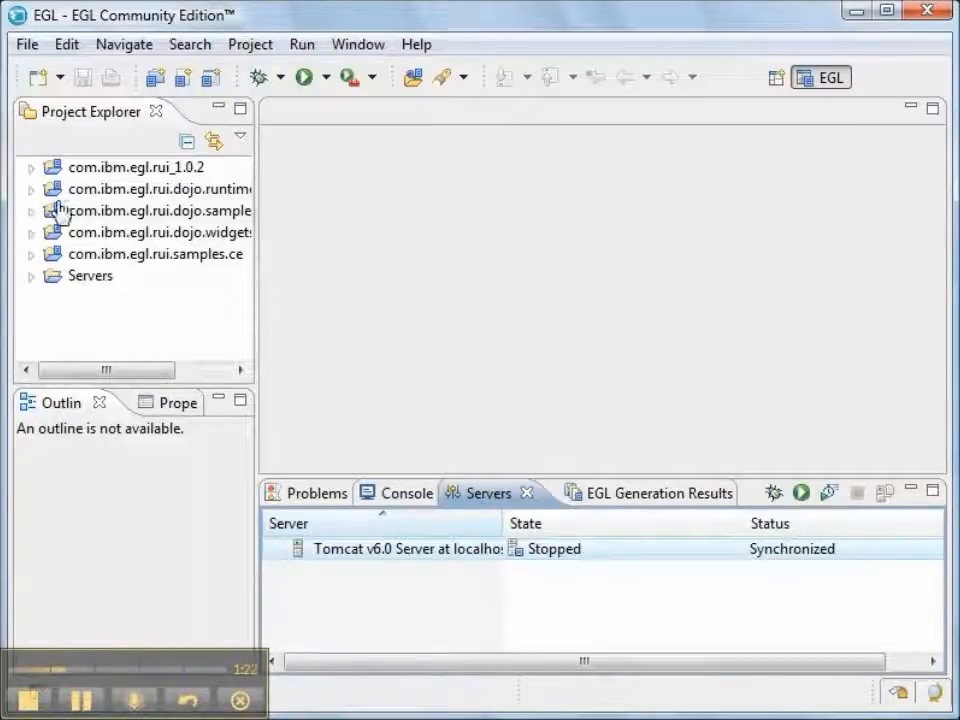
{"action": "mouse_move", "coordinate": [55, 260]}
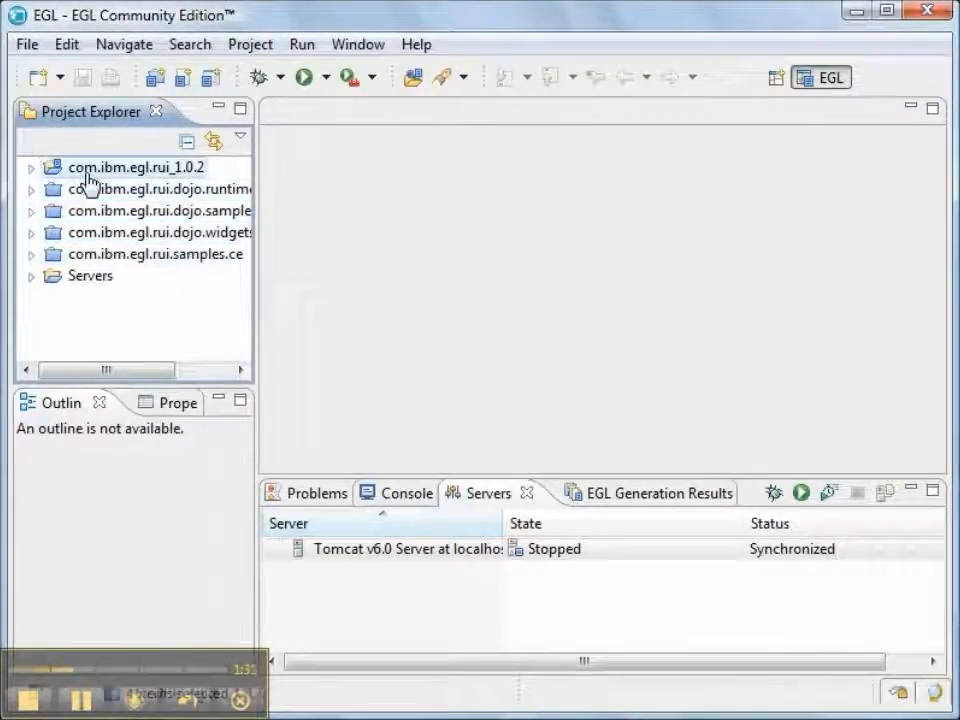
Step: Create EGL project 'sendmailrui' building against com.ibm.egl.rui_1.0.2
{"action": "left_click", "coordinate": [160, 189]}
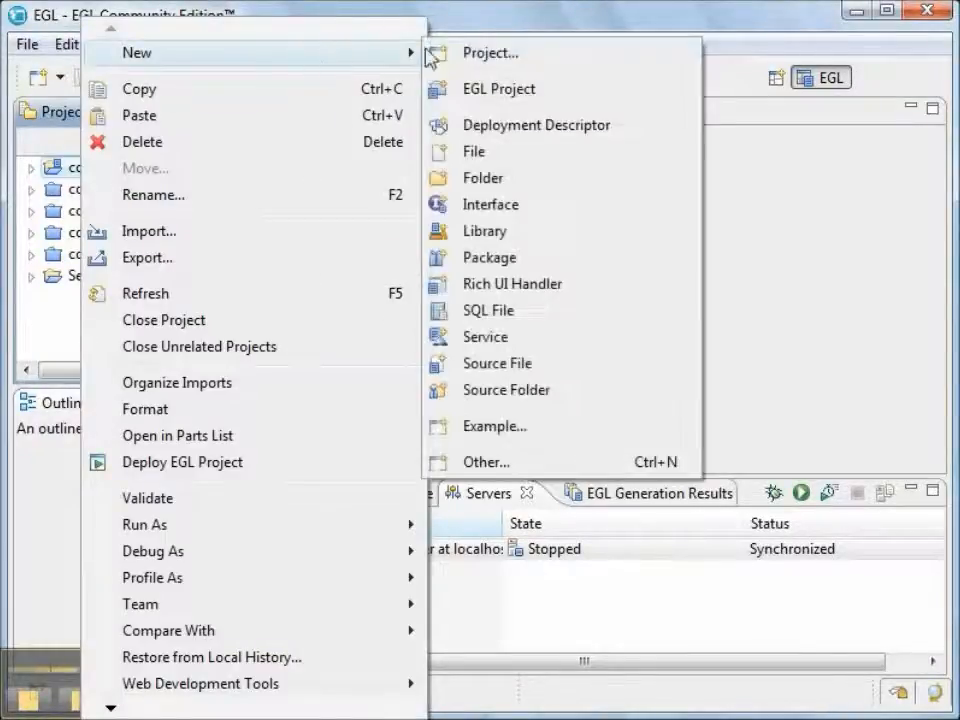
{"action": "left_click", "coordinate": [499, 89]}
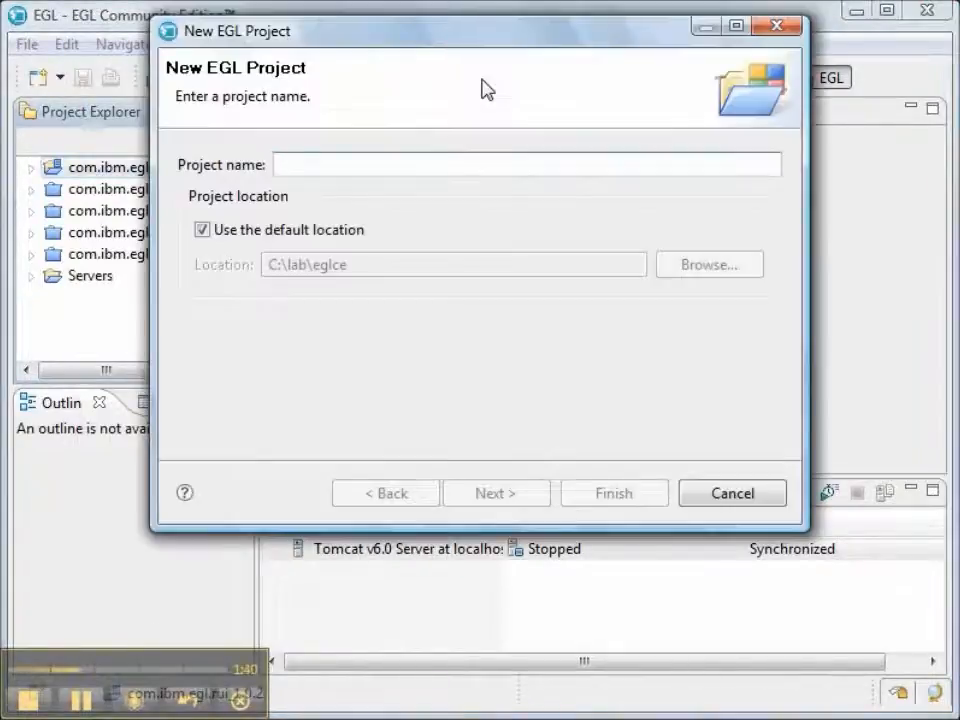
{"action": "type", "text": "s"}
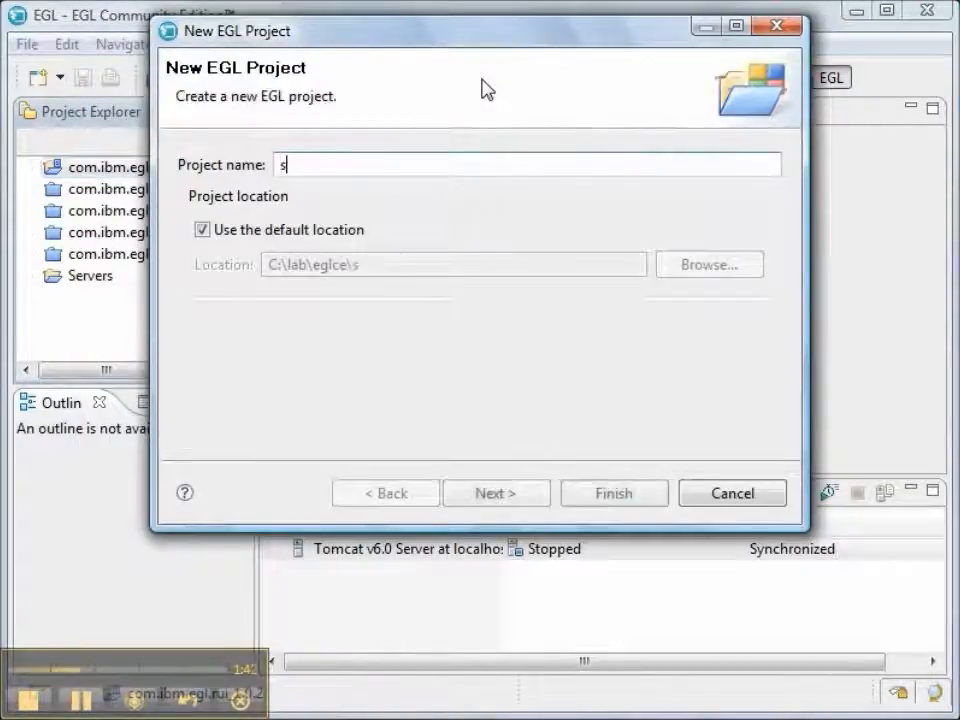
{"action": "type", "text": "endmailrui"}
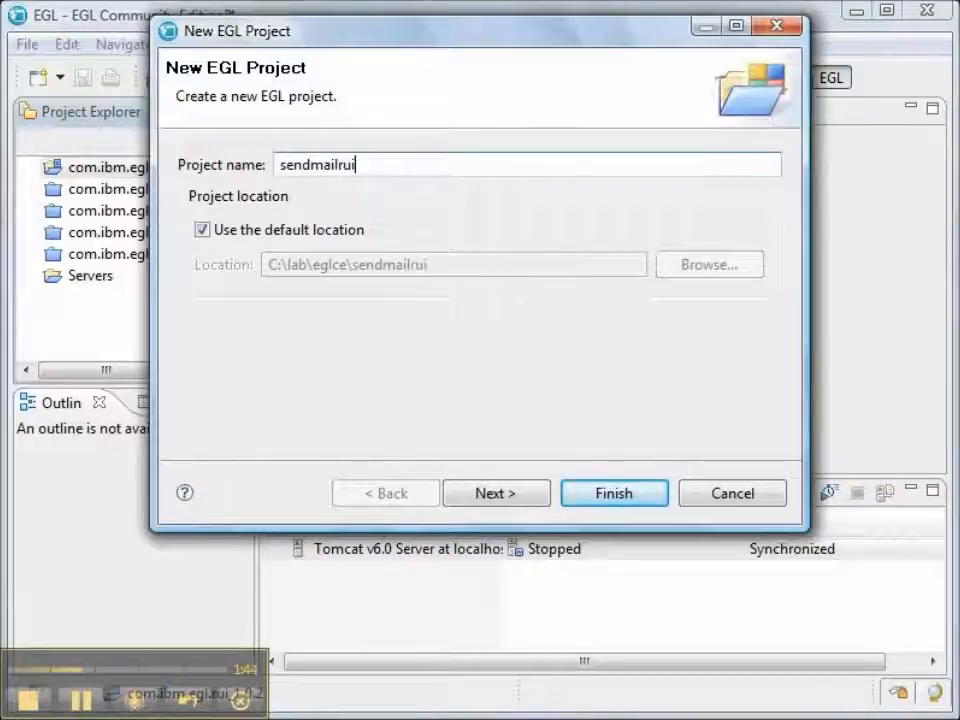
{"action": "left_click", "coordinate": [496, 493]}
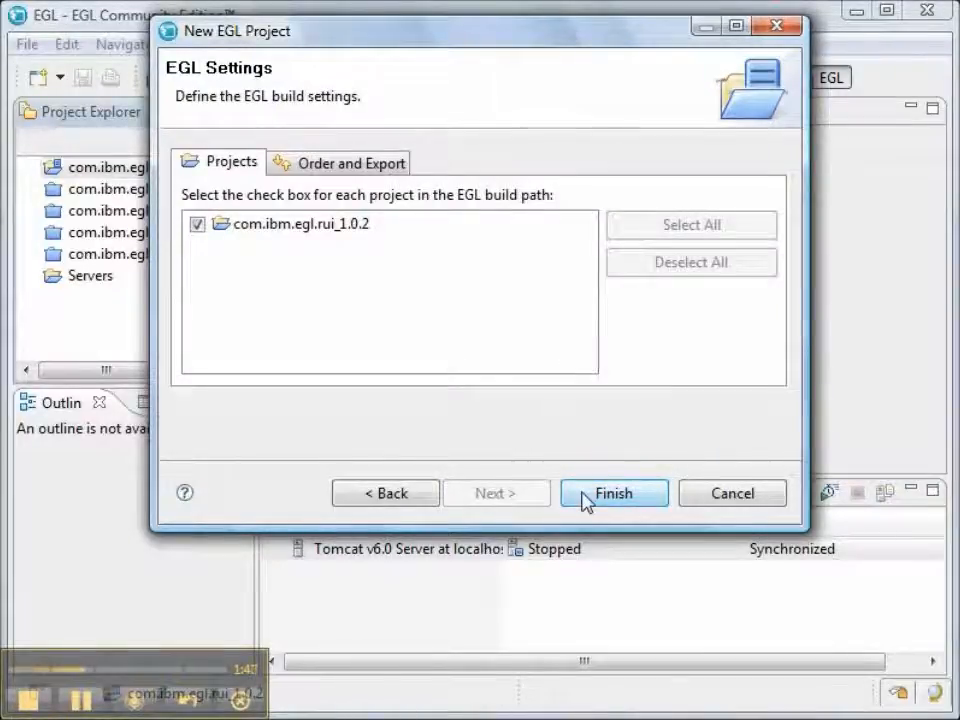
{"action": "left_click", "coordinate": [613, 493]}
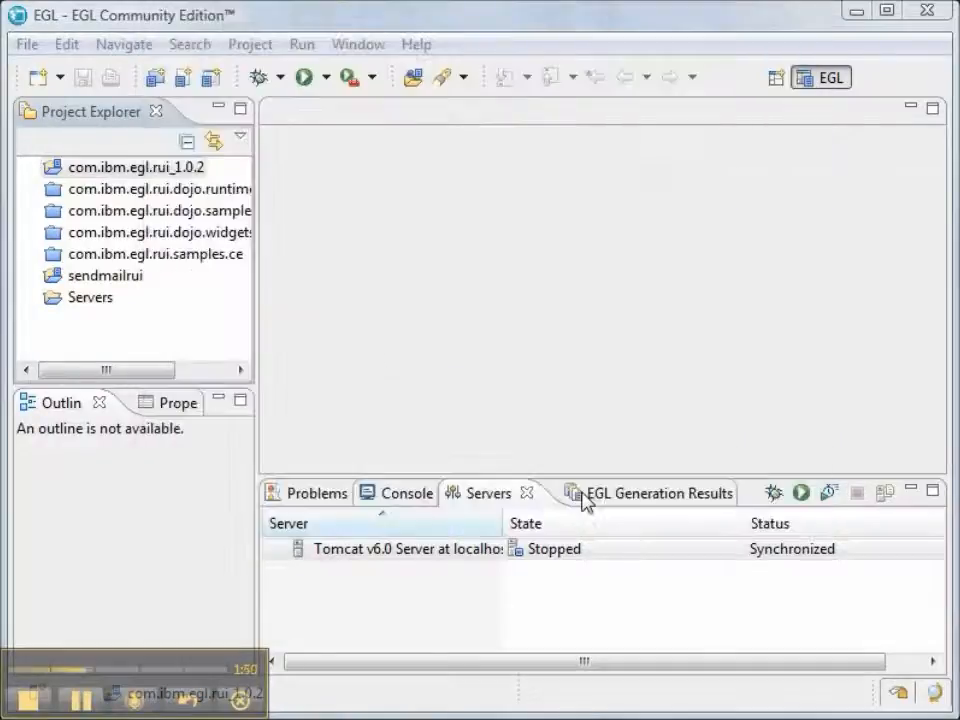
Step: Add packages 'libraries' and 'services' under sendmailrui's EGLSource folder
{"action": "left_click", "coordinate": [105, 275]}
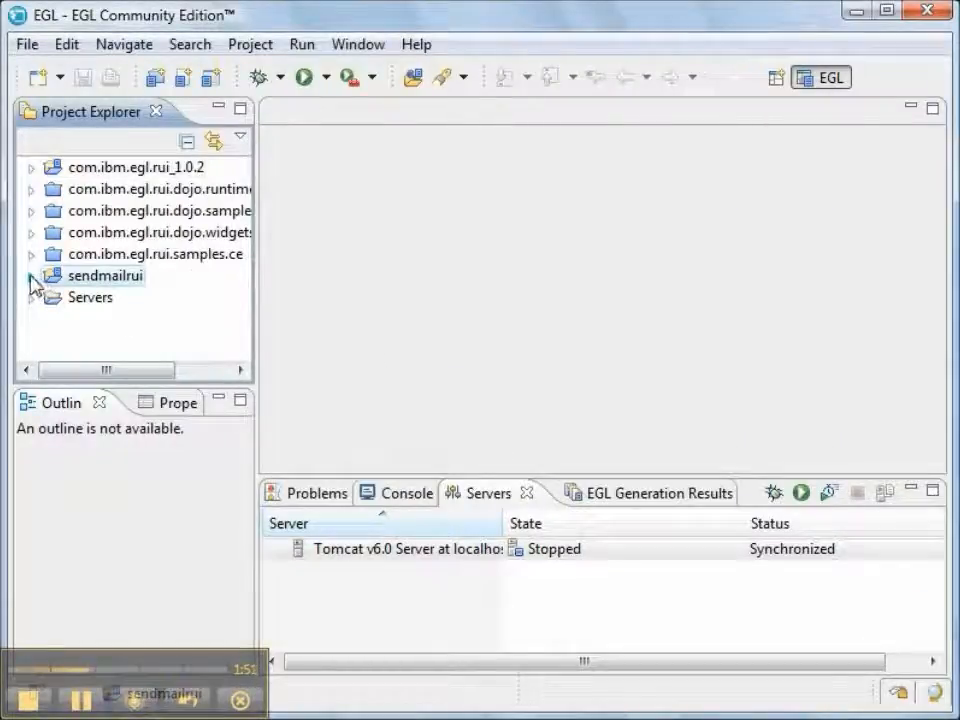
{"action": "left_click", "coordinate": [33, 275]}
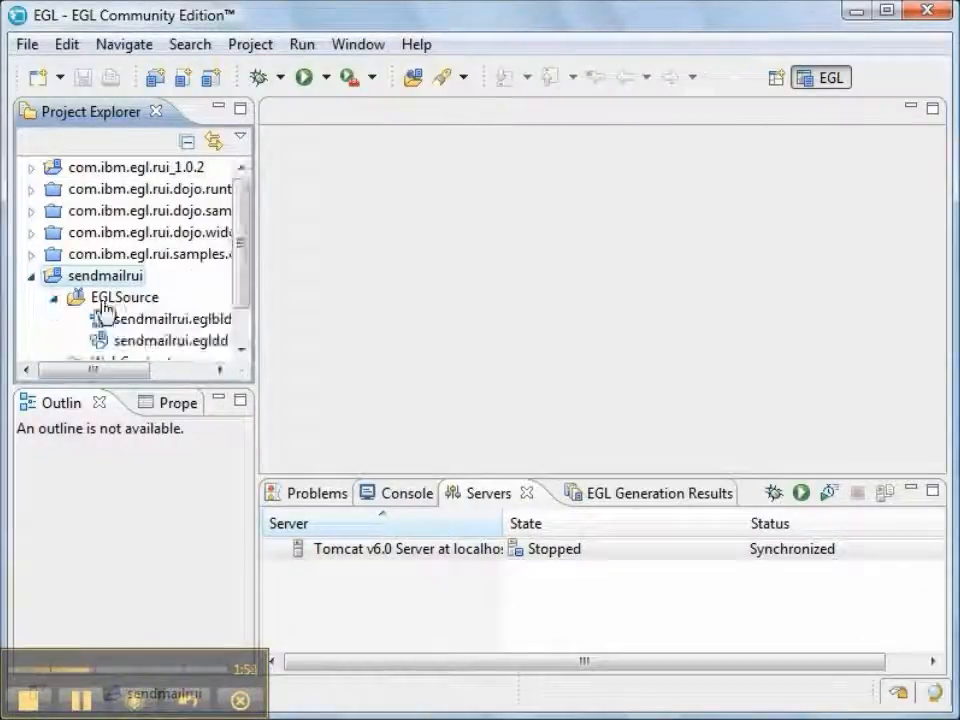
{"action": "right_click", "coordinate": [125, 297]}
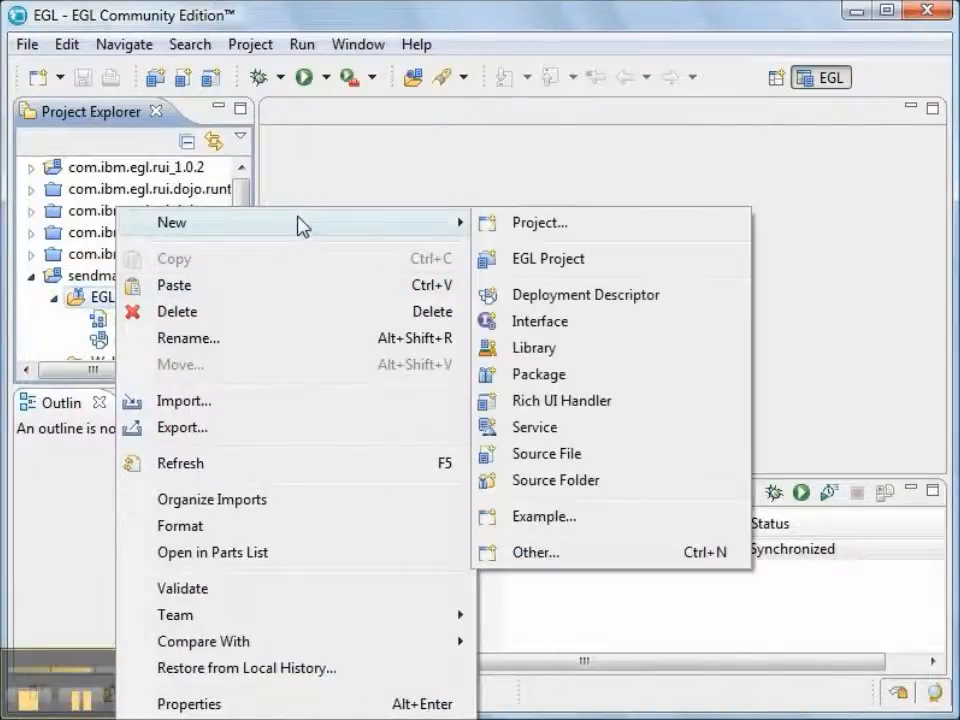
{"action": "mouse_move", "coordinate": [548, 373]}
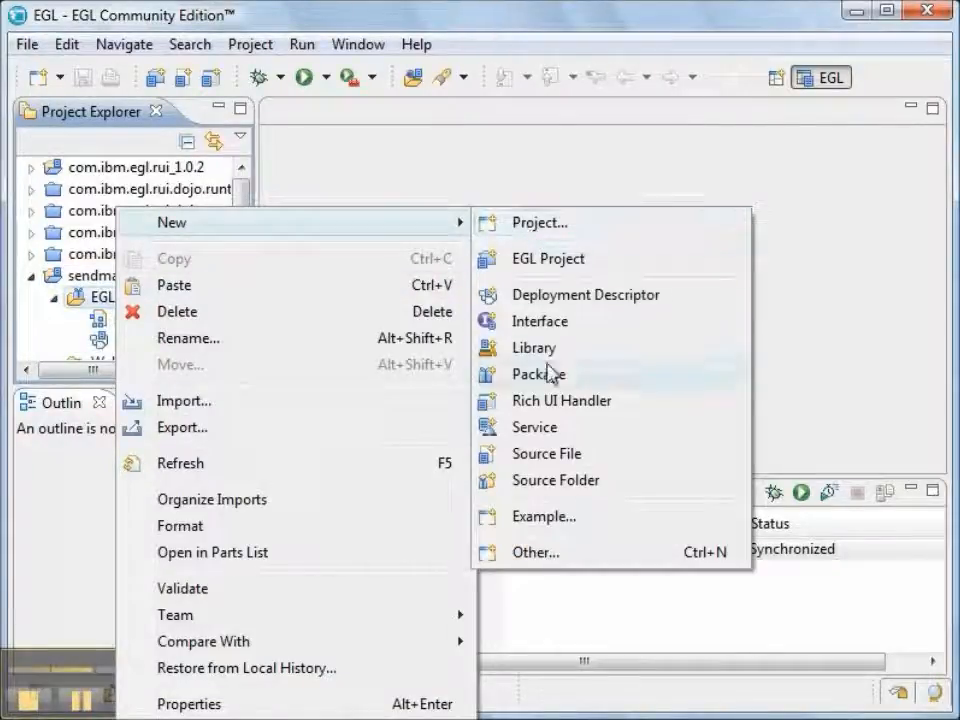
{"action": "left_click", "coordinate": [538, 373]}
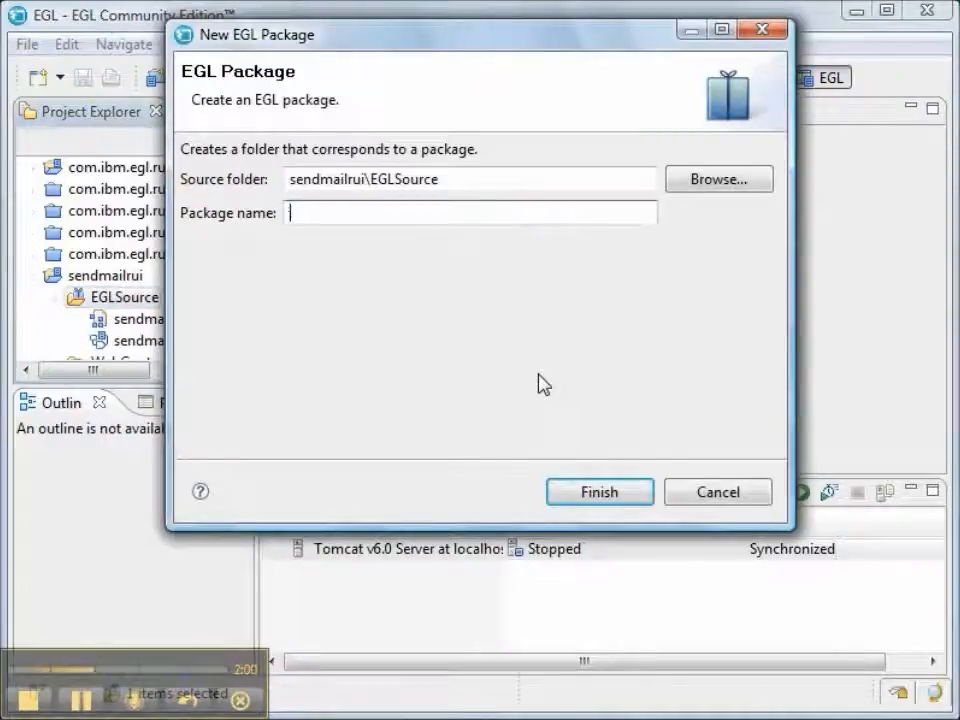
{"action": "type", "text": "librari"}
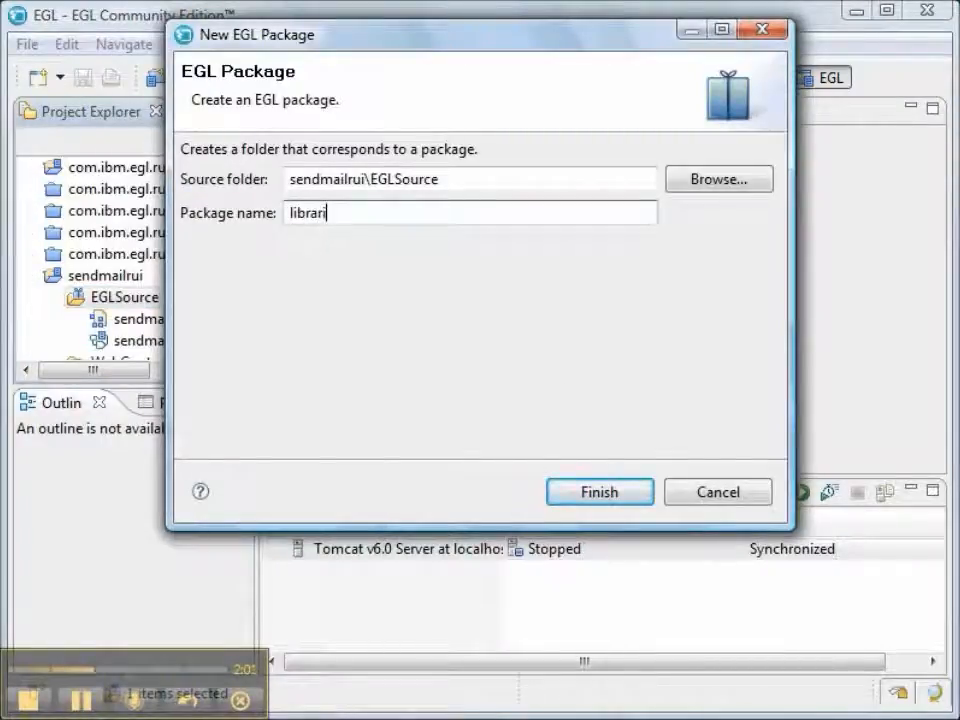
{"action": "type", "text": "es"}
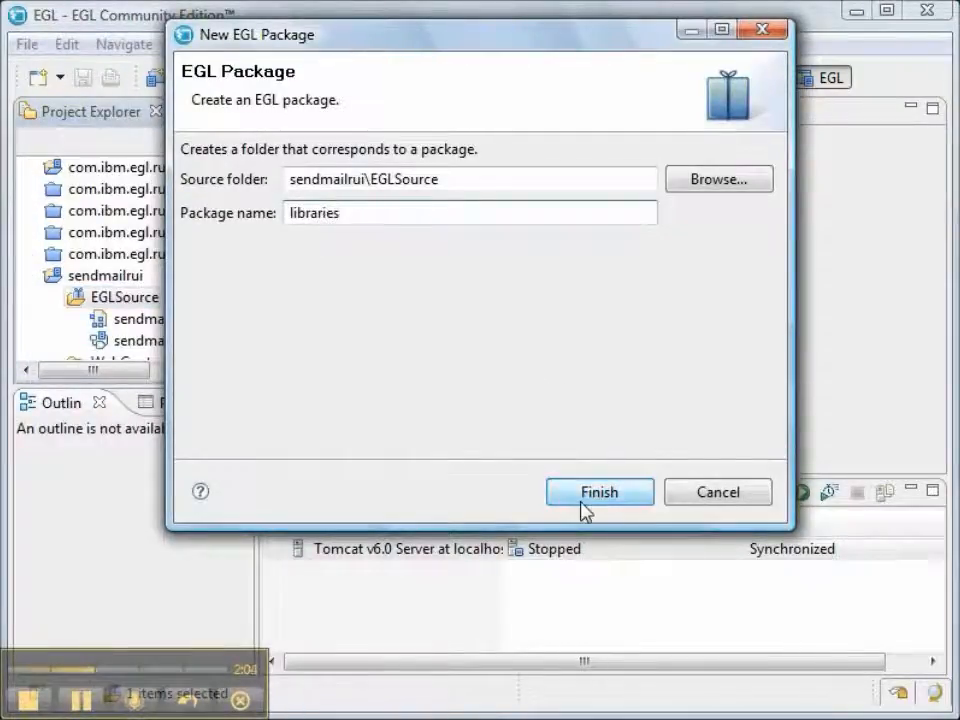
{"action": "left_click", "coordinate": [599, 492]}
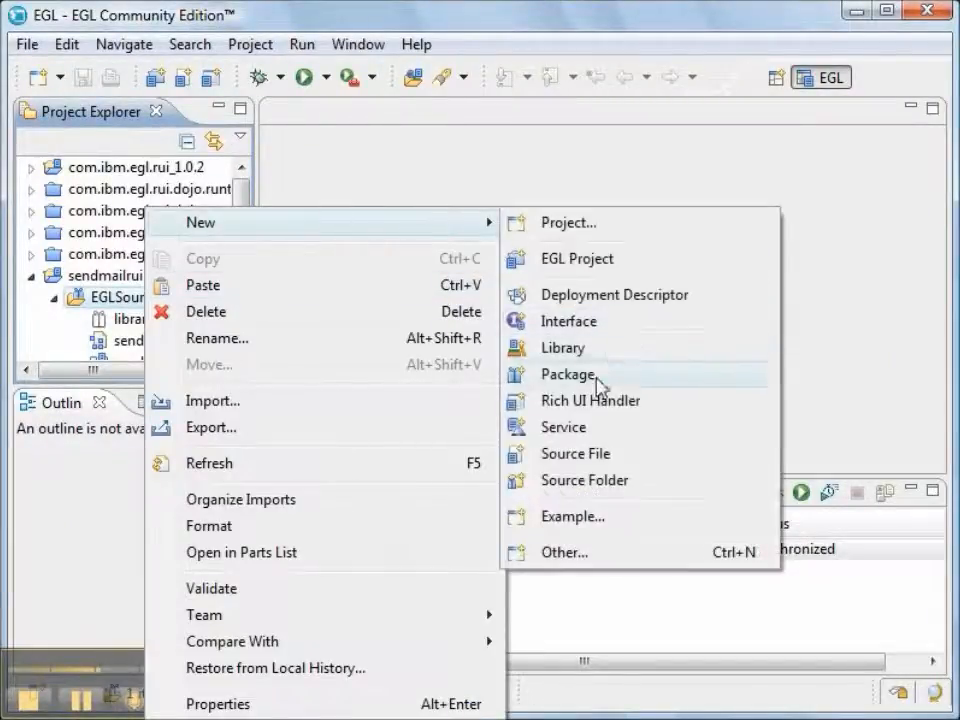
{"action": "left_click", "coordinate": [569, 373]}
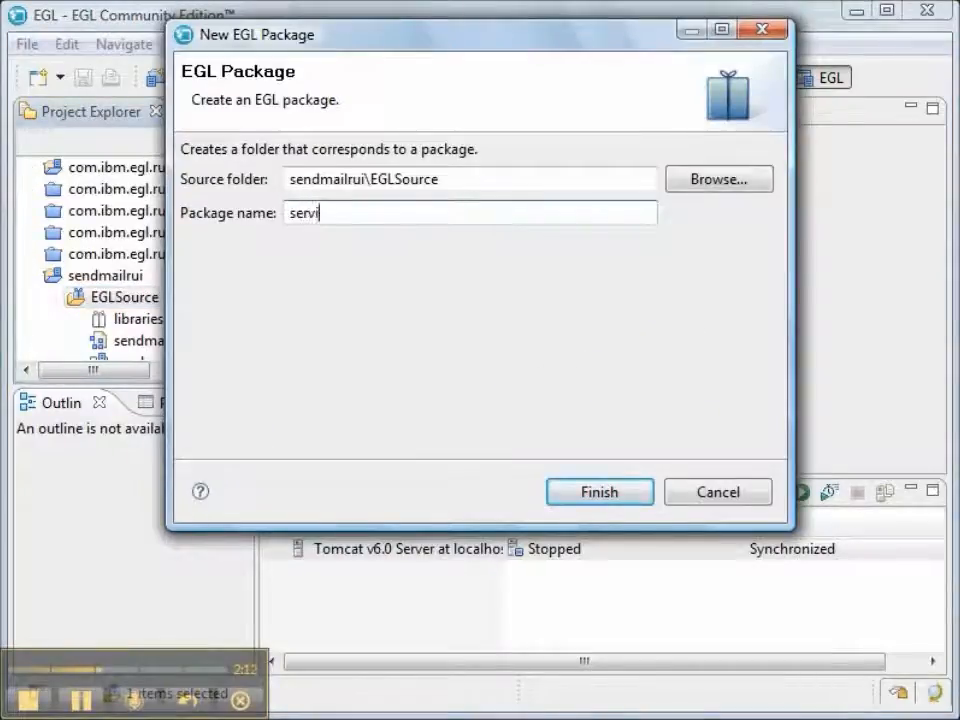
{"action": "left_click", "coordinate": [599, 491]}
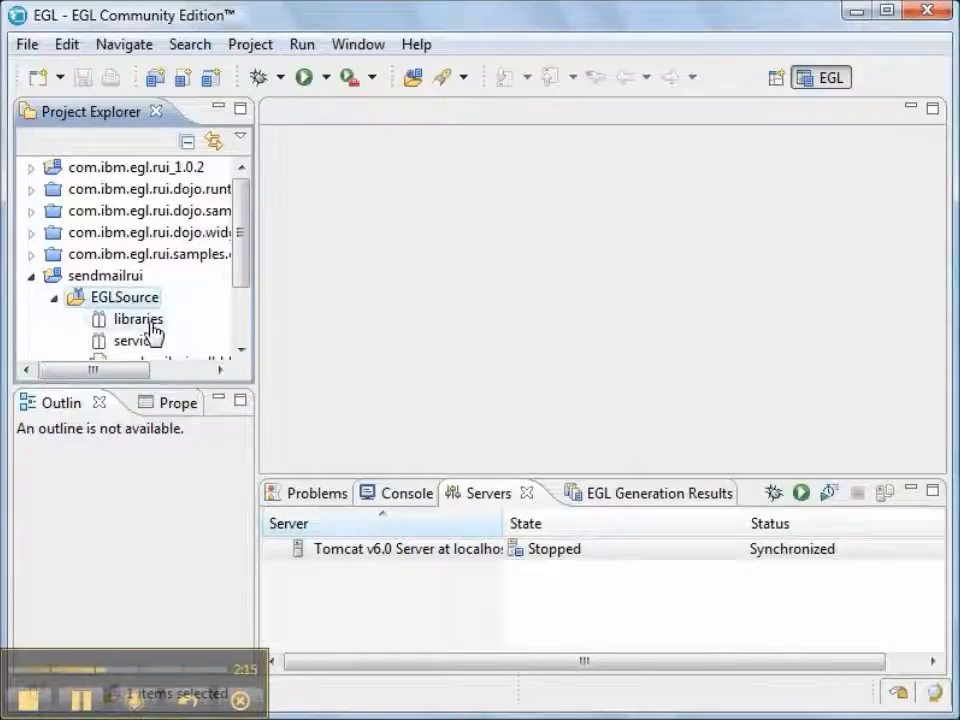
Step: Create basic library 'SendMailLib' in the libraries package
{"action": "right_click", "coordinate": [138, 318]}
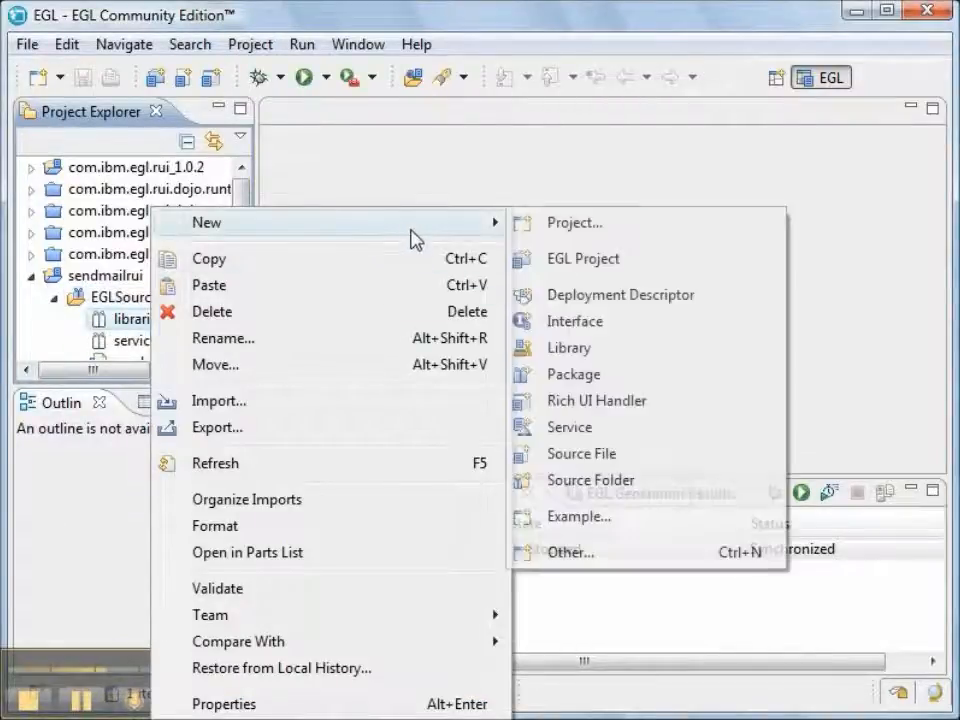
{"action": "mouse_move", "coordinate": [580, 381]}
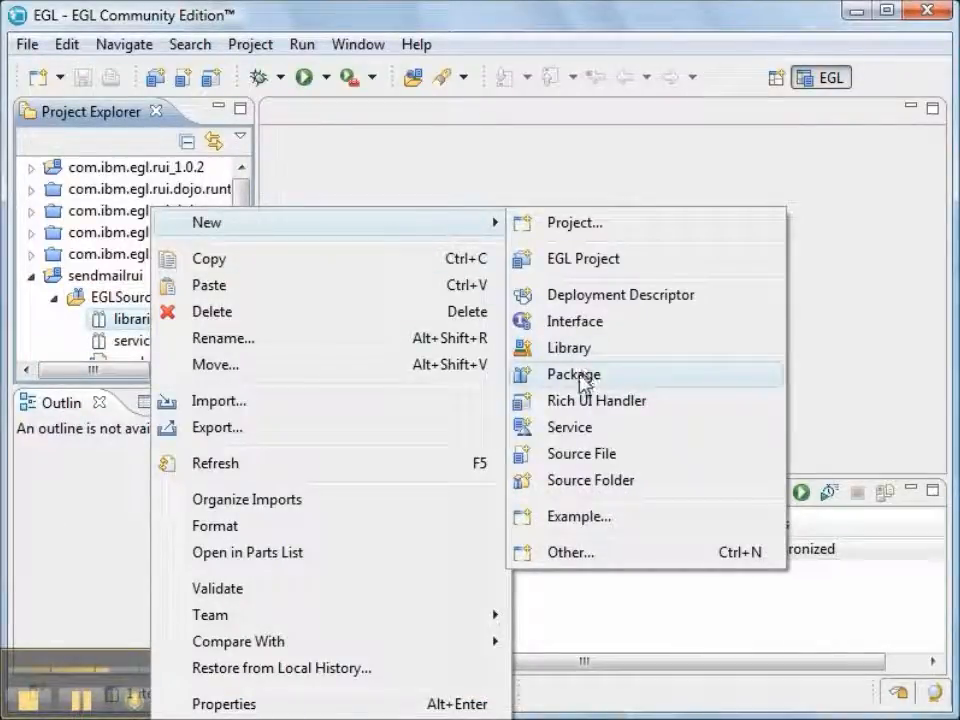
{"action": "mouse_move", "coordinate": [578, 418]}
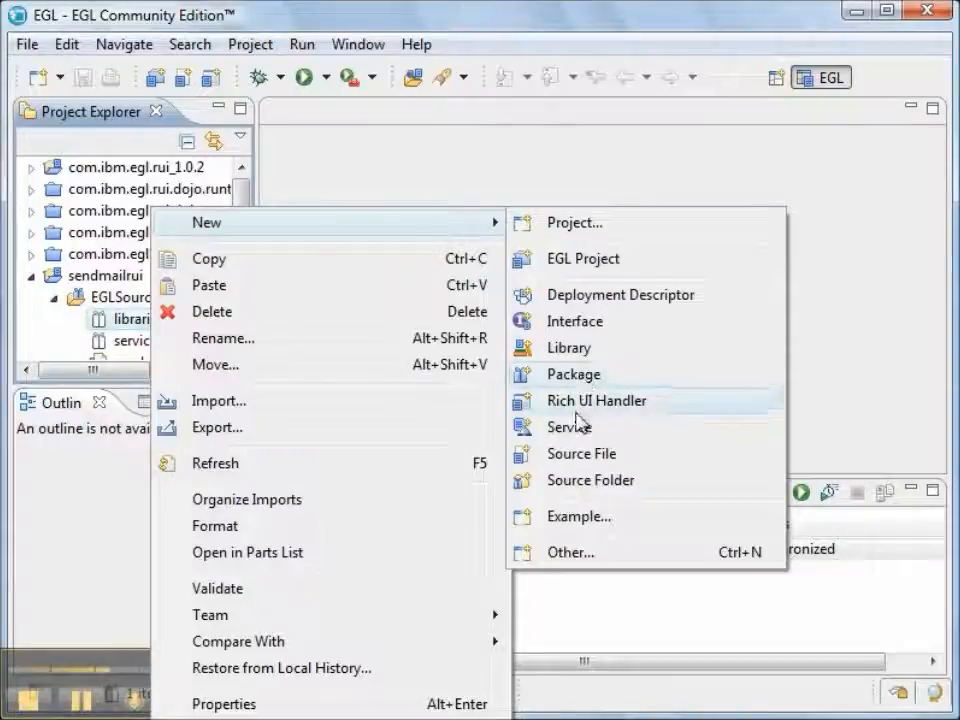
{"action": "left_click", "coordinate": [569, 347]}
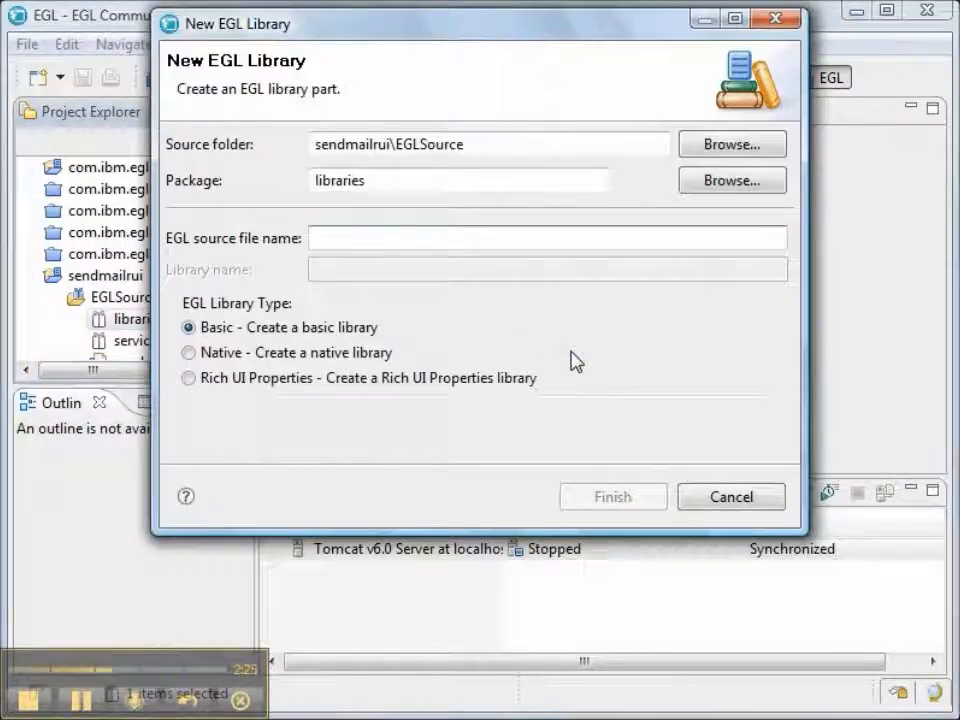
{"action": "type", "text": "SendMail"}
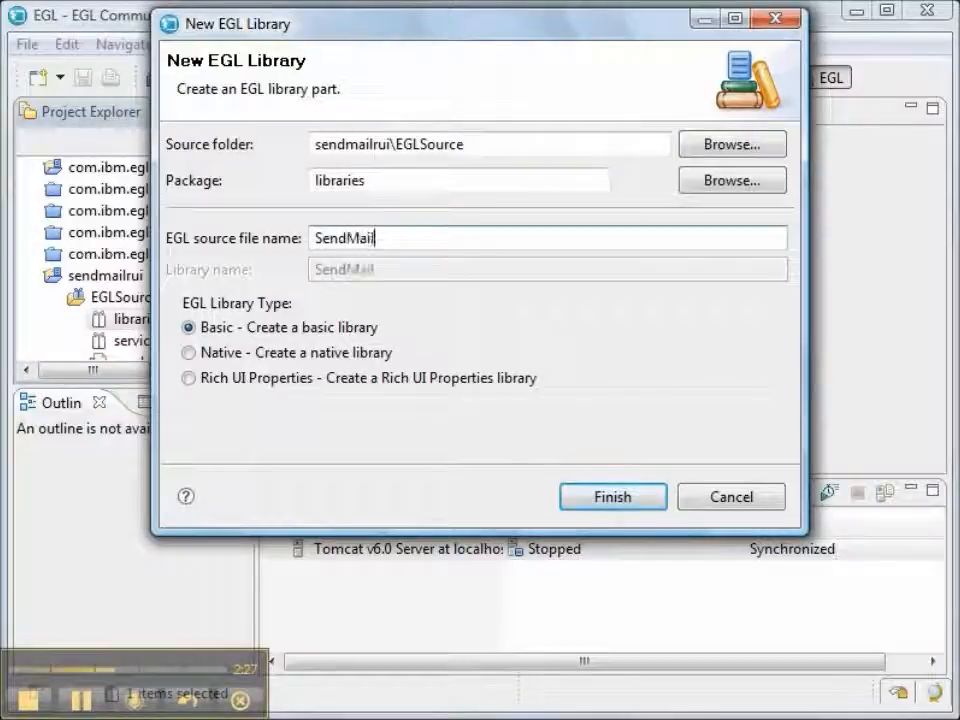
{"action": "type", "text": "Lib"}
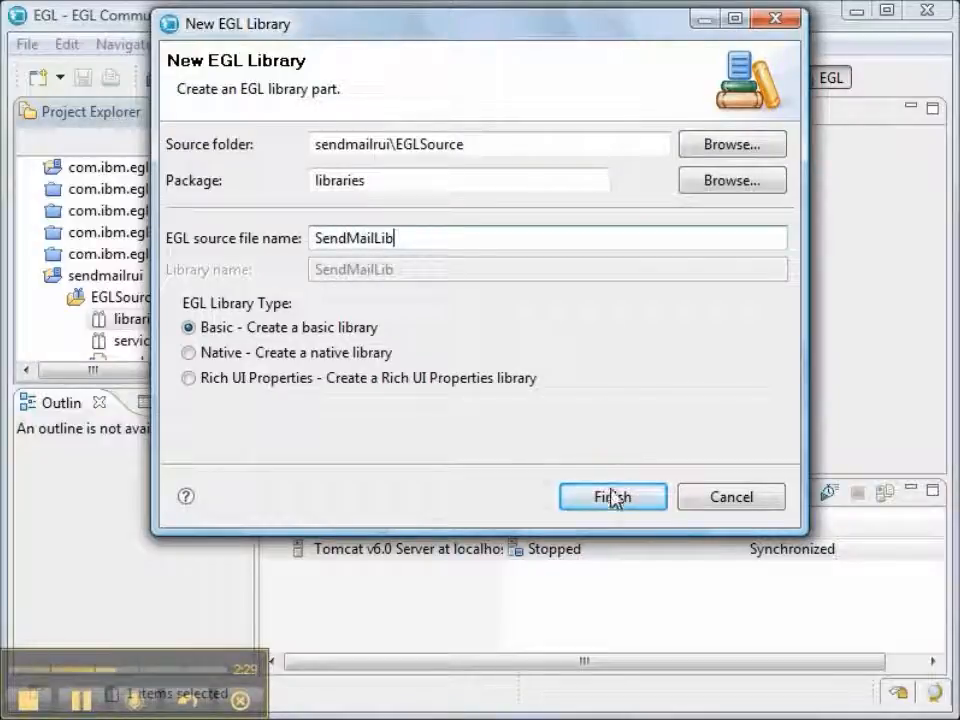
{"action": "left_click", "coordinate": [612, 496]}
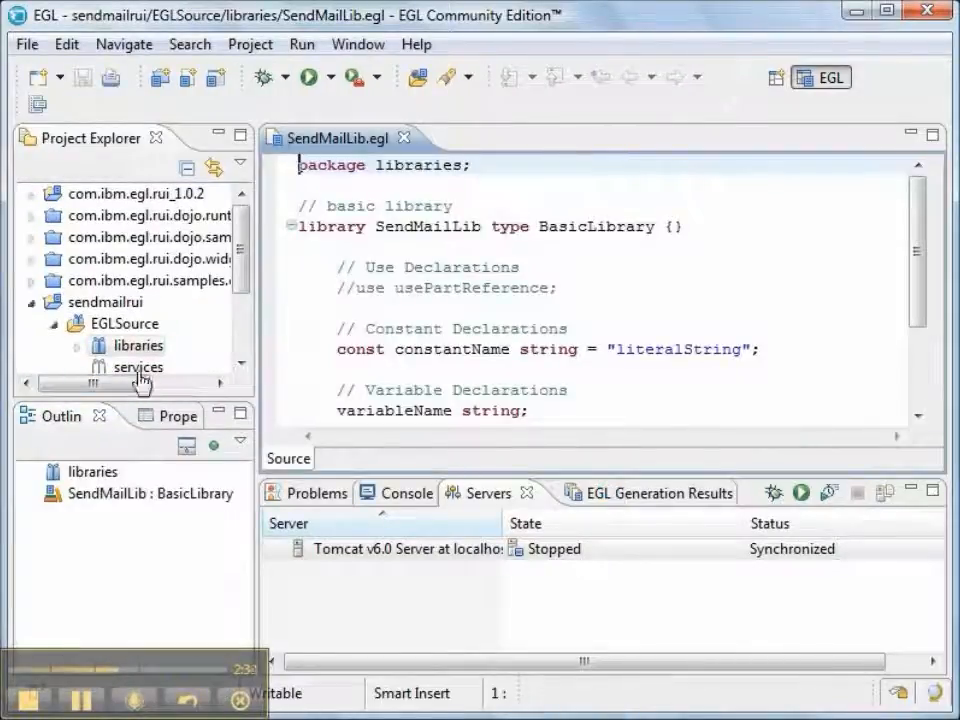
Step: Create service 'SendMail' in the services package as a Web (SOAP) service
{"action": "right_click", "coordinate": [138, 367]}
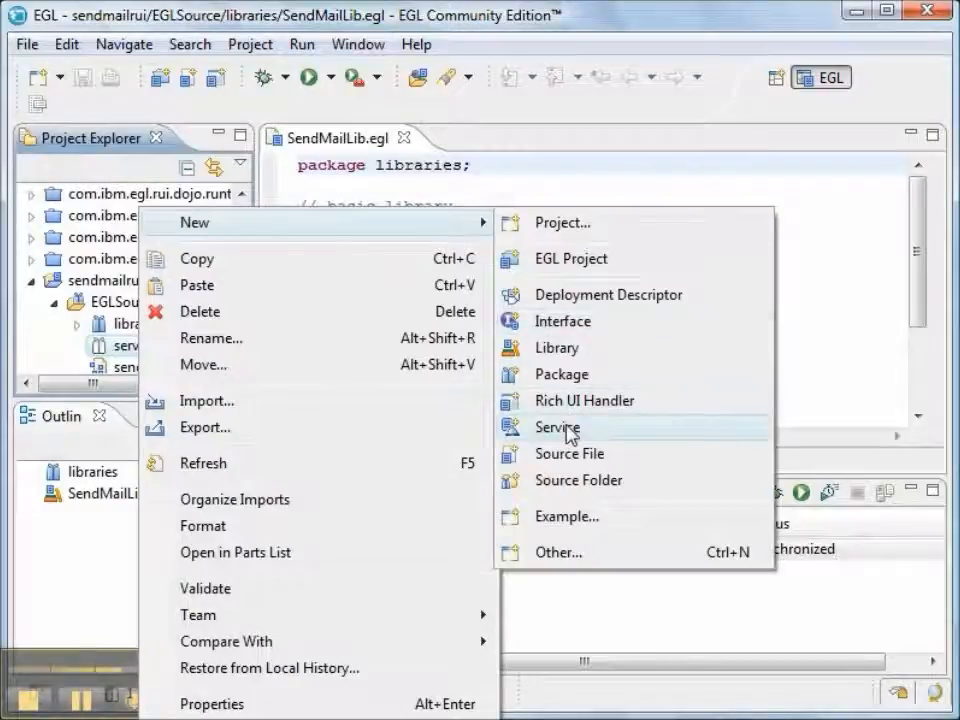
{"action": "left_click", "coordinate": [558, 427]}
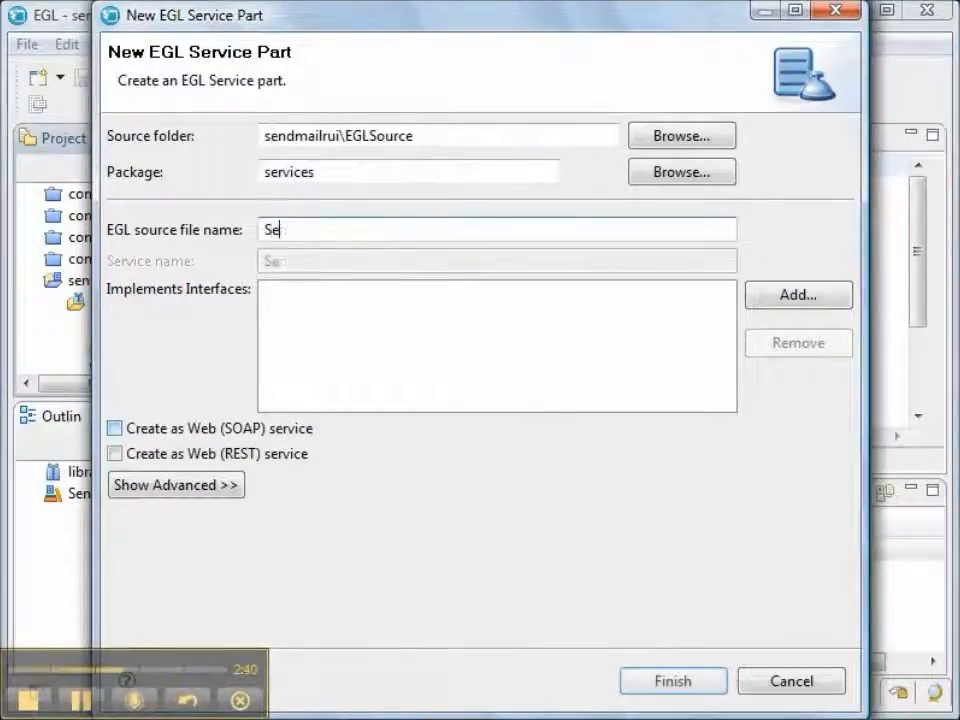
{"action": "type", "text": "ndMail"}
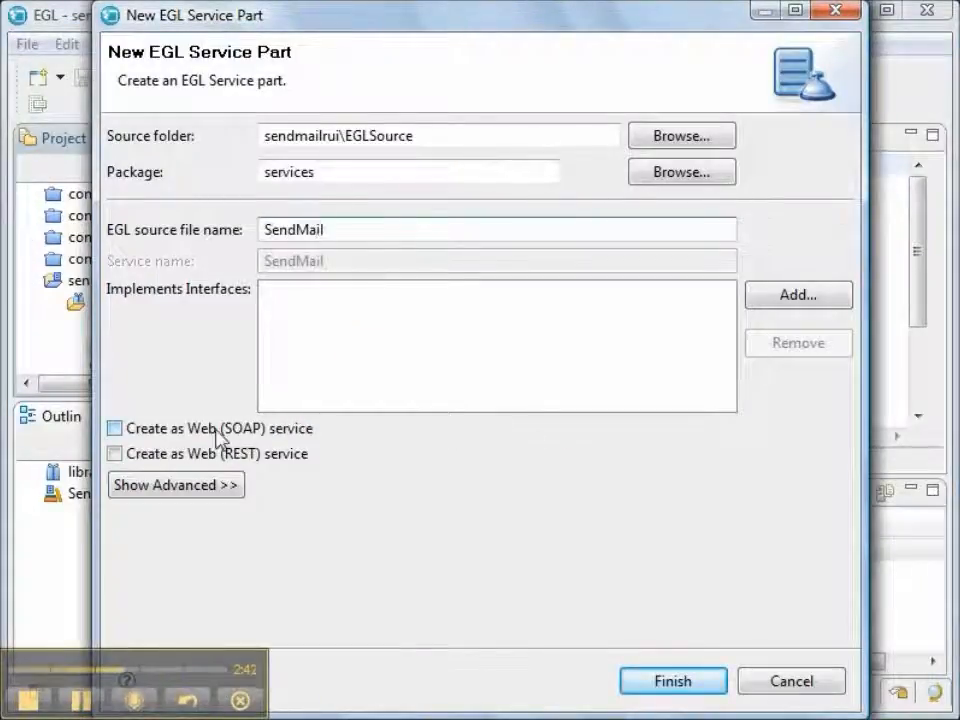
{"action": "left_click", "coordinate": [114, 428]}
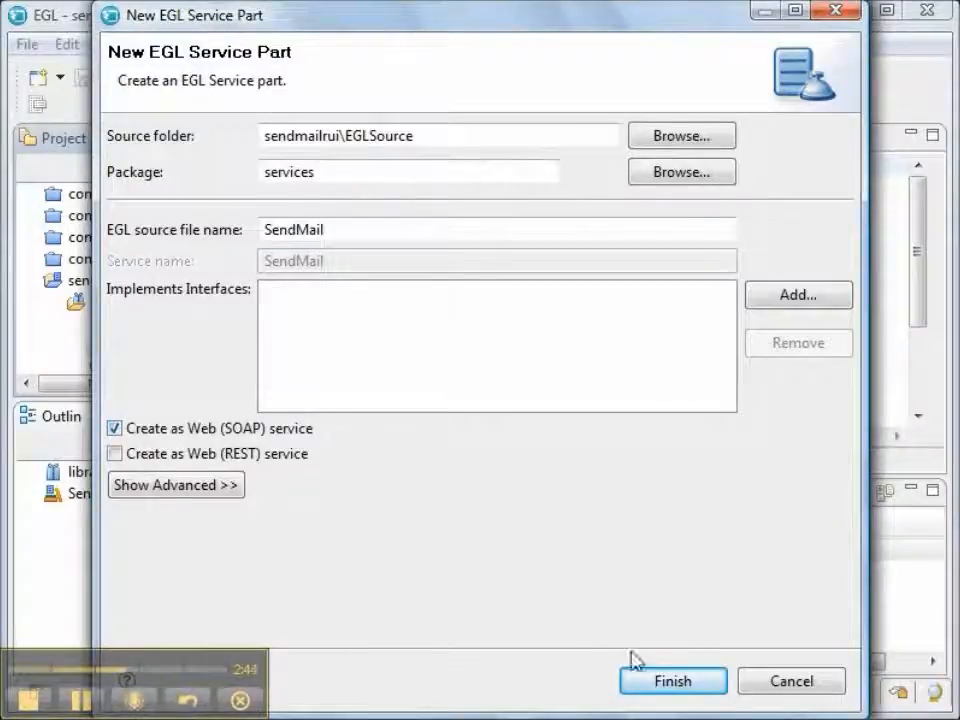
{"action": "left_click", "coordinate": [672, 681]}
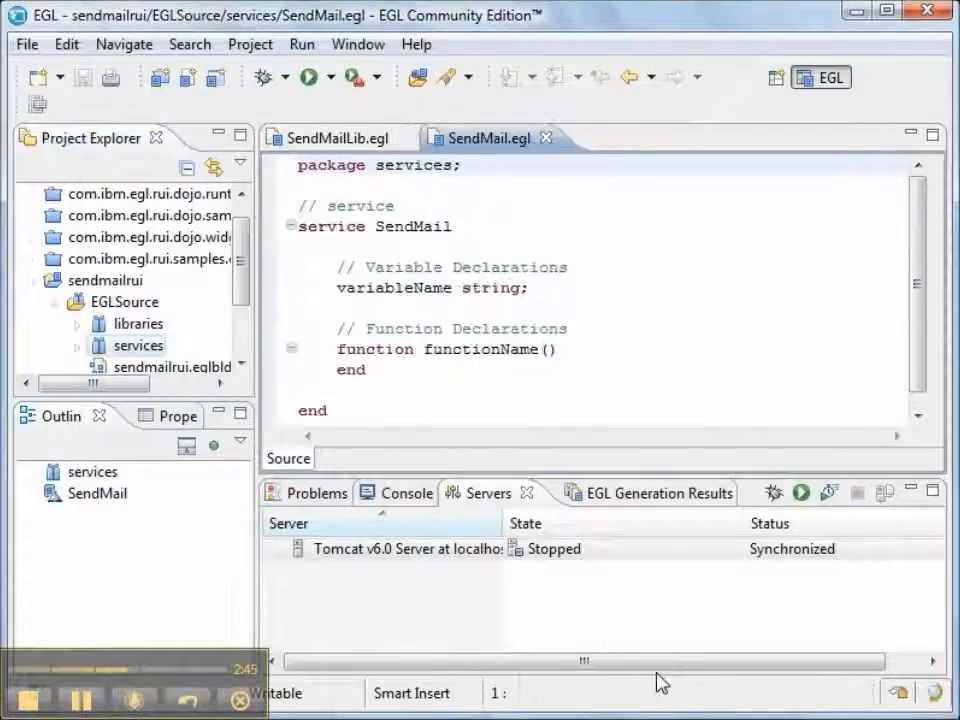
{"action": "mouse_move", "coordinate": [518, 140]}
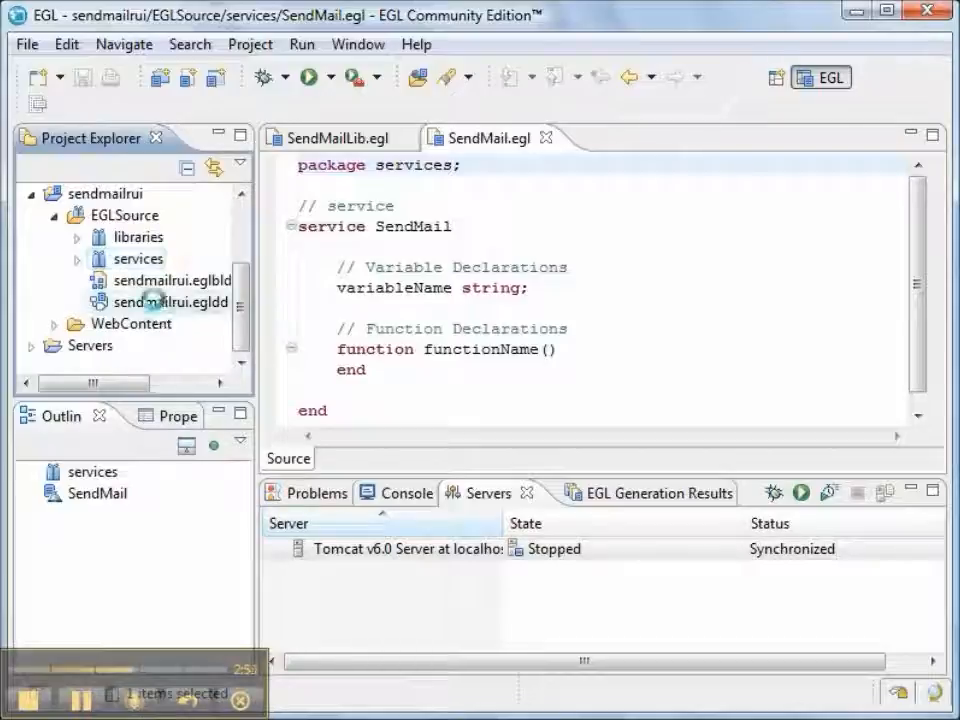
Step: In sendmailrui's deployment descriptor, create web project 'sendmail' as the target
{"action": "double_click", "coordinate": [168, 301]}
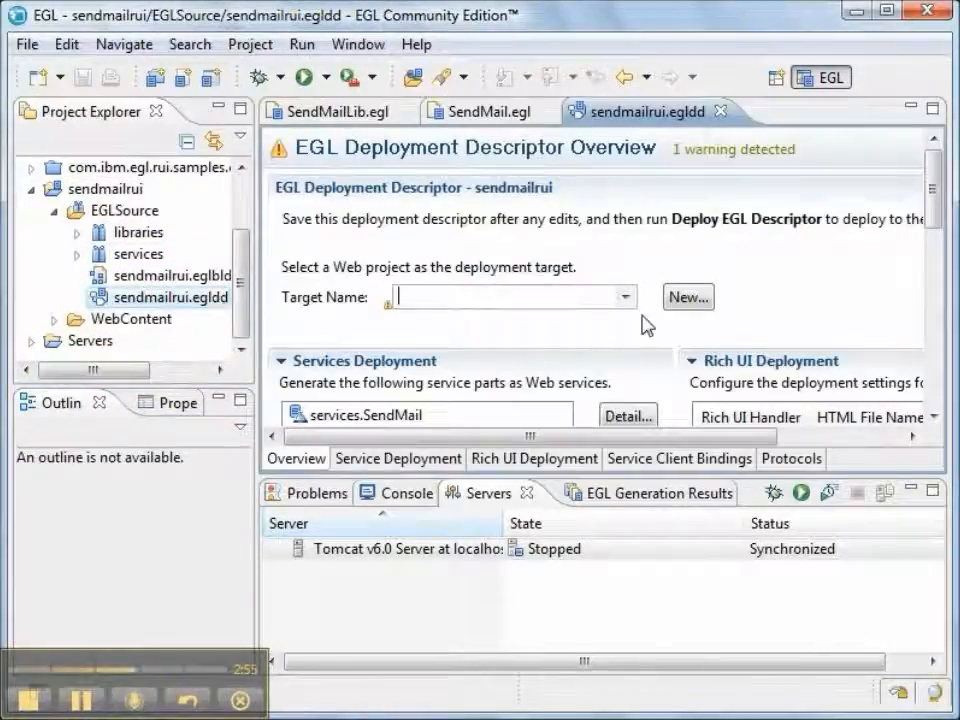
{"action": "left_click", "coordinate": [687, 297]}
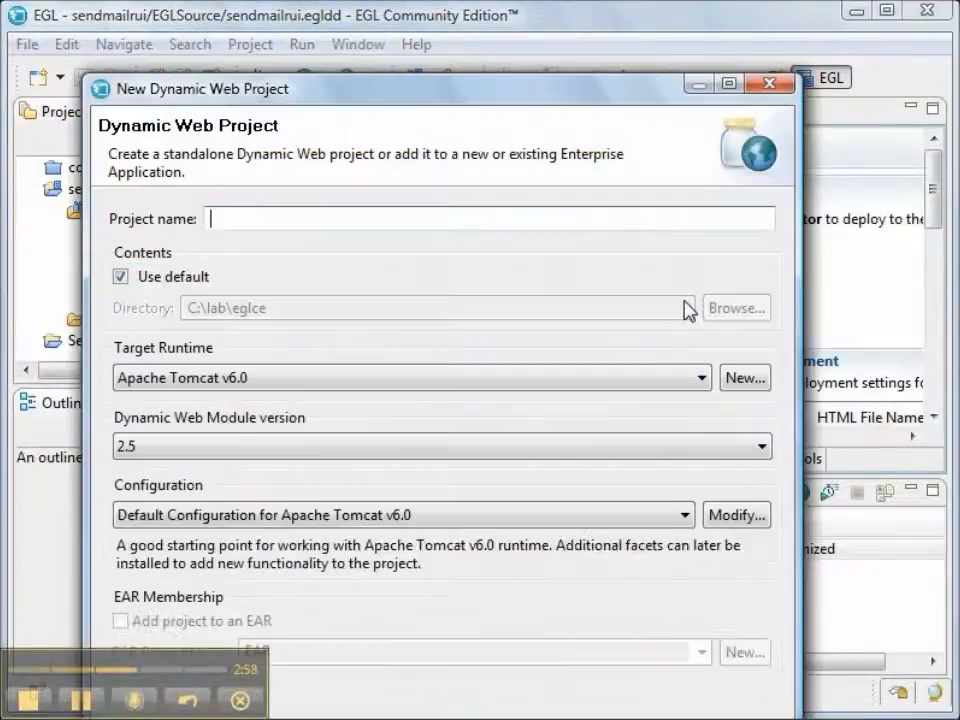
{"action": "type", "text": "sendmail"}
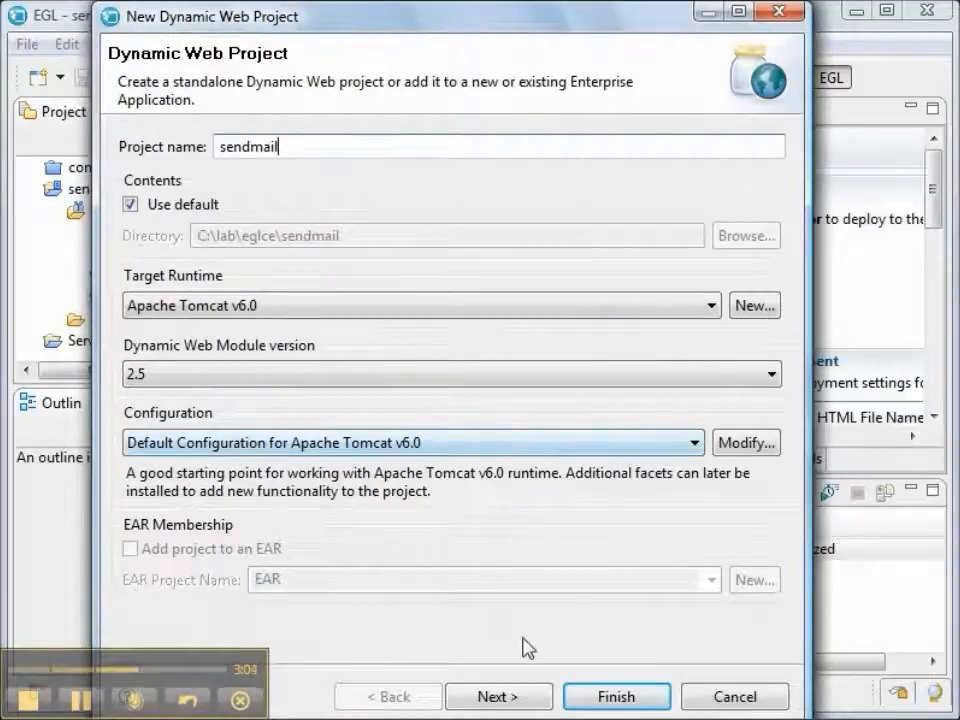
{"action": "left_click", "coordinate": [498, 696]}
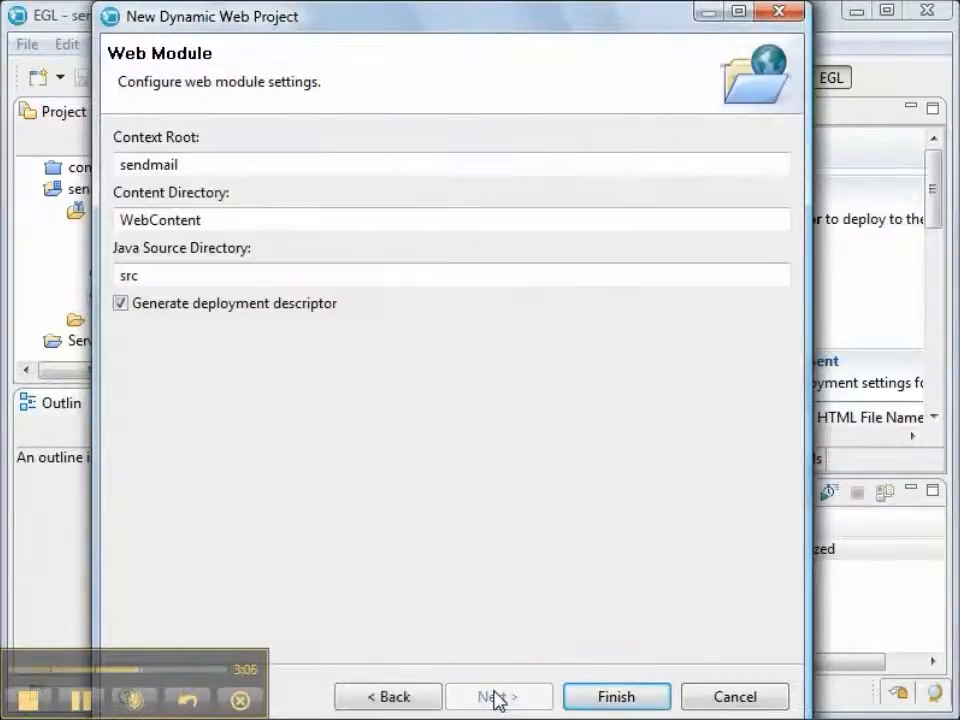
{"action": "left_click", "coordinate": [616, 696]}
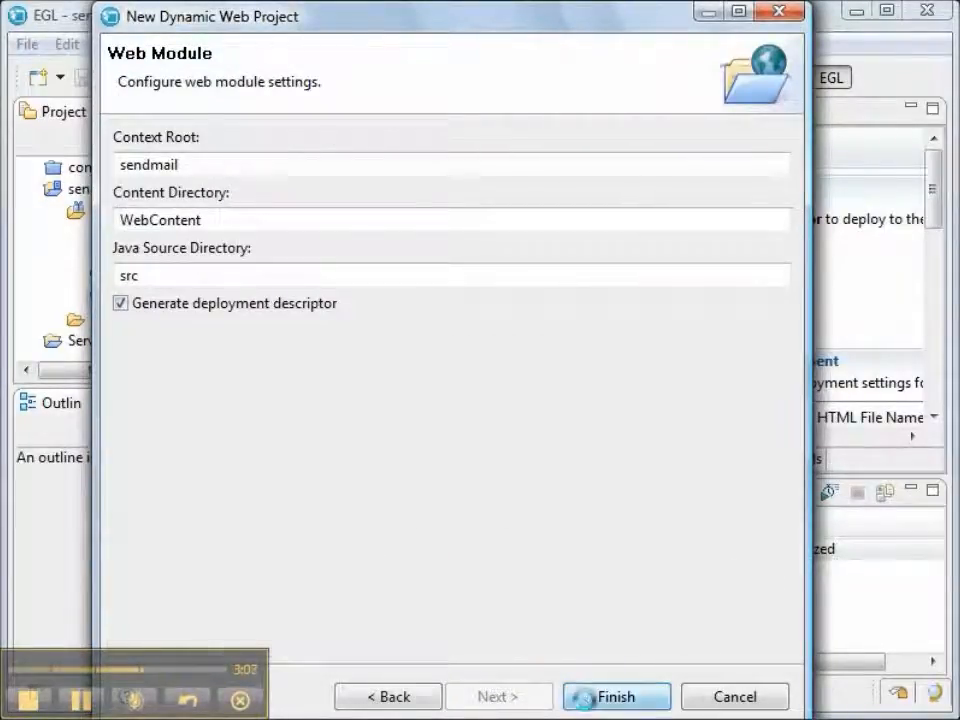
{"action": "left_click", "coordinate": [616, 696]}
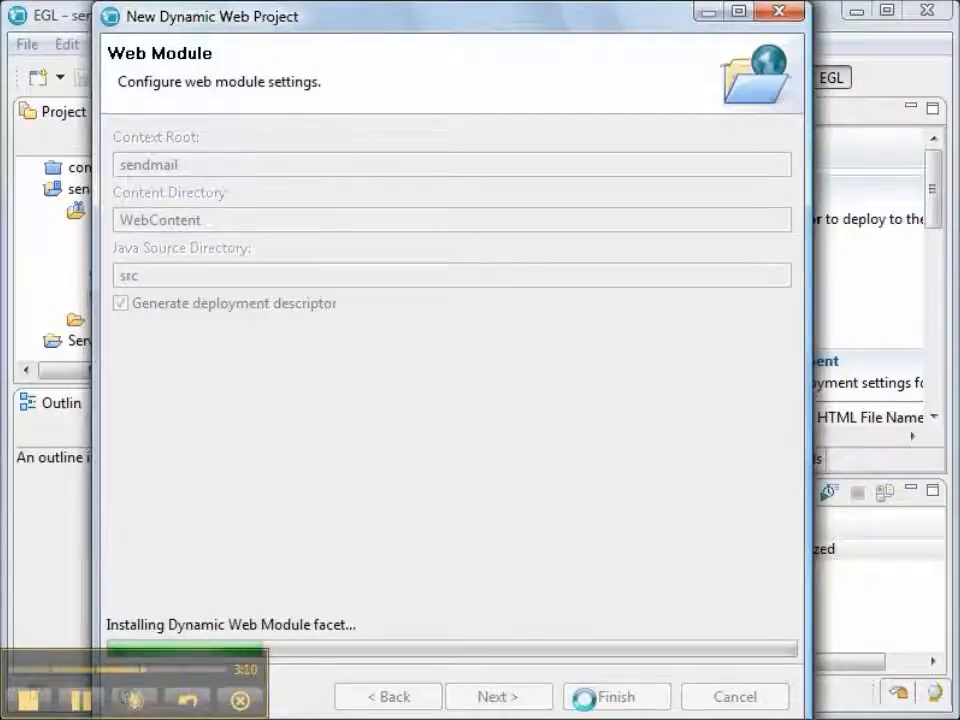
{"action": "left_click", "coordinate": [617, 696]}
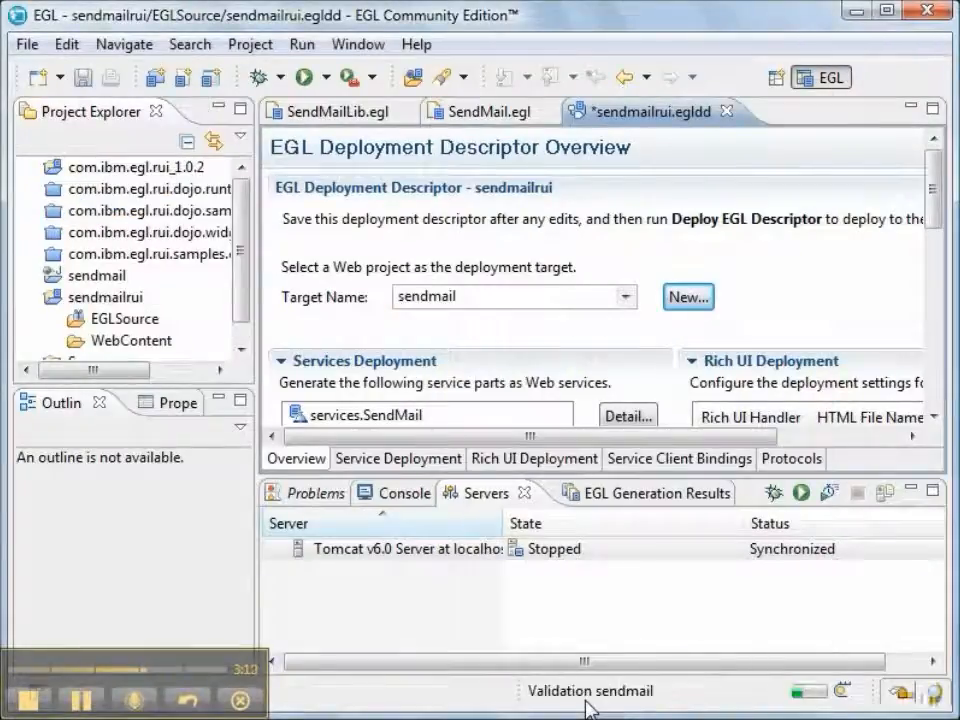
{"action": "mouse_move", "coordinate": [105, 82]}
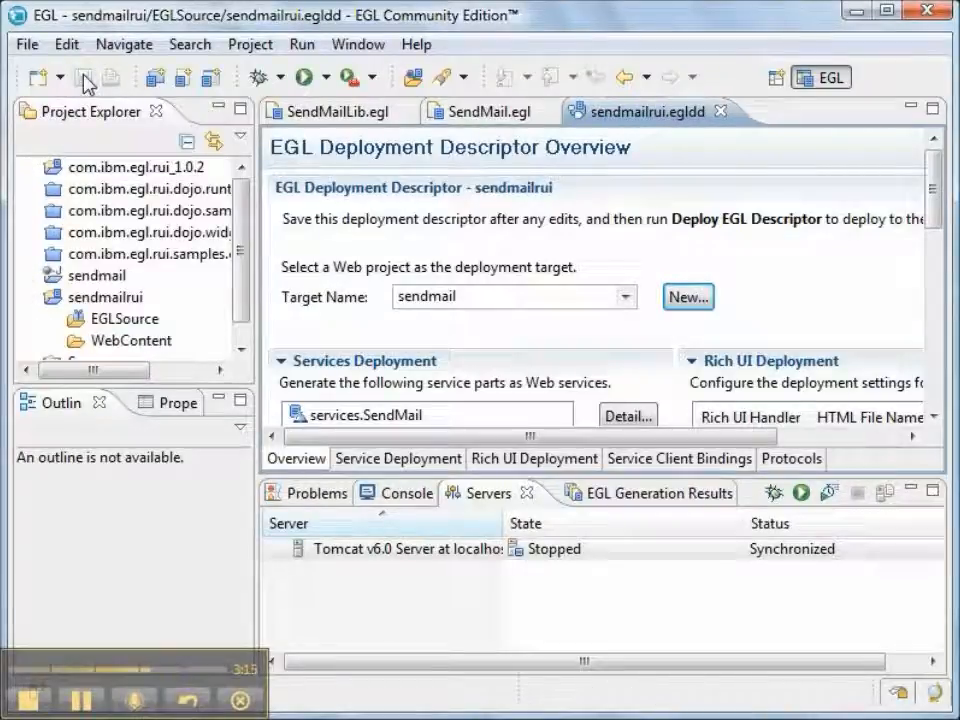
{"action": "mouse_move", "coordinate": [62, 305]}
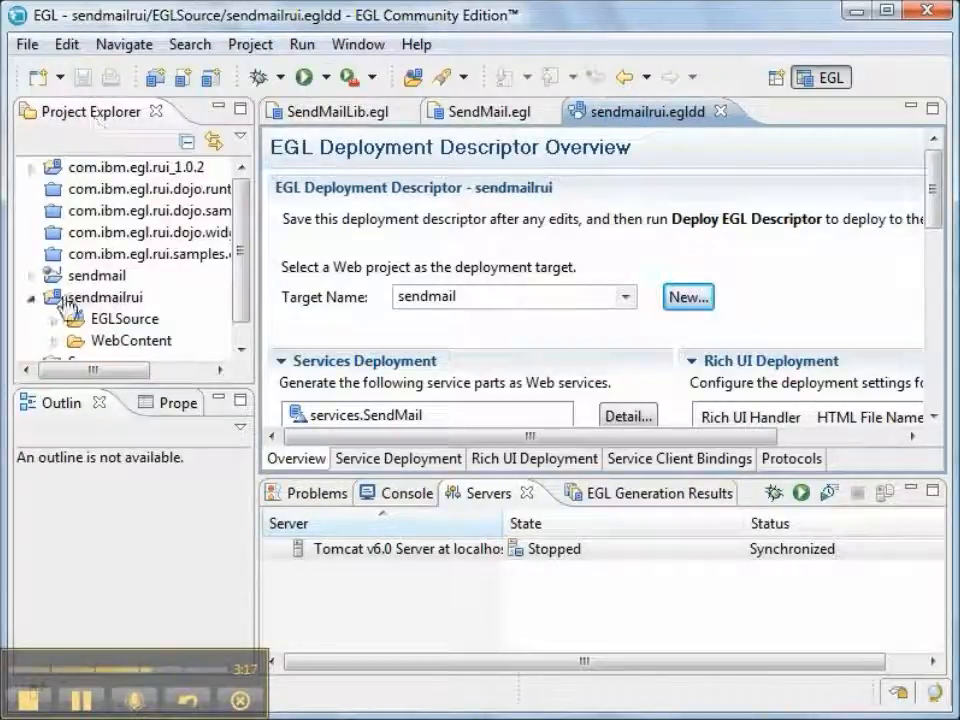
Step: Run Deploy EGL Project on sendmailrui and wait for deployment to finish
{"action": "right_click", "coordinate": [105, 297]}
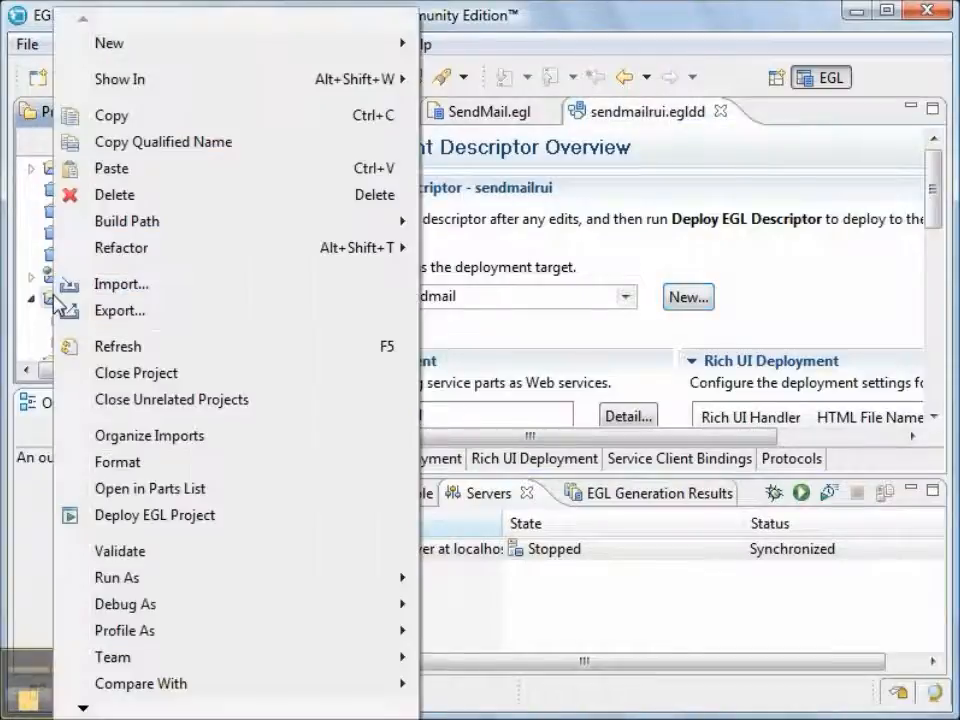
{"action": "mouse_move", "coordinate": [154, 515]}
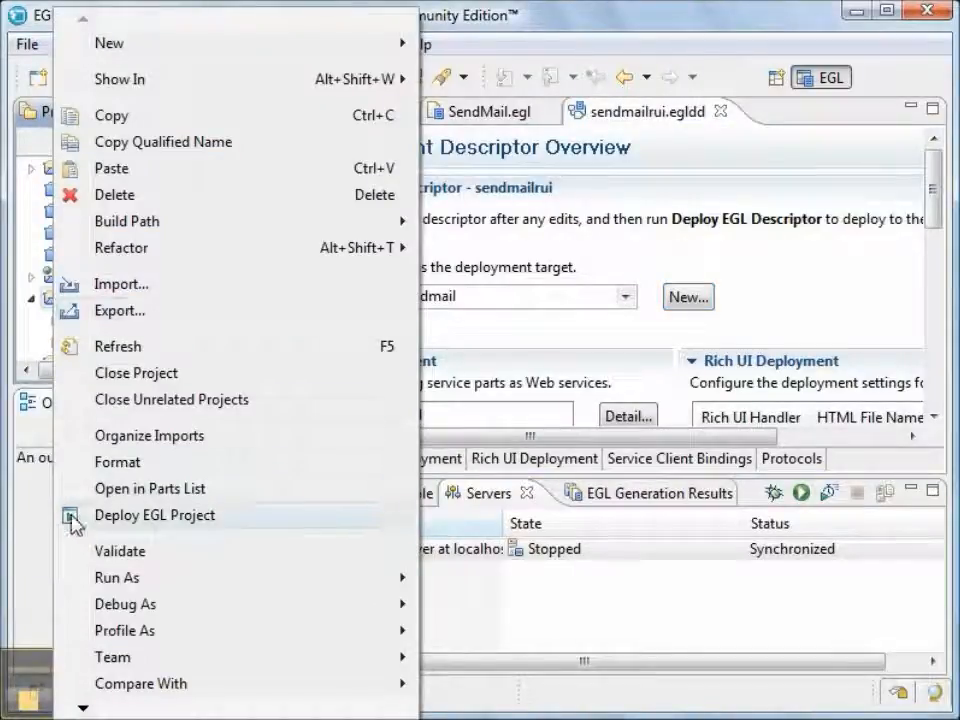
{"action": "left_click", "coordinate": [154, 515]}
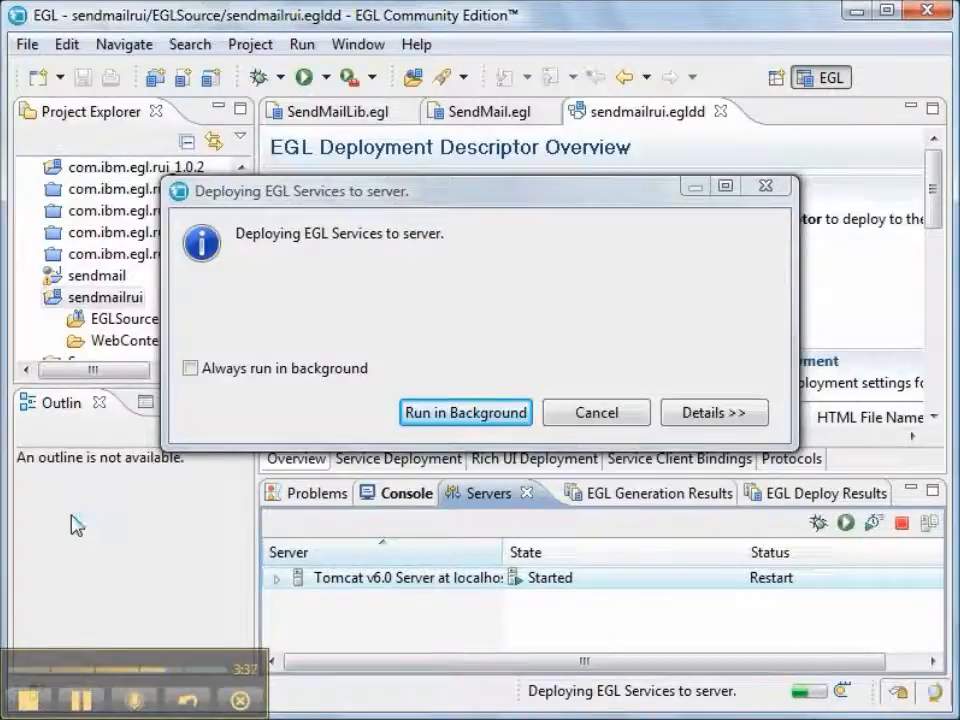
{"action": "left_click", "coordinate": [465, 412]}
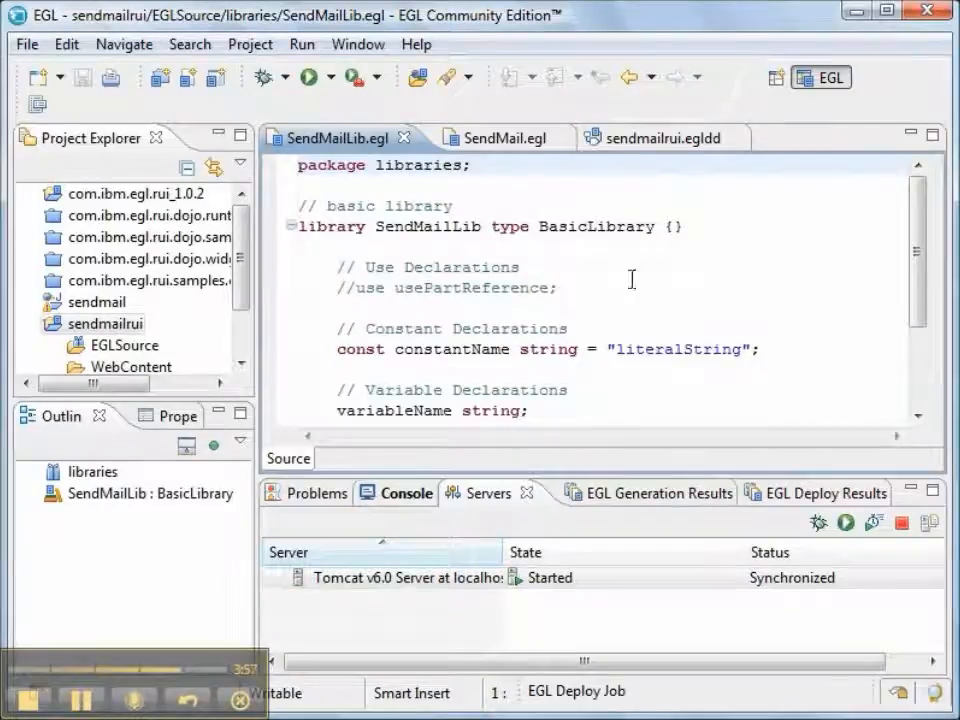
Step: Review the SendMail.egl and .egldd tabs, then expand the sendmail project's WebContent folder
{"action": "left_click", "coordinate": [490, 137]}
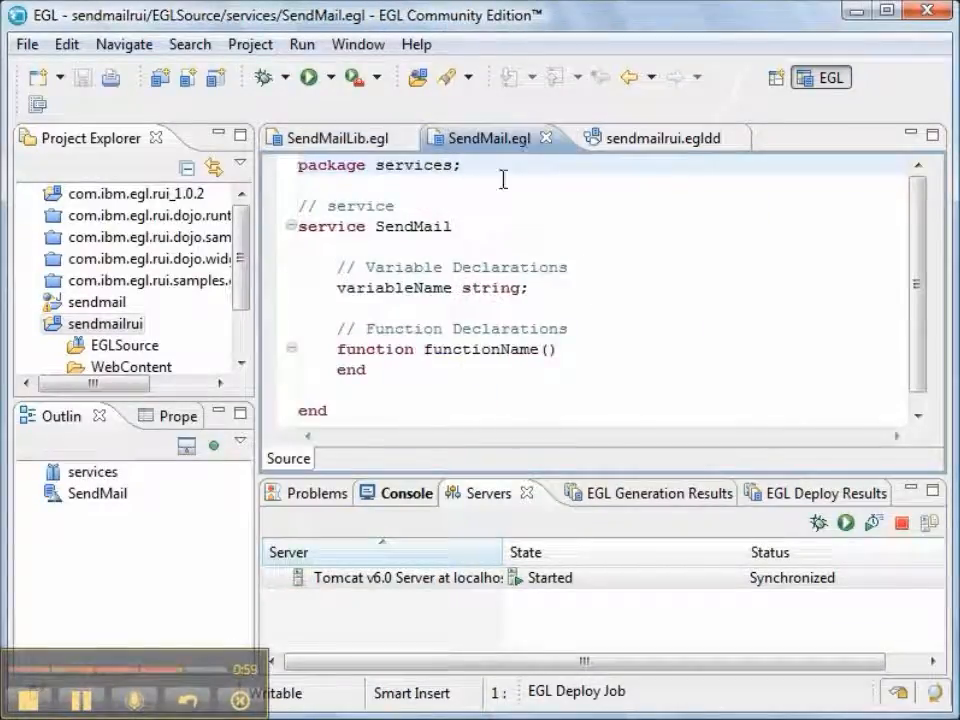
{"action": "mouse_move", "coordinate": [650, 145]}
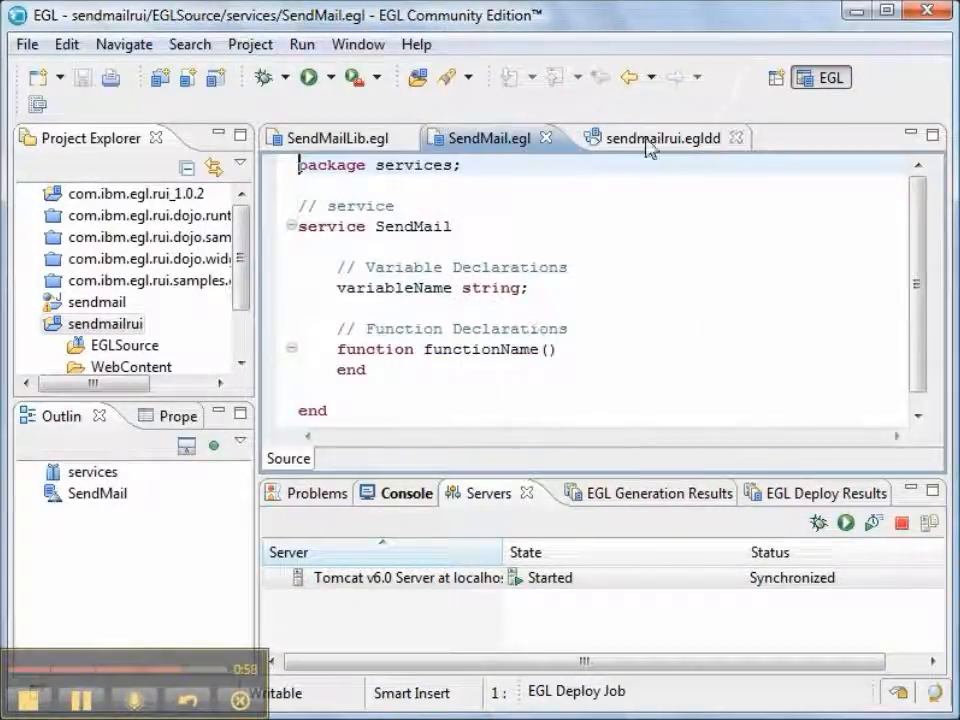
{"action": "left_click", "coordinate": [662, 137]}
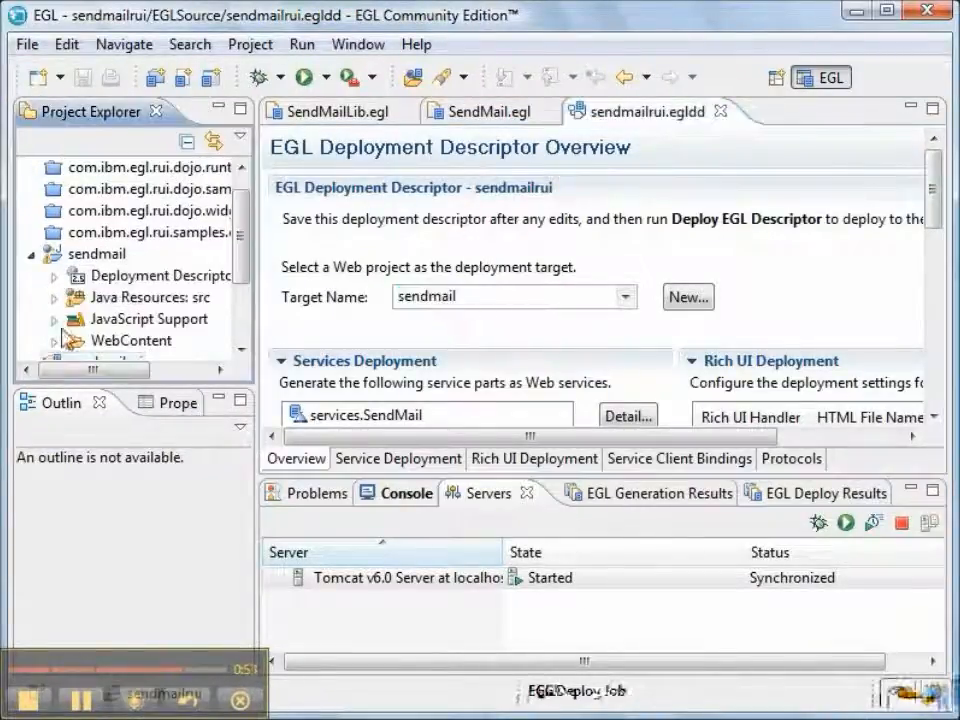
{"action": "left_click", "coordinate": [56, 341]}
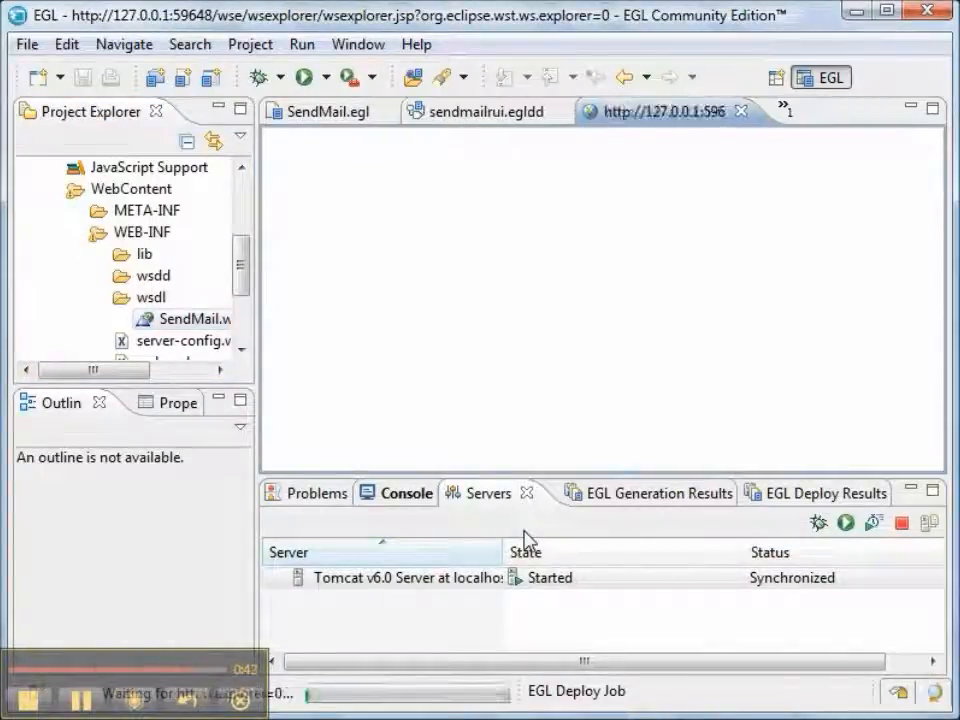
Step: Maximize the Web Services Explorer and open functionName with its request body expanded
{"action": "left_click", "coordinate": [658, 111]}
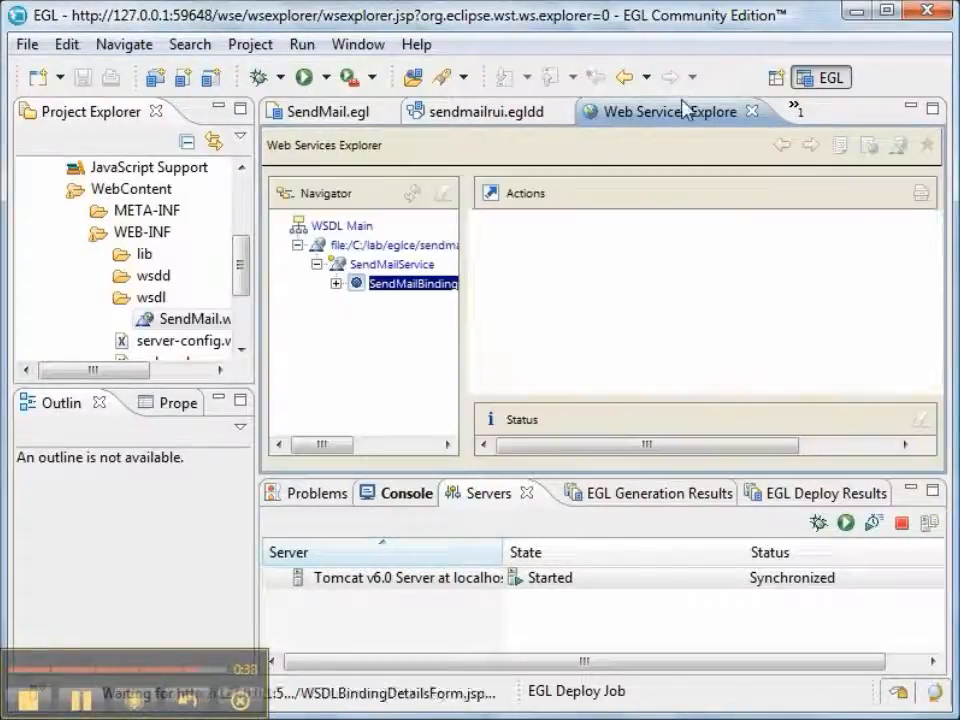
{"action": "left_click", "coordinate": [410, 283]}
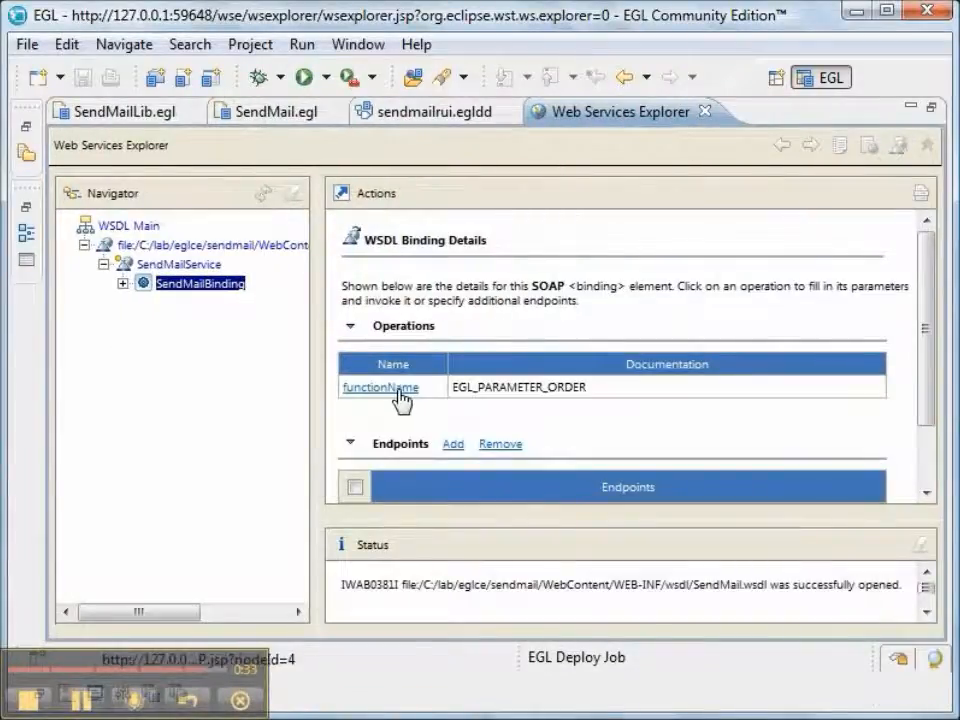
{"action": "left_click", "coordinate": [379, 387]}
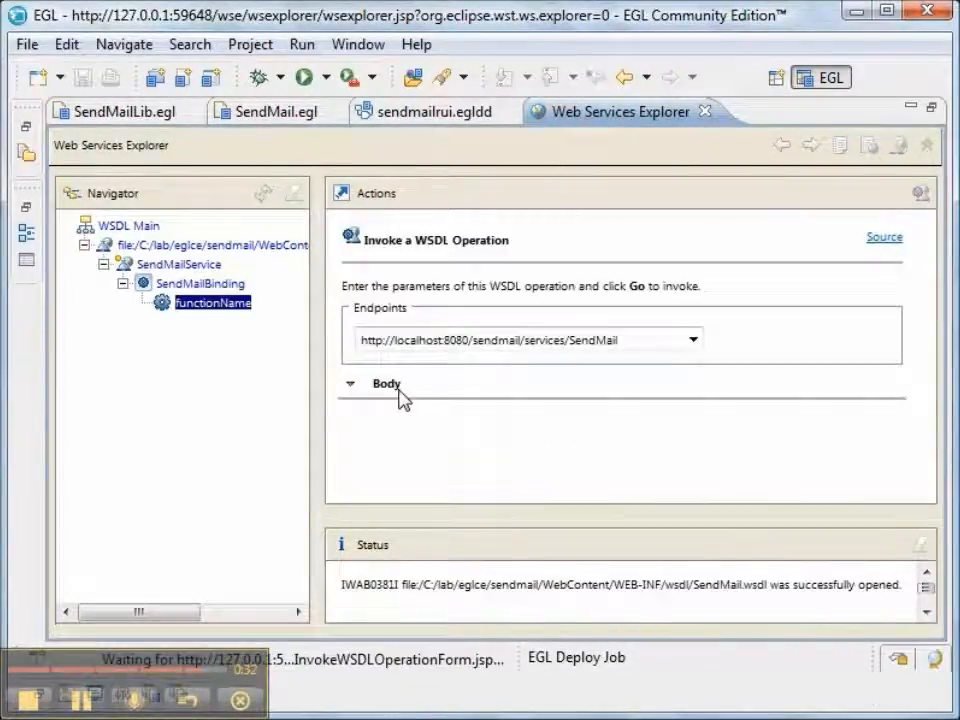
{"action": "left_click", "coordinate": [350, 383]}
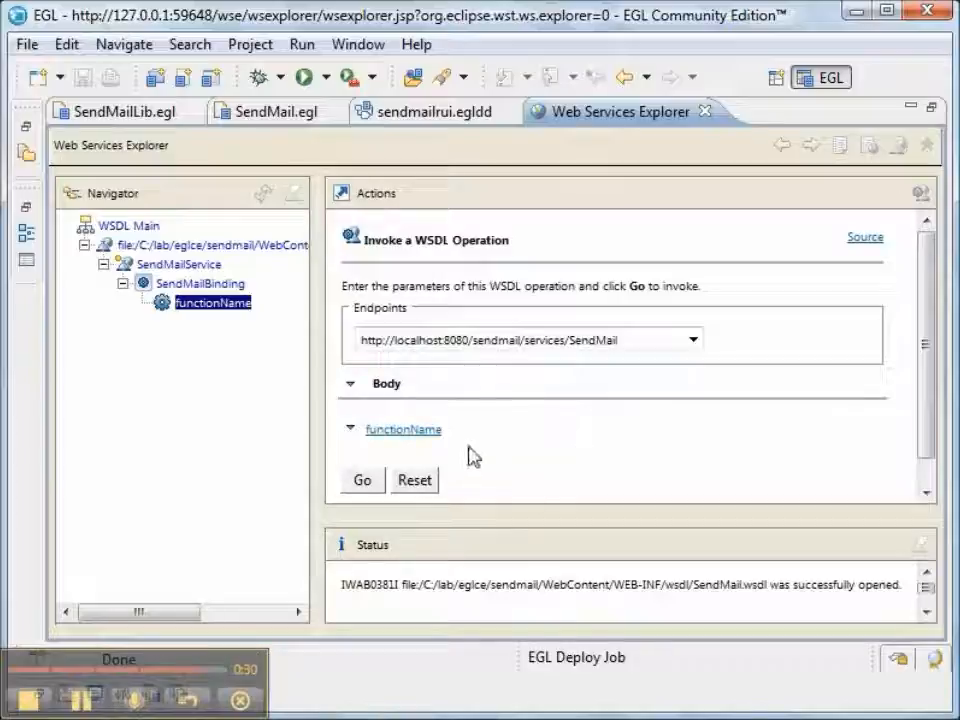
Step: Invoke functionName and maximize the Status pane to read the functionNameResponse
{"action": "left_click", "coordinate": [362, 480]}
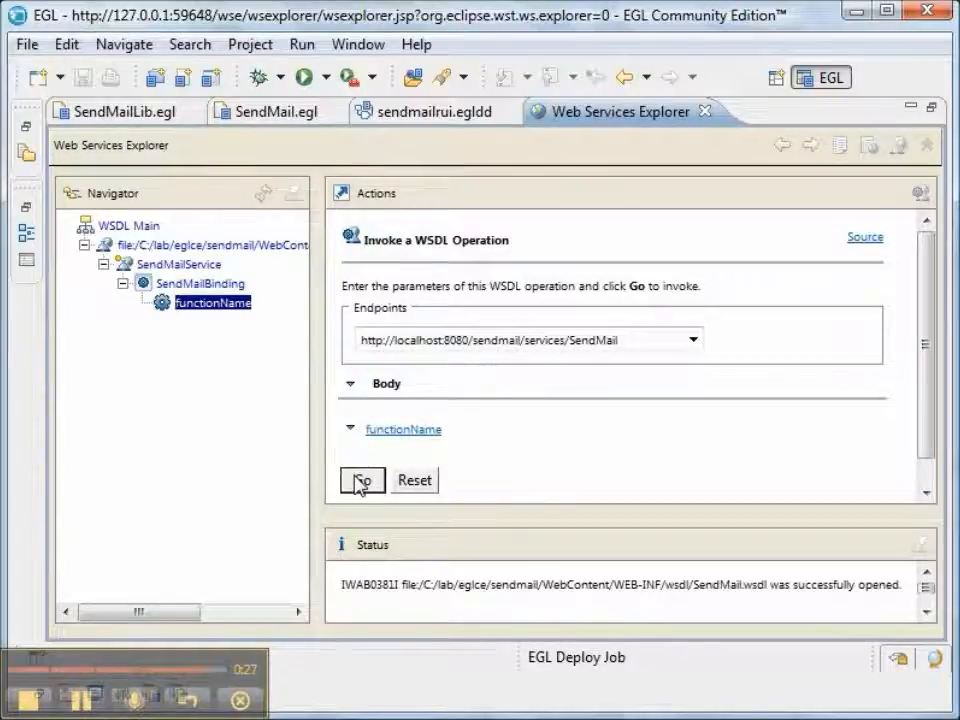
{"action": "left_click", "coordinate": [362, 480]}
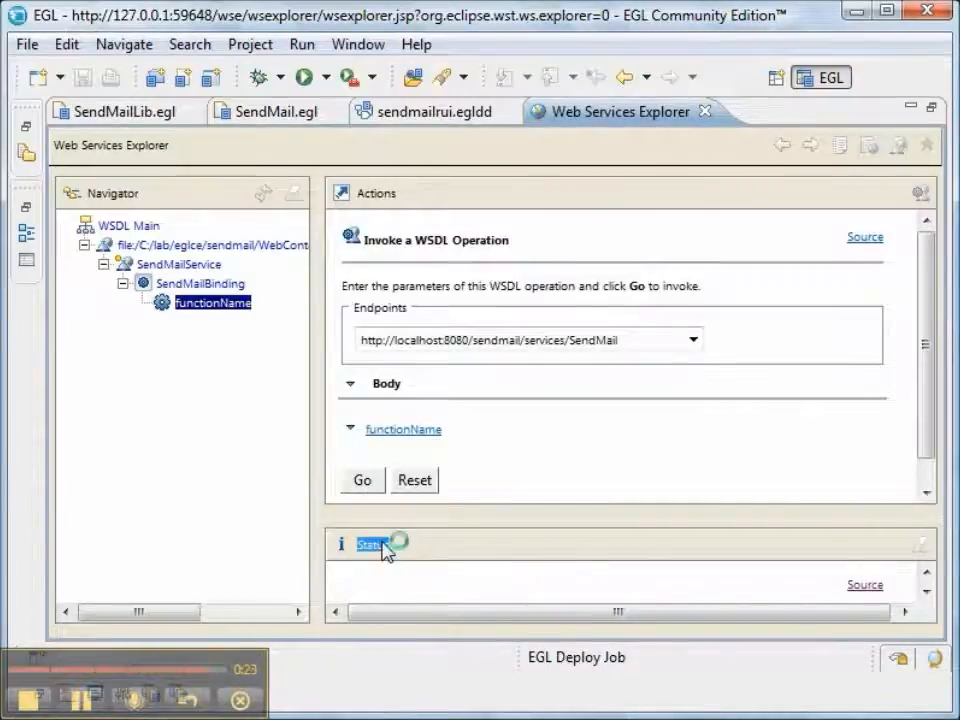
{"action": "left_click", "coordinate": [362, 480]}
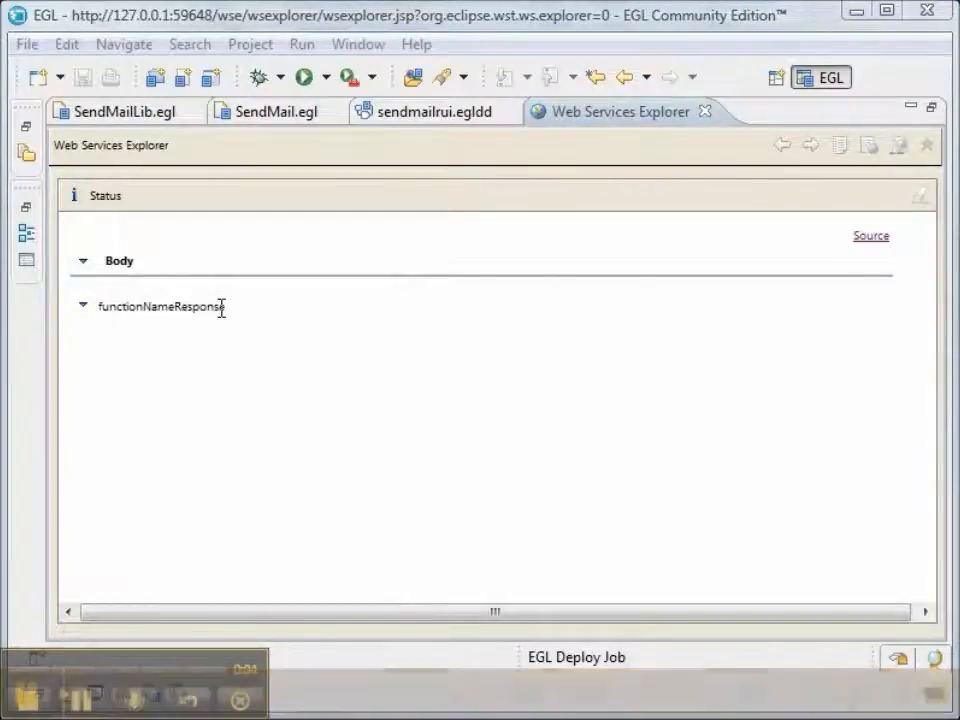
{"action": "mouse_move", "coordinate": [615, 120]}
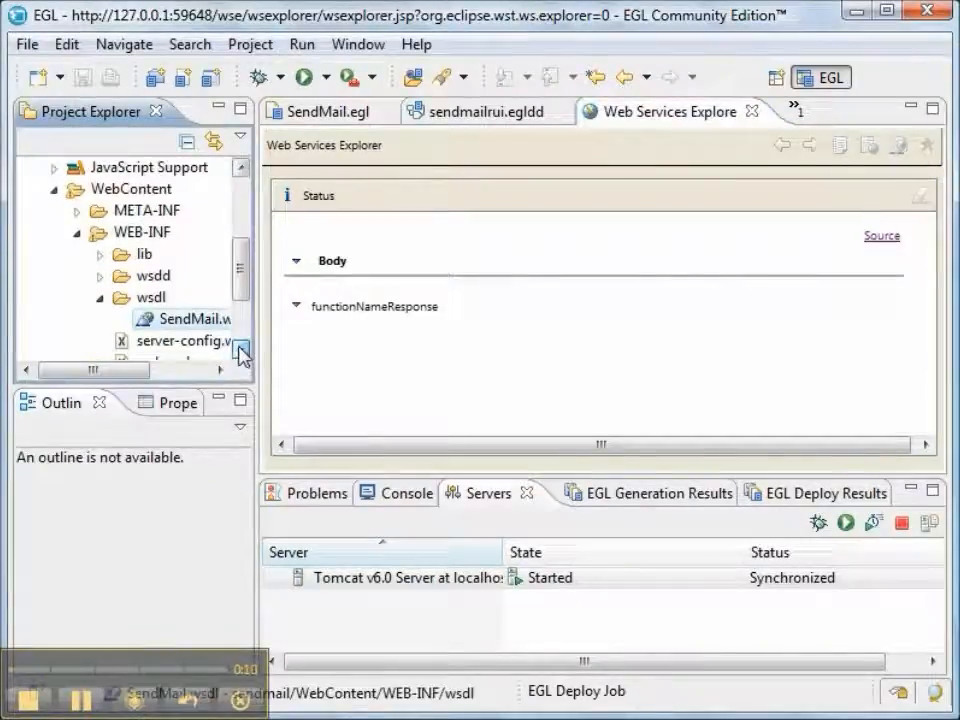
Step: Locate SendMailUtility.java under xsendmail's extra src utilities and bring up its Copy action
{"action": "left_click", "coordinate": [100, 253]}
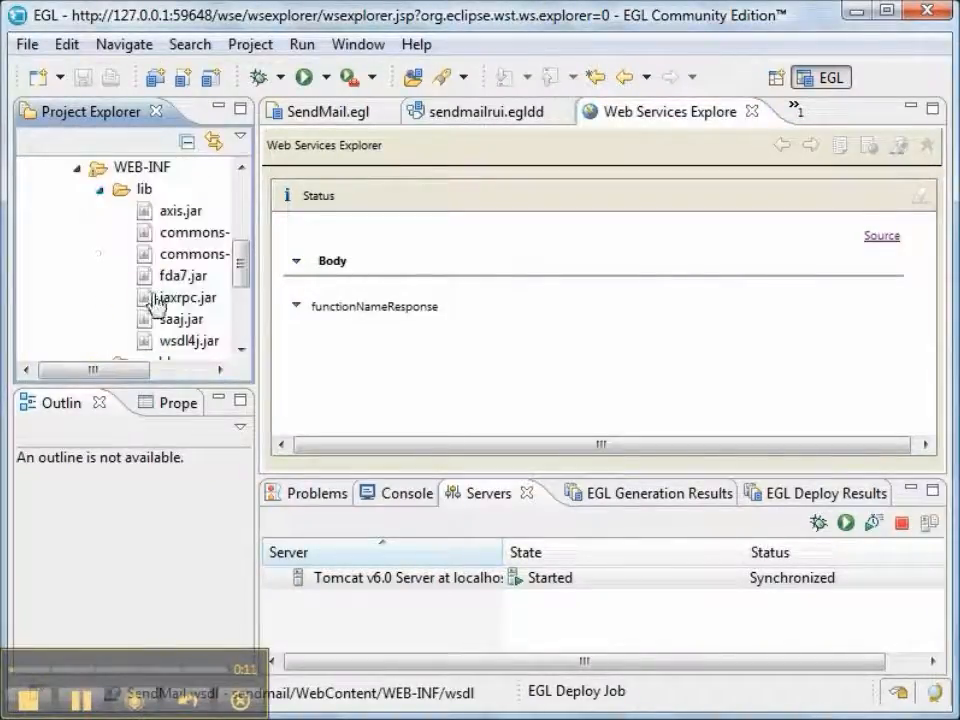
{"action": "mouse_move", "coordinate": [175, 325]}
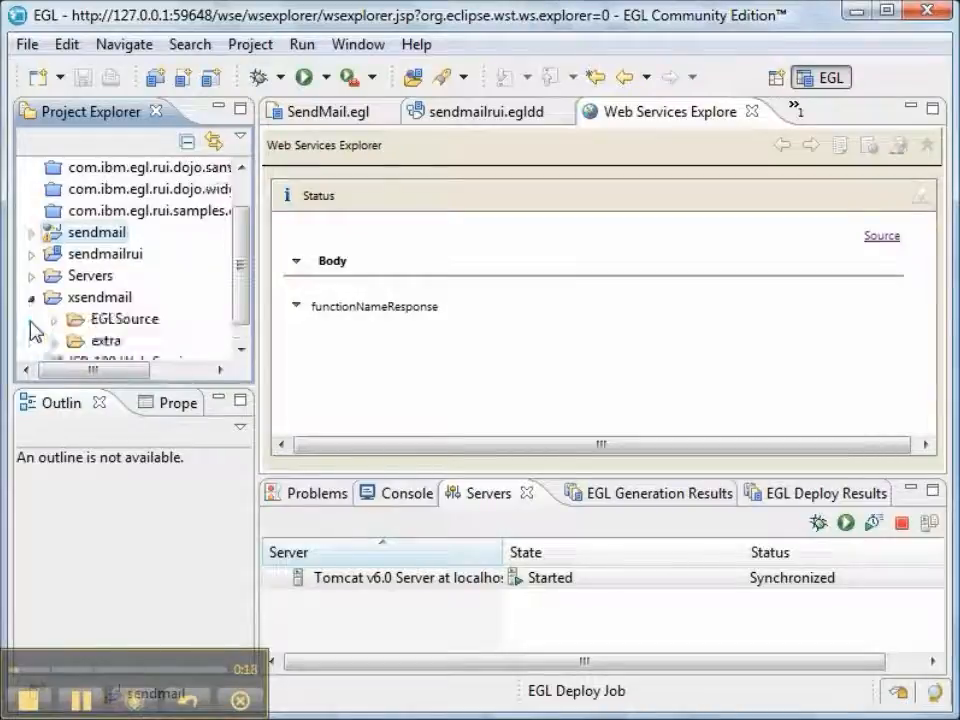
{"action": "left_click", "coordinate": [58, 297]}
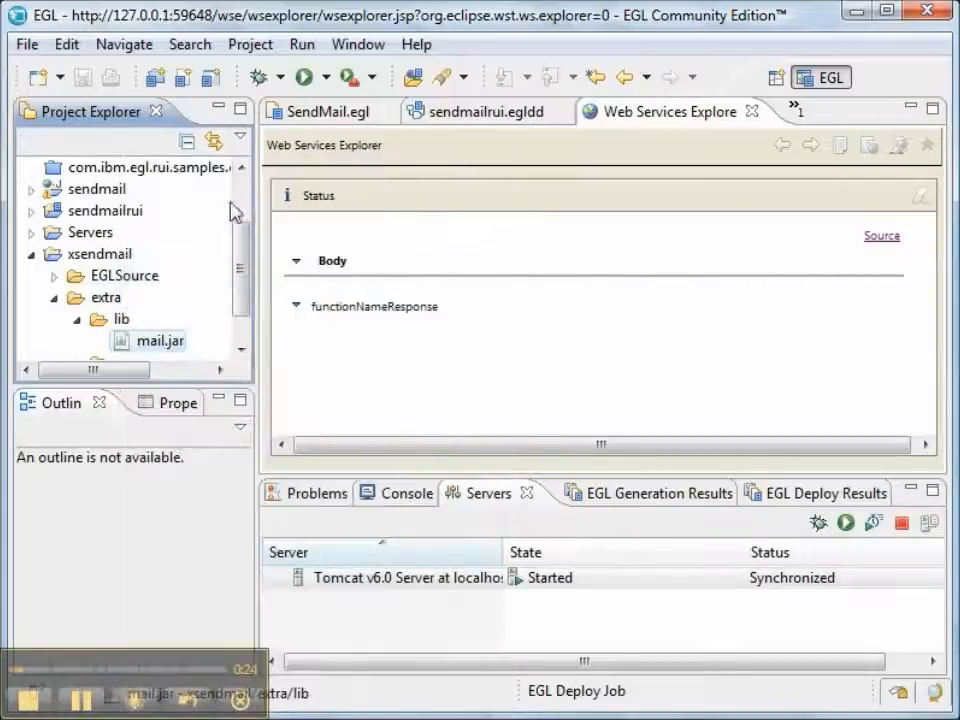
{"action": "scroll", "scroll_direction": "up", "scroll_amount": 3}
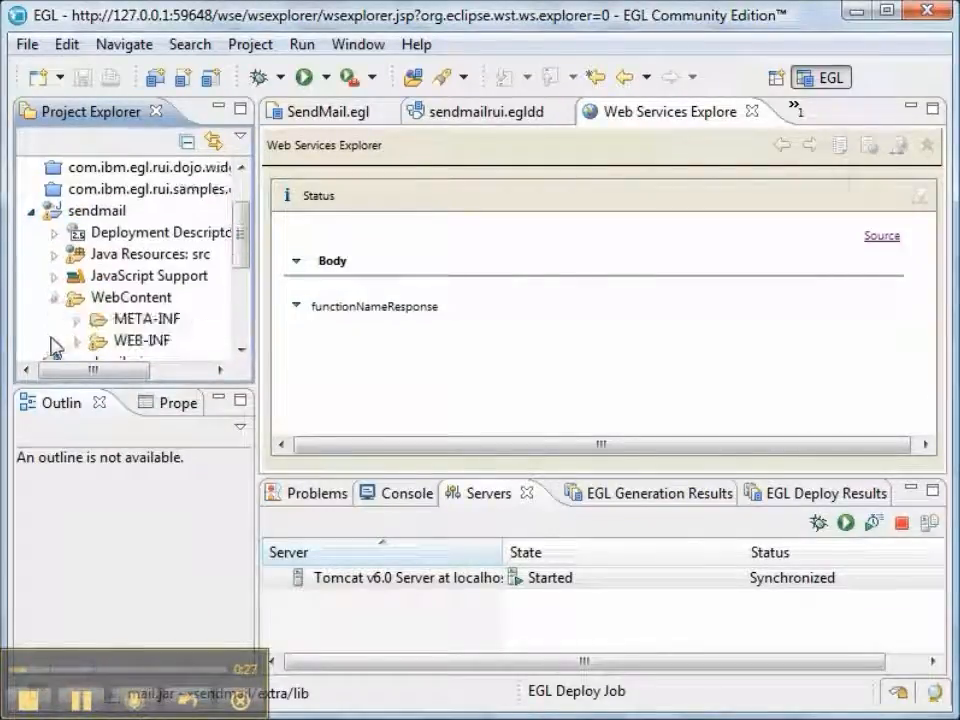
{"action": "left_click", "coordinate": [63, 341]}
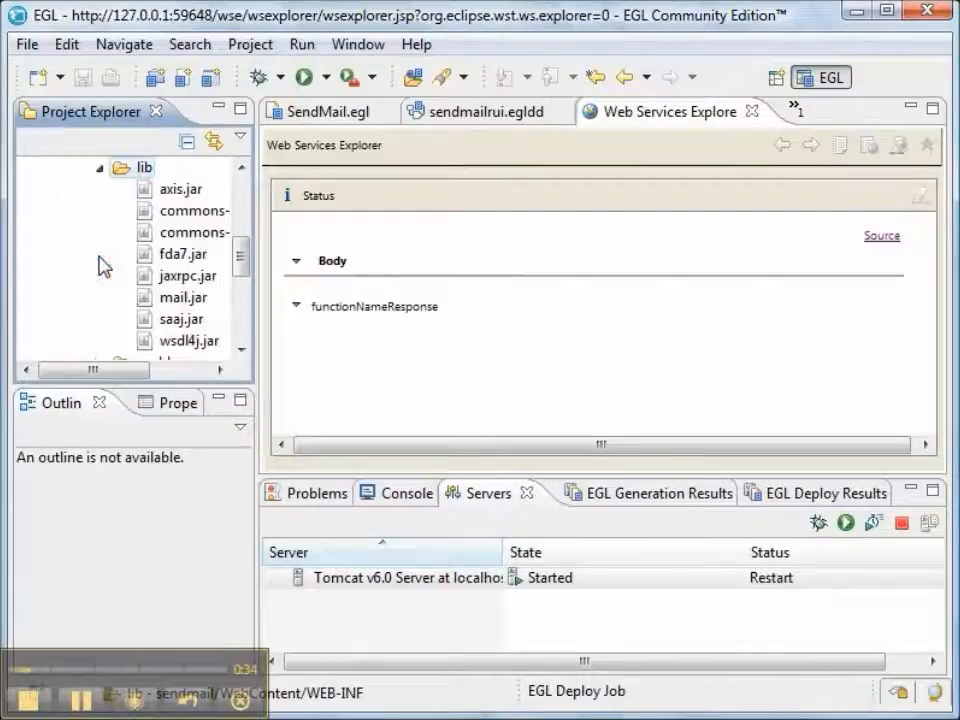
{"action": "mouse_move", "coordinate": [160, 305]}
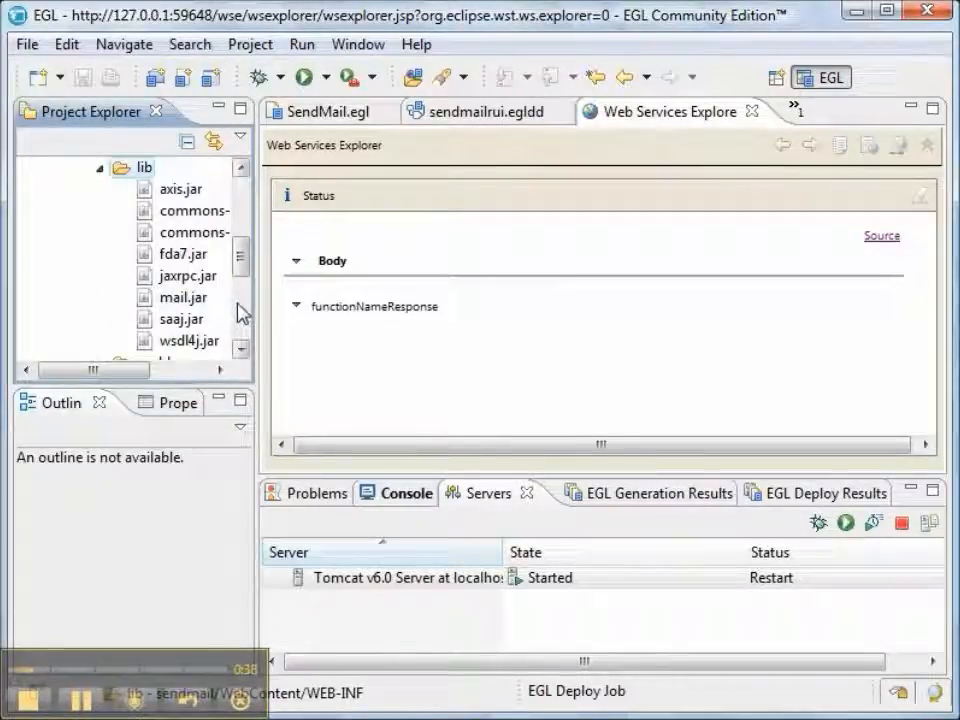
{"action": "scroll", "scroll_direction": "down", "scroll_amount": 3}
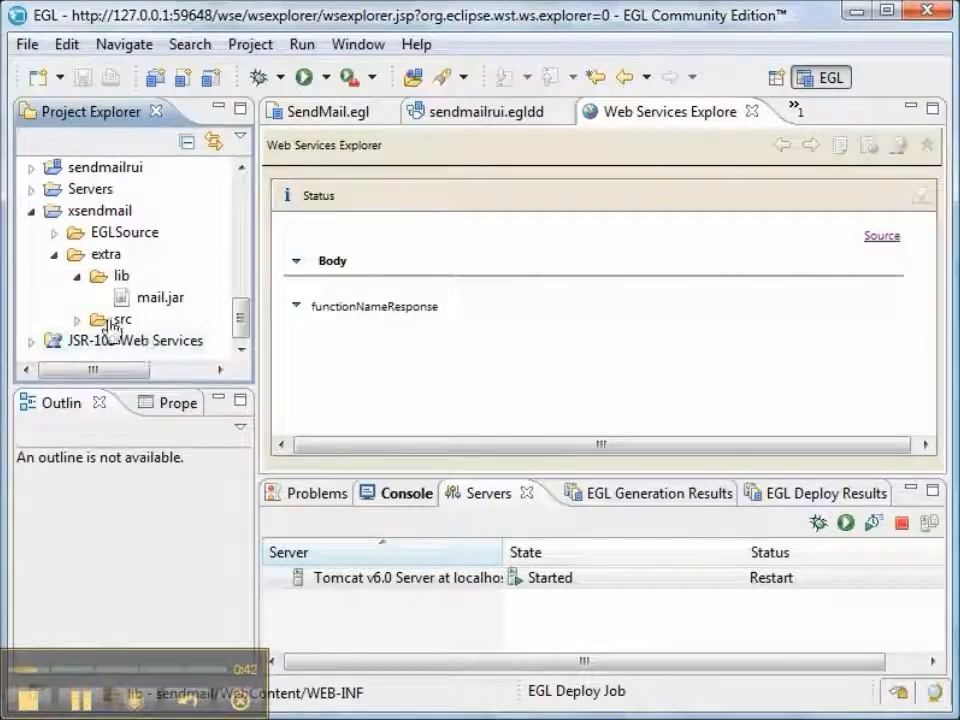
{"action": "left_click", "coordinate": [78, 320]}
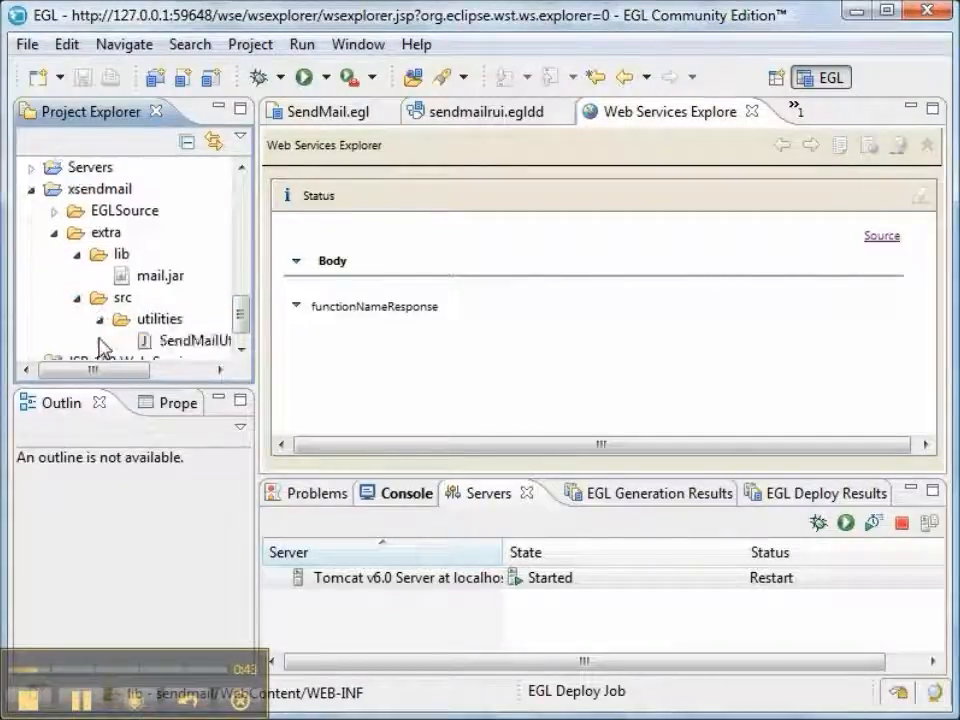
{"action": "mouse_move", "coordinate": [205, 345]}
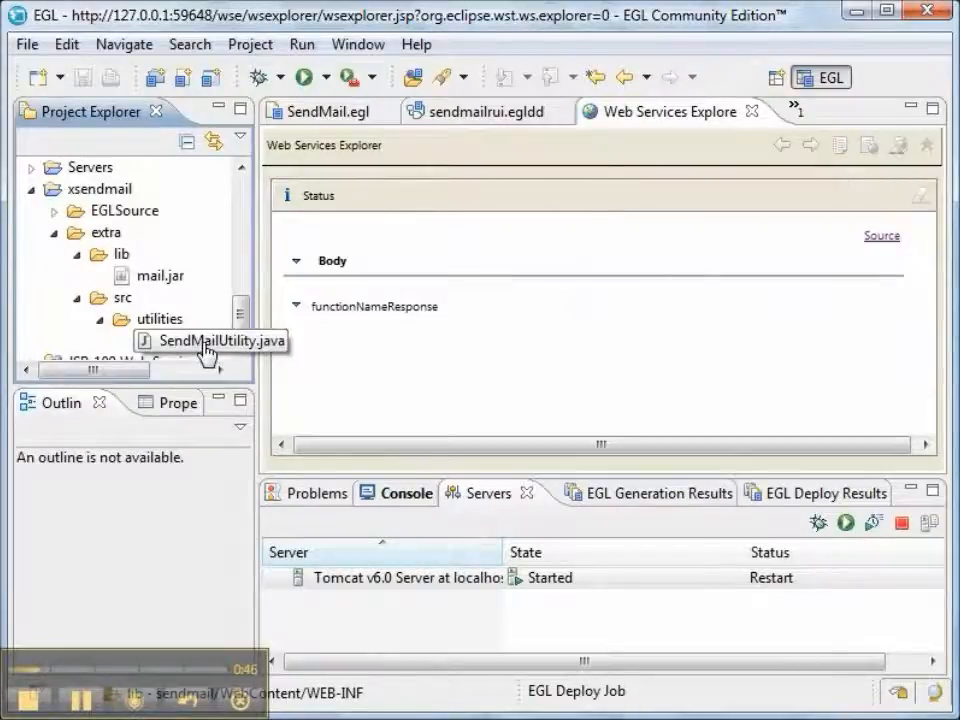
{"action": "right_click", "coordinate": [198, 340]}
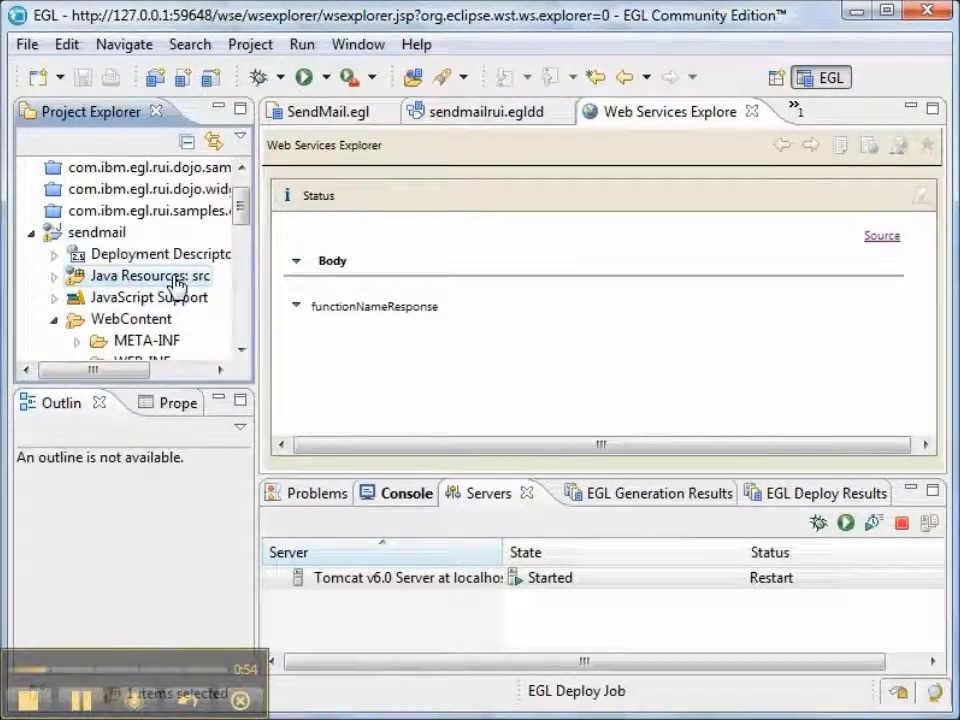
Step: Create a 'utilities' package in the sendmail project's Java Resources src folder
{"action": "right_click", "coordinate": [150, 275]}
{"action": "type", "text": "utili"}
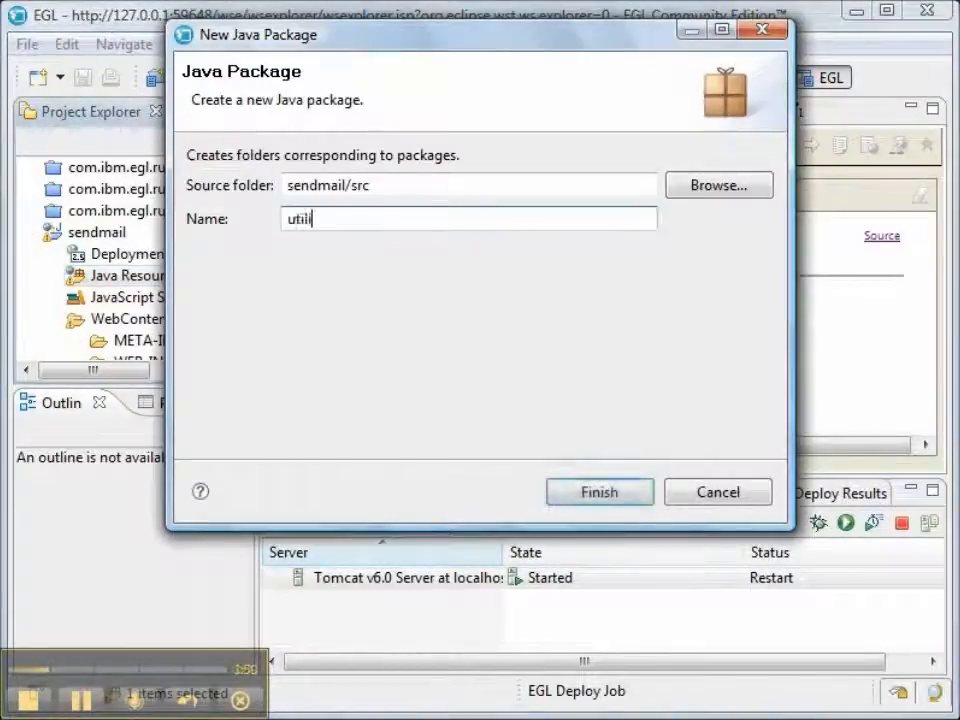
{"action": "type", "text": "ties"}
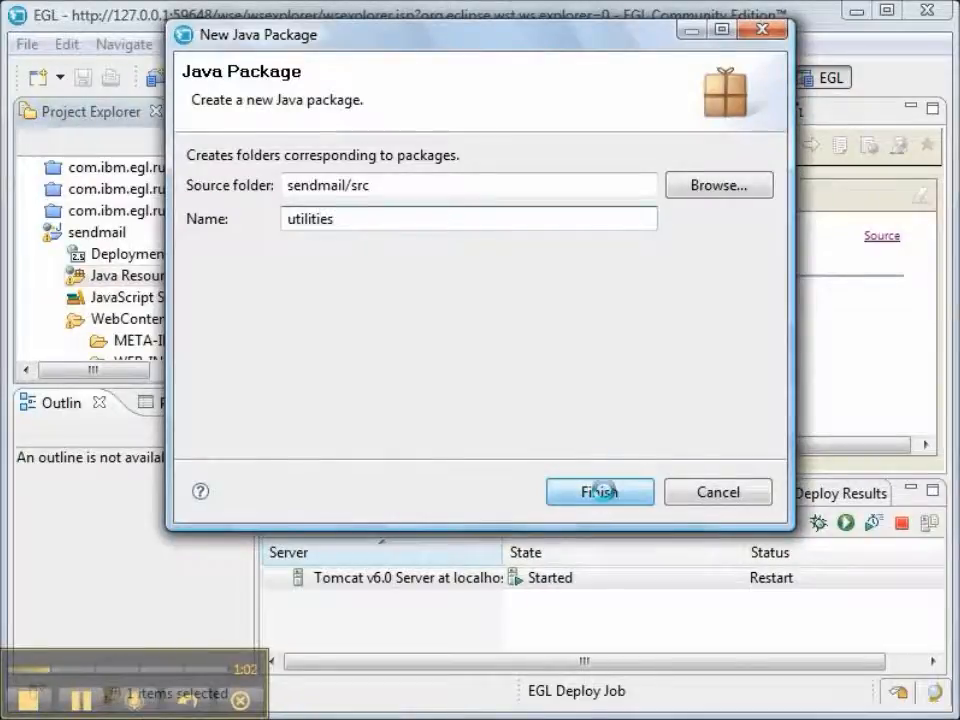
{"action": "left_click", "coordinate": [599, 492]}
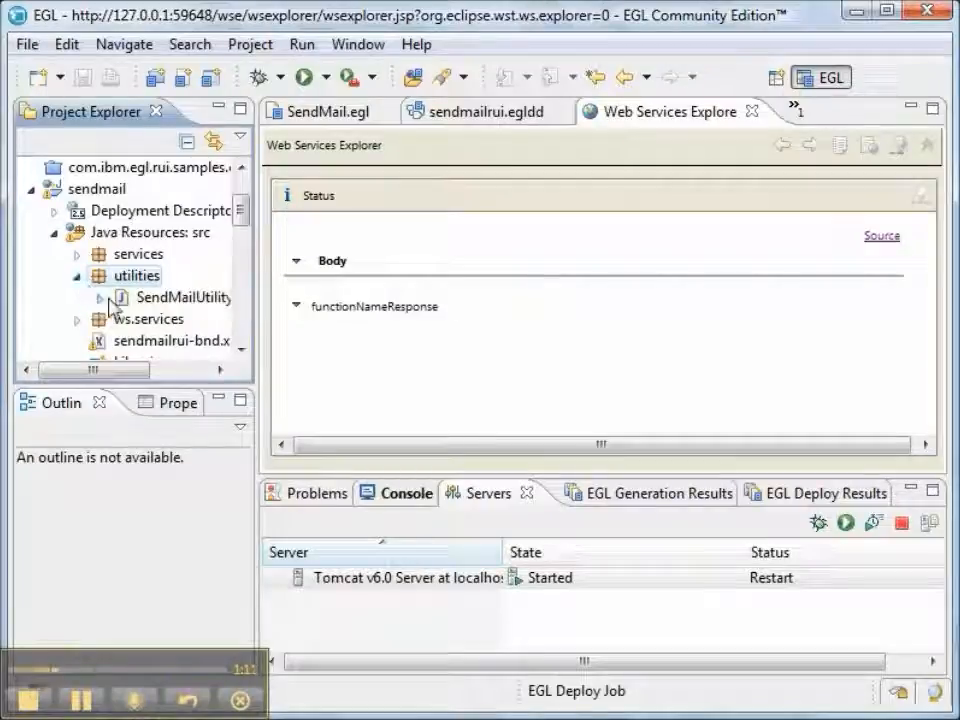
{"action": "double_click", "coordinate": [184, 297]}
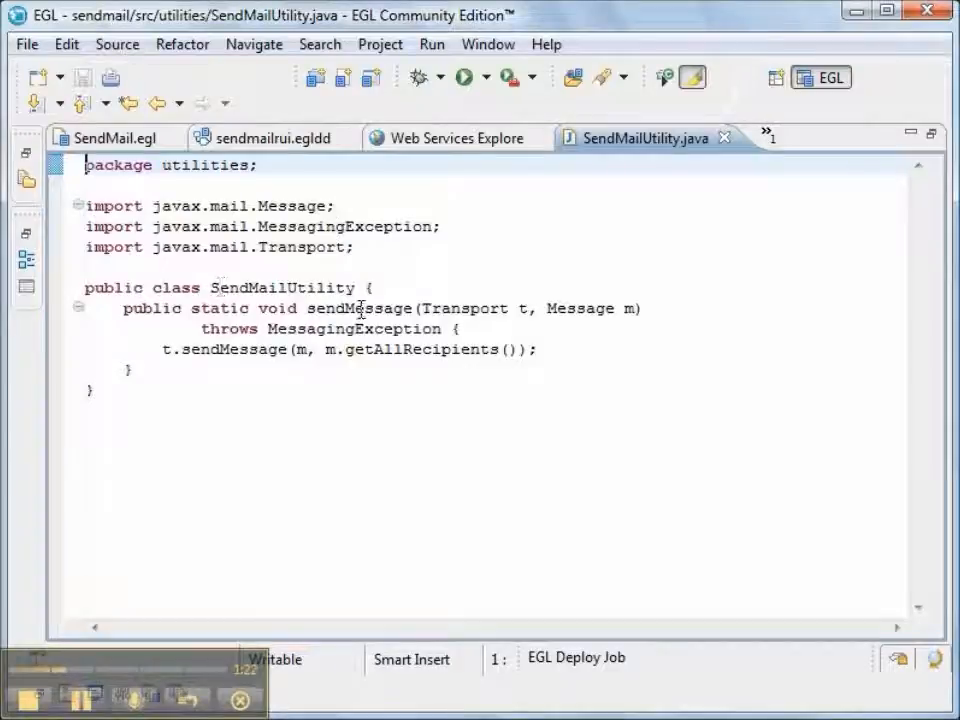
{"action": "double_click", "coordinate": [360, 308]}
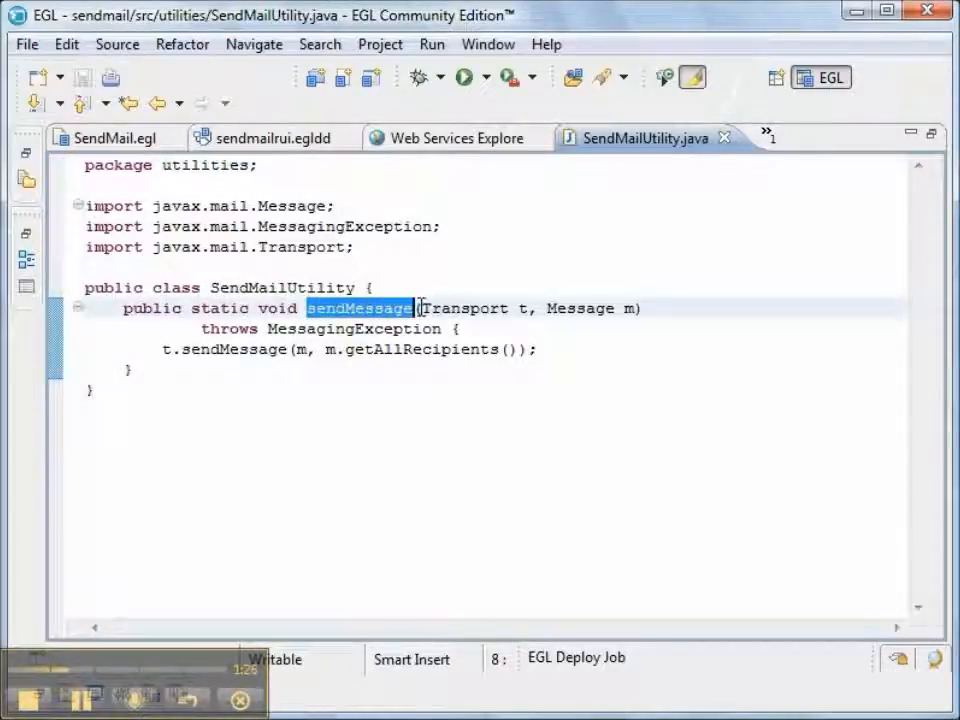
{"action": "double_click", "coordinate": [462, 308]}
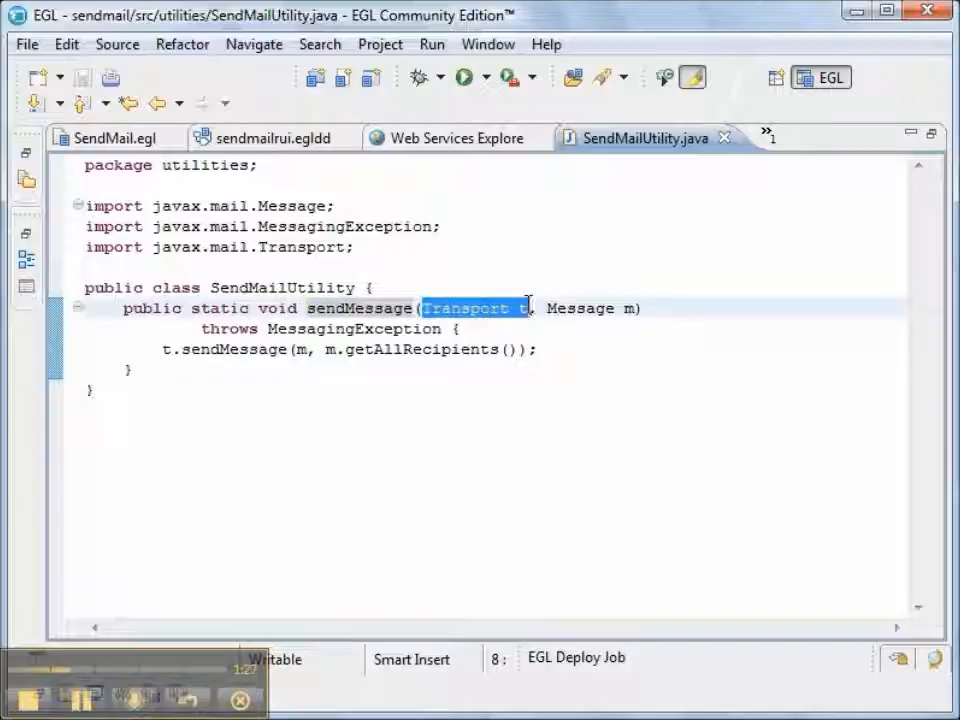
{"action": "double_click", "coordinate": [588, 308]}
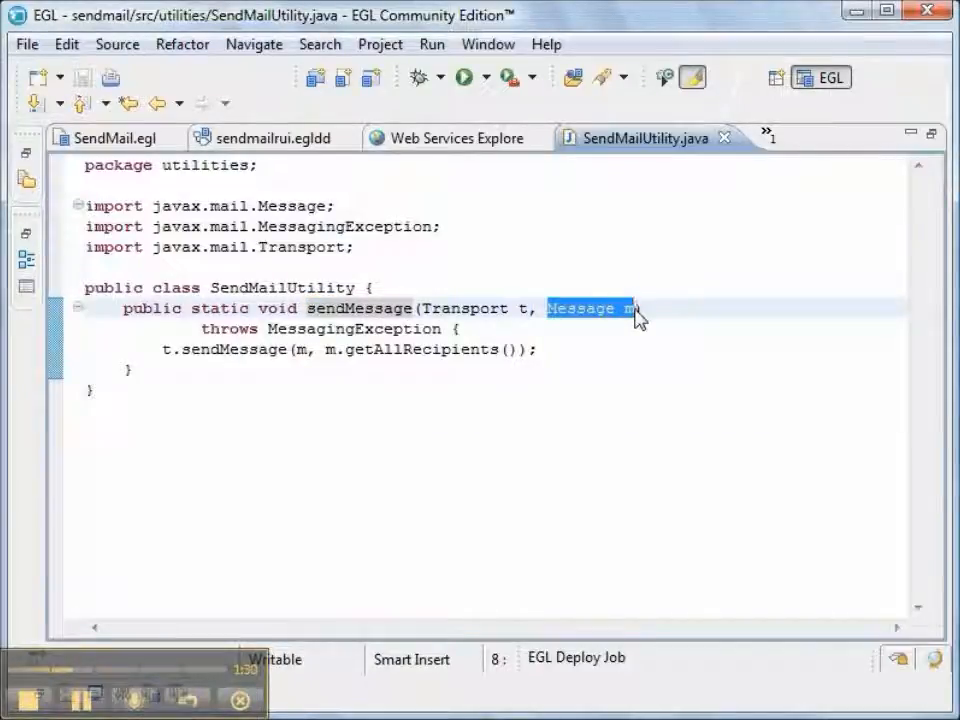
{"action": "left_click", "coordinate": [170, 349]}
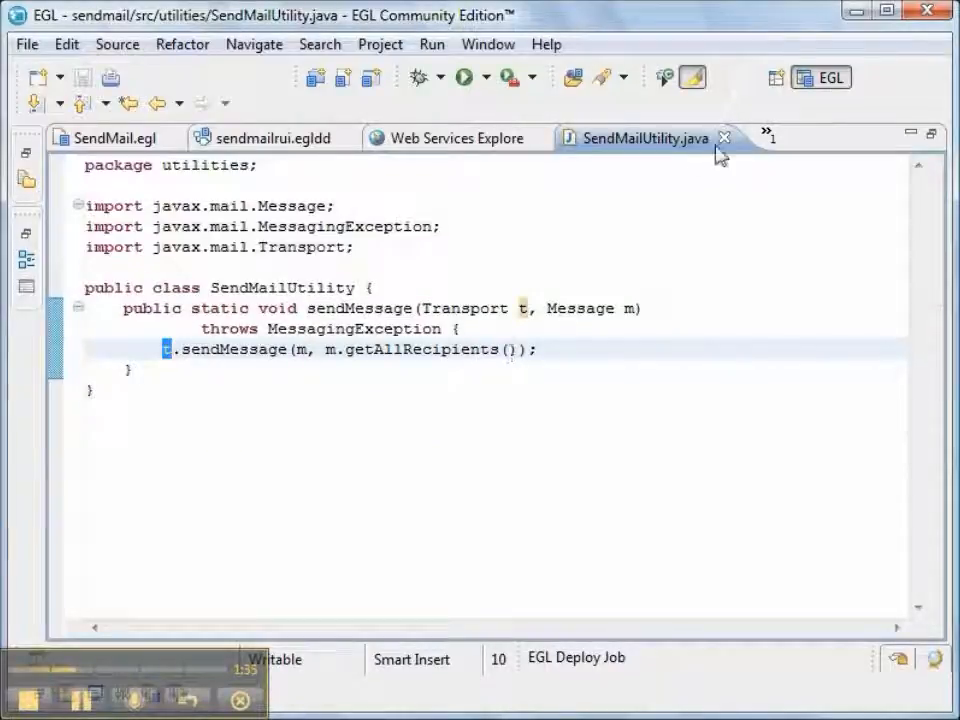
{"action": "left_click", "coordinate": [724, 137]}
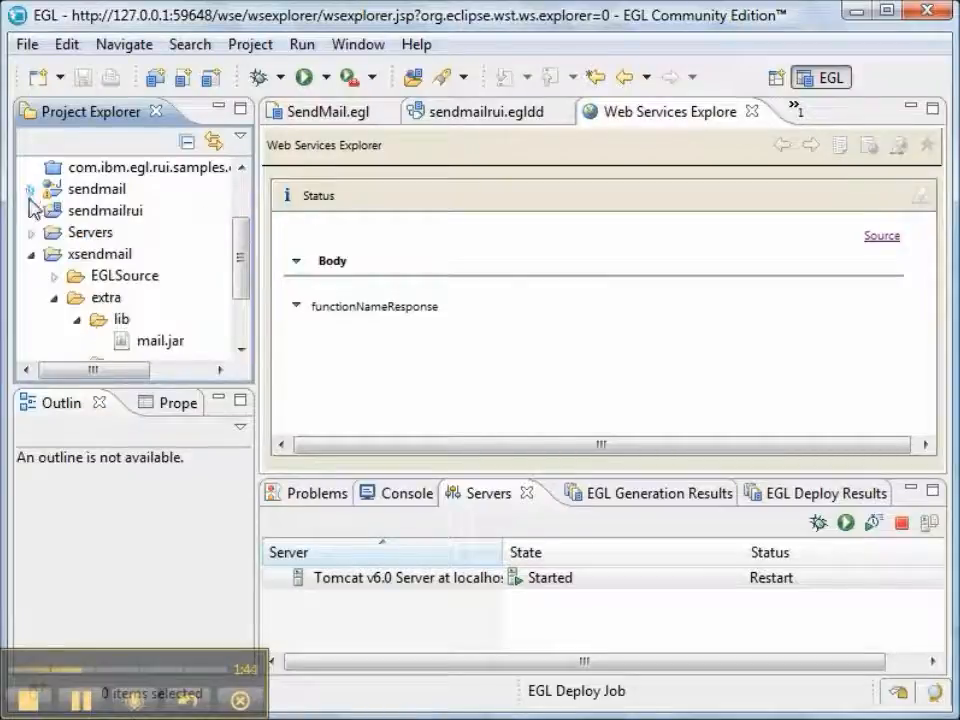
Step: Open SendMailLib.egl from sendmailrui's libraries folder and scroll to its top
{"action": "left_click", "coordinate": [31, 210]}
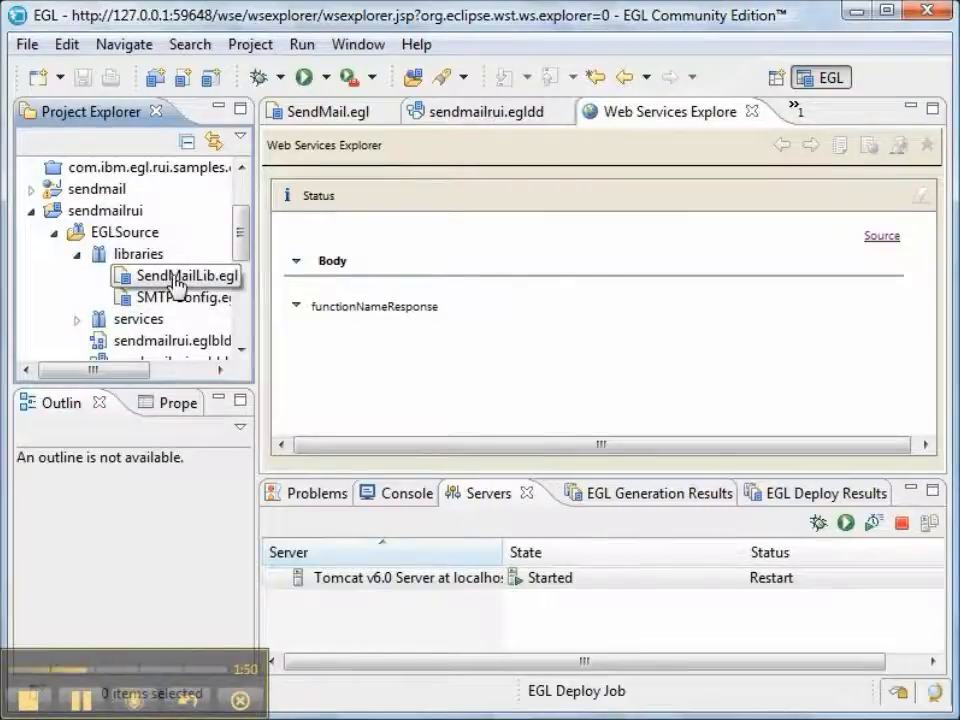
{"action": "double_click", "coordinate": [185, 276]}
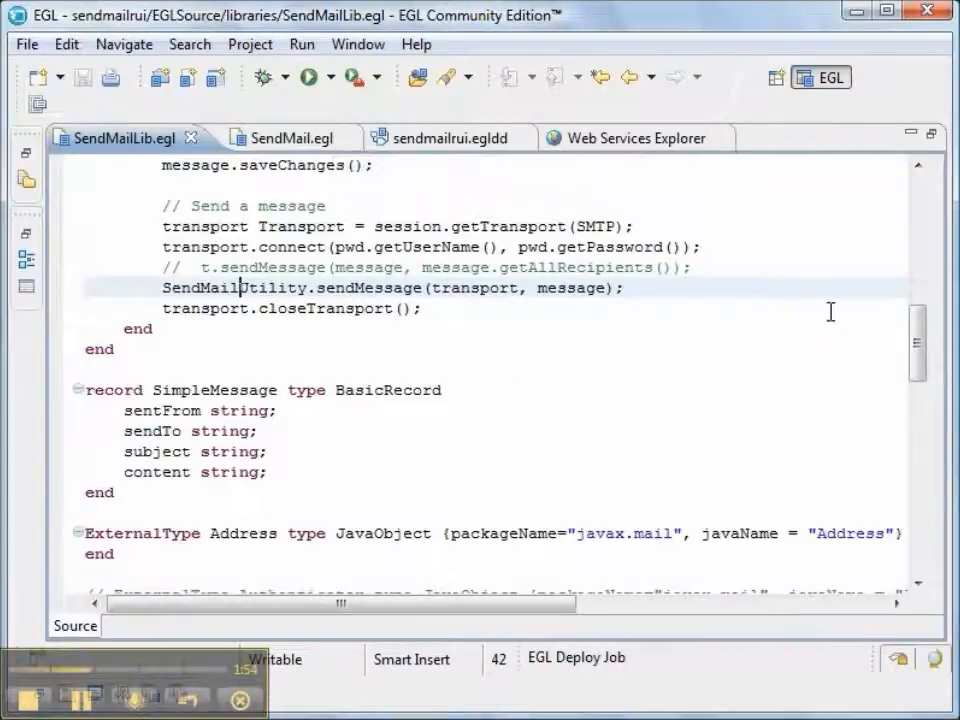
{"action": "scroll", "scroll_direction": "up", "scroll_amount": 3}
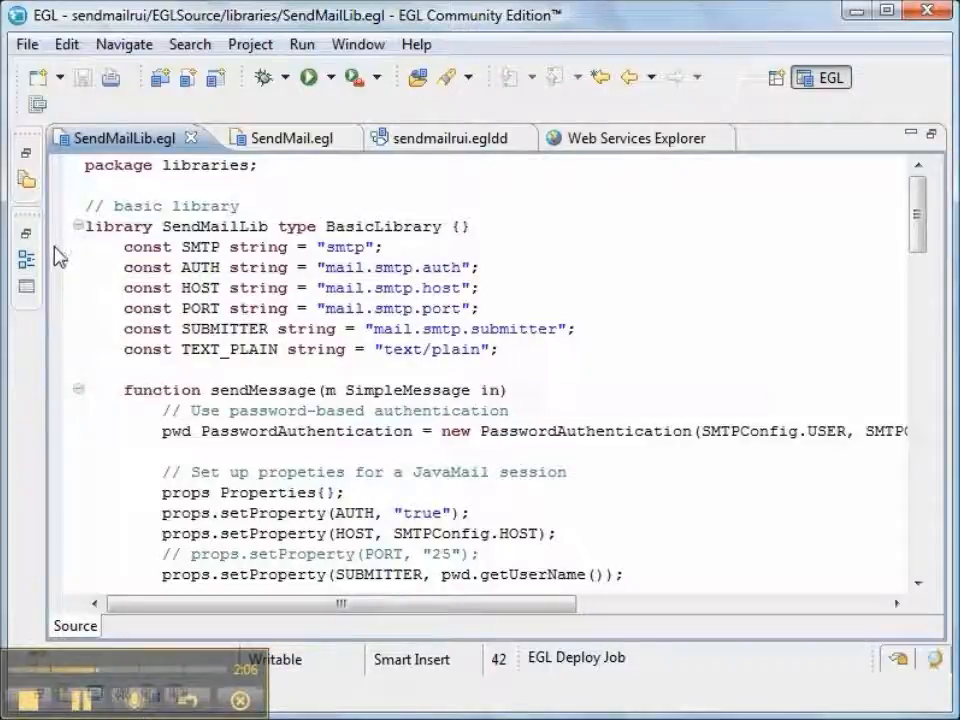
{"action": "mouse_move", "coordinate": [55, 382]}
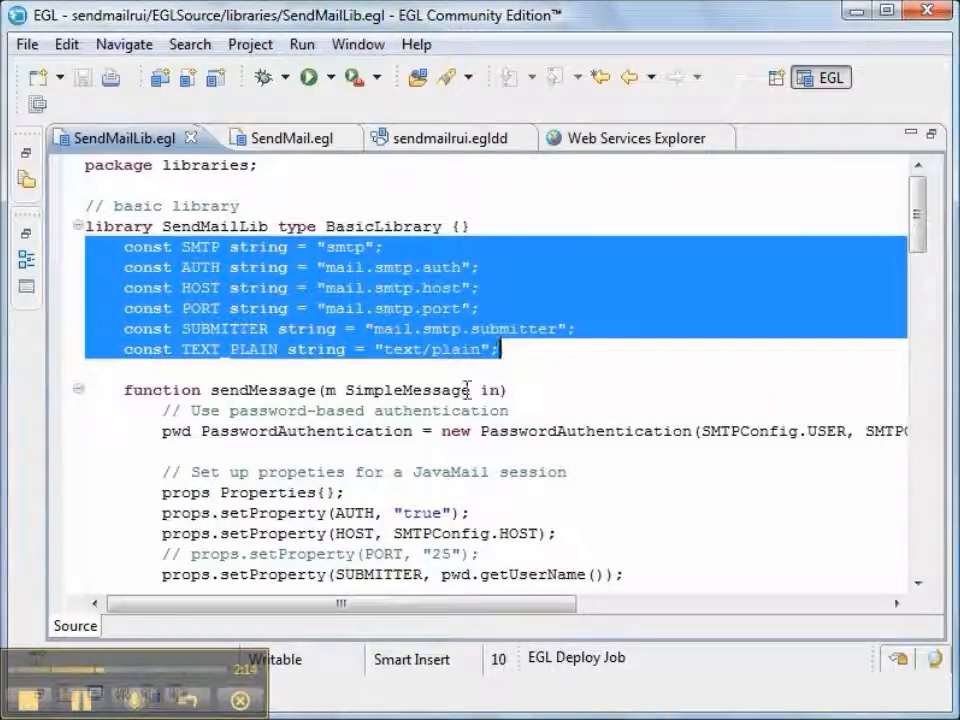
{"action": "left_click", "coordinate": [210, 390]}
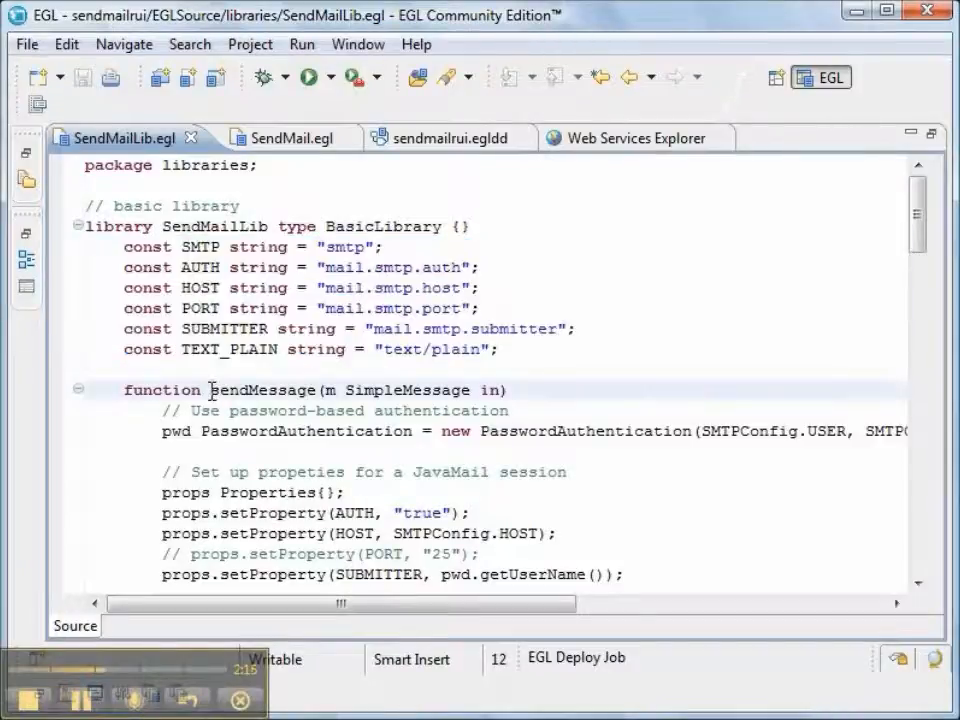
{"action": "double_click", "coordinate": [262, 390]}
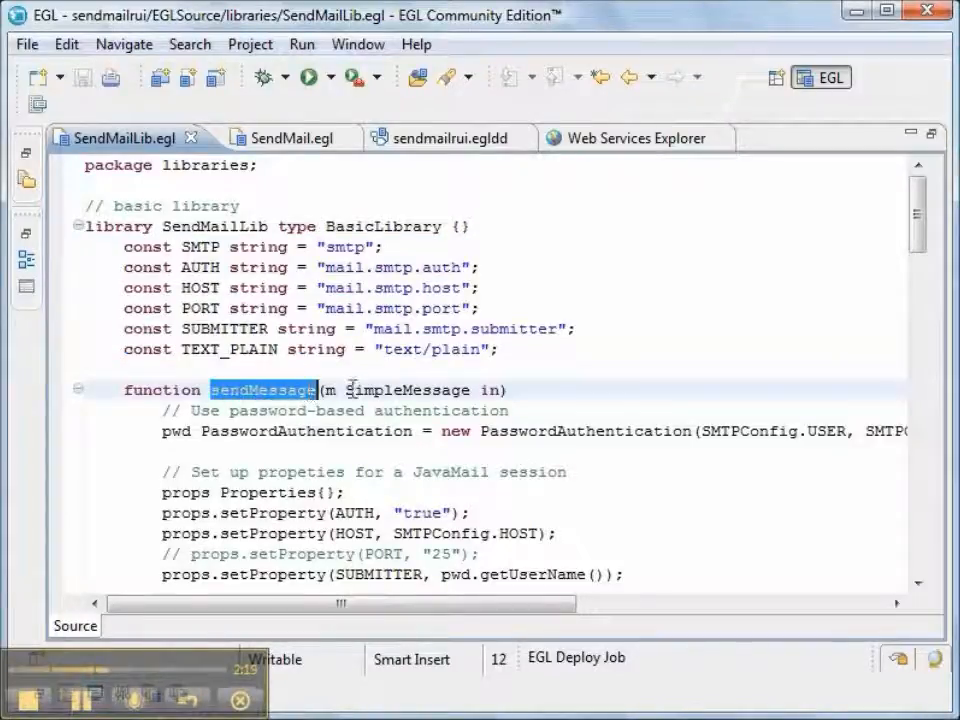
{"action": "left_click", "coordinate": [915, 585]}
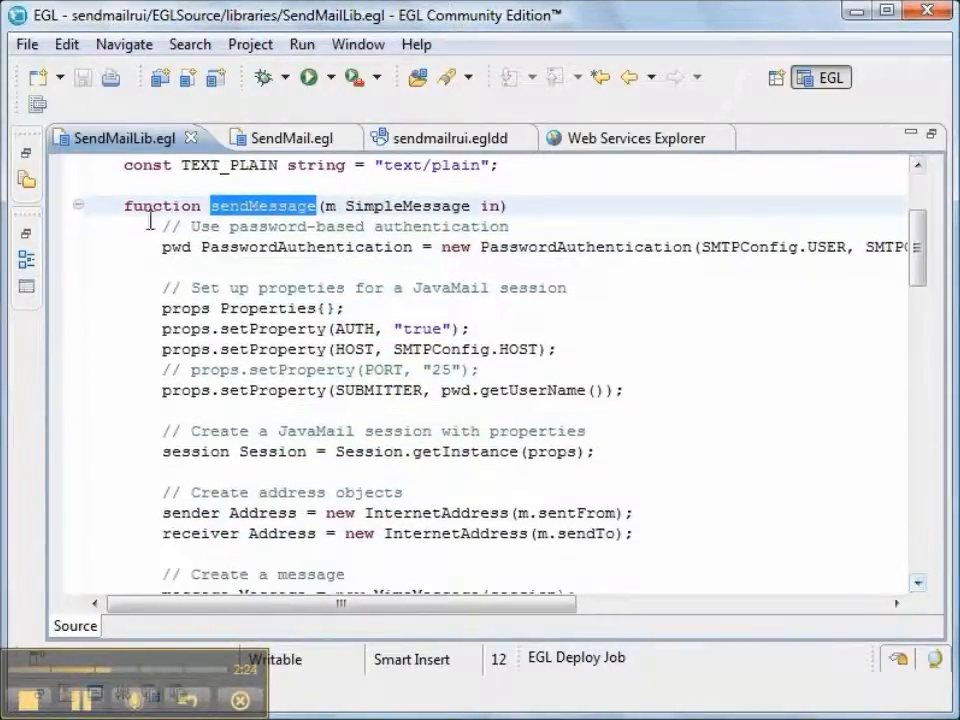
{"action": "double_click", "coordinate": [305, 247]}
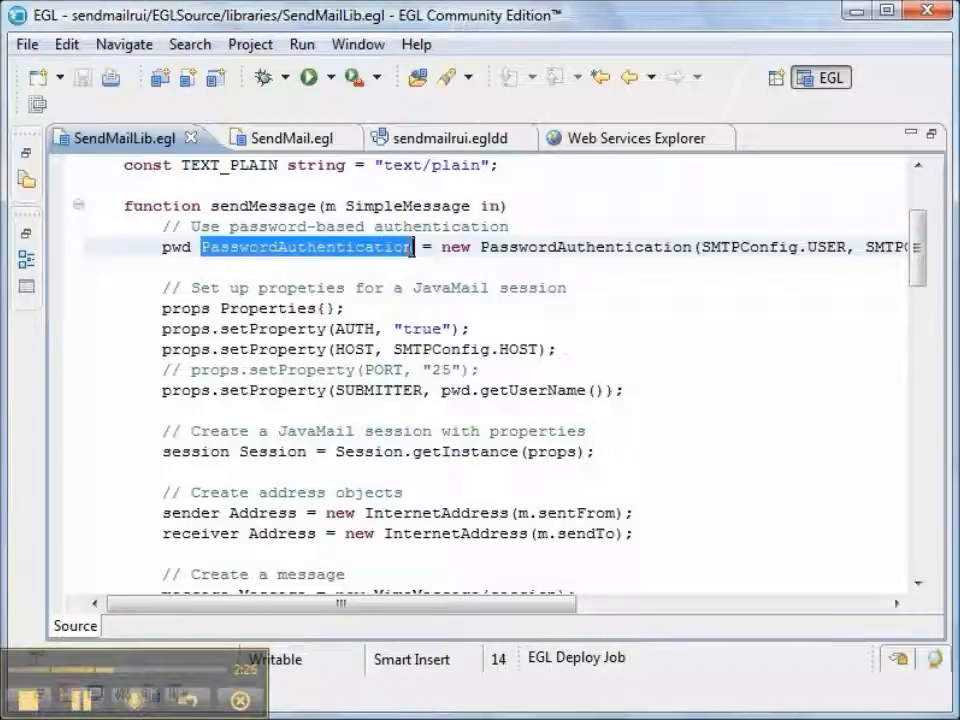
{"action": "mouse_move", "coordinate": [305, 247]}
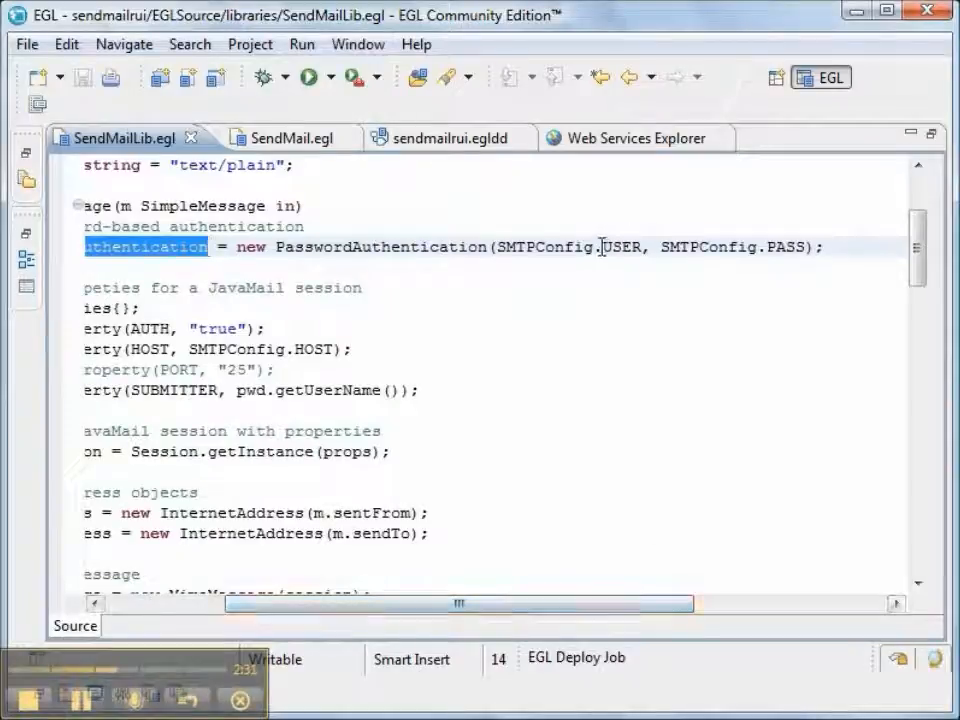
{"action": "double_click", "coordinate": [622, 247]}
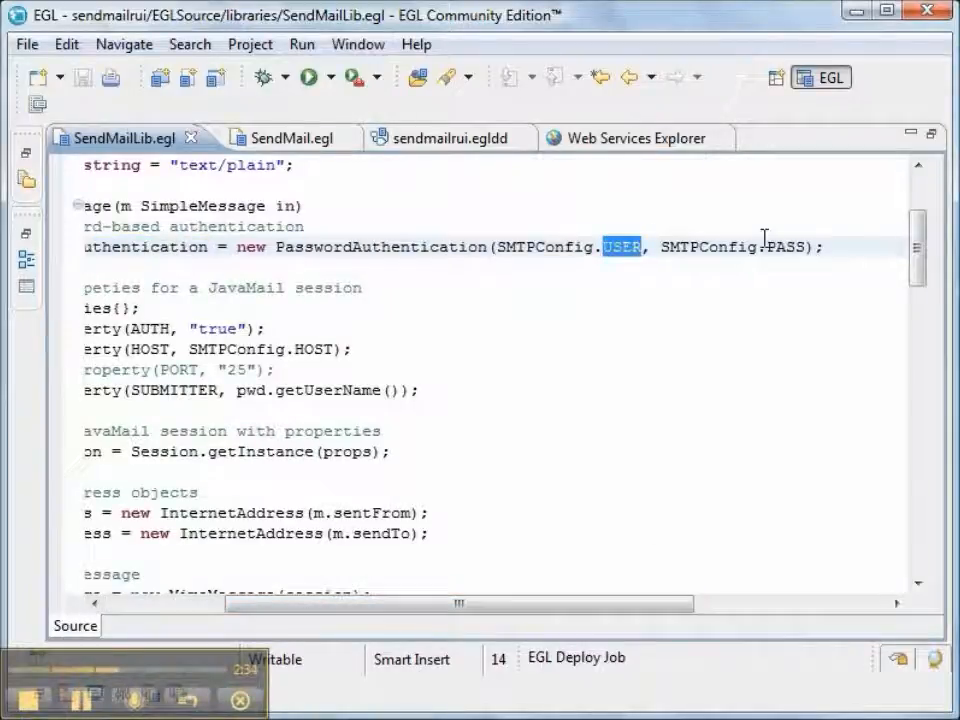
{"action": "double_click", "coordinate": [776, 247]}
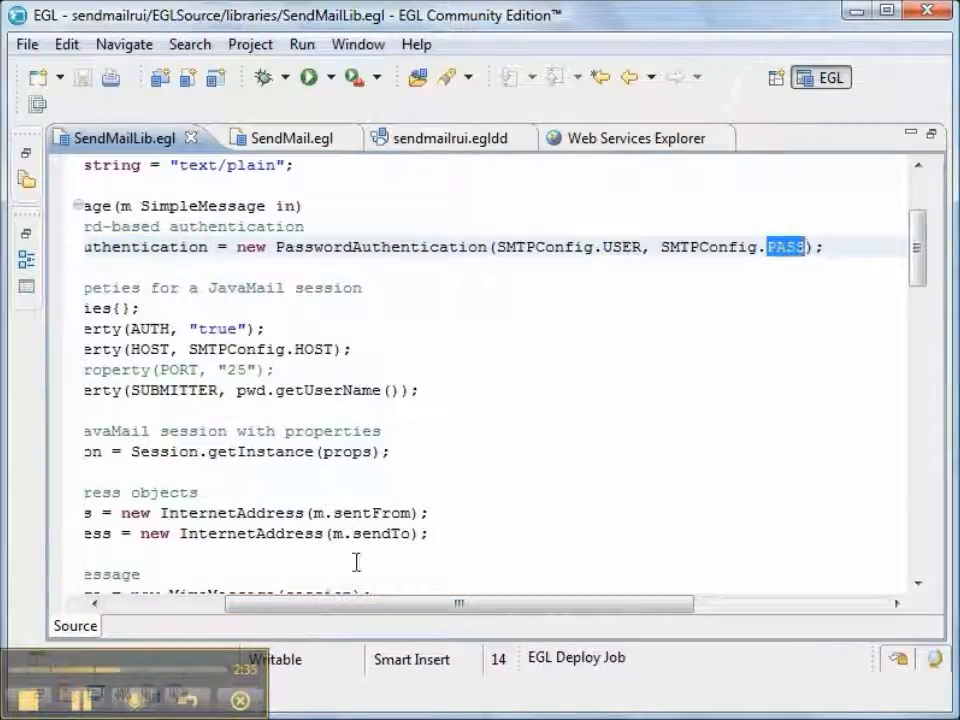
{"action": "scroll", "scroll_direction": "left", "scroll_amount": 3}
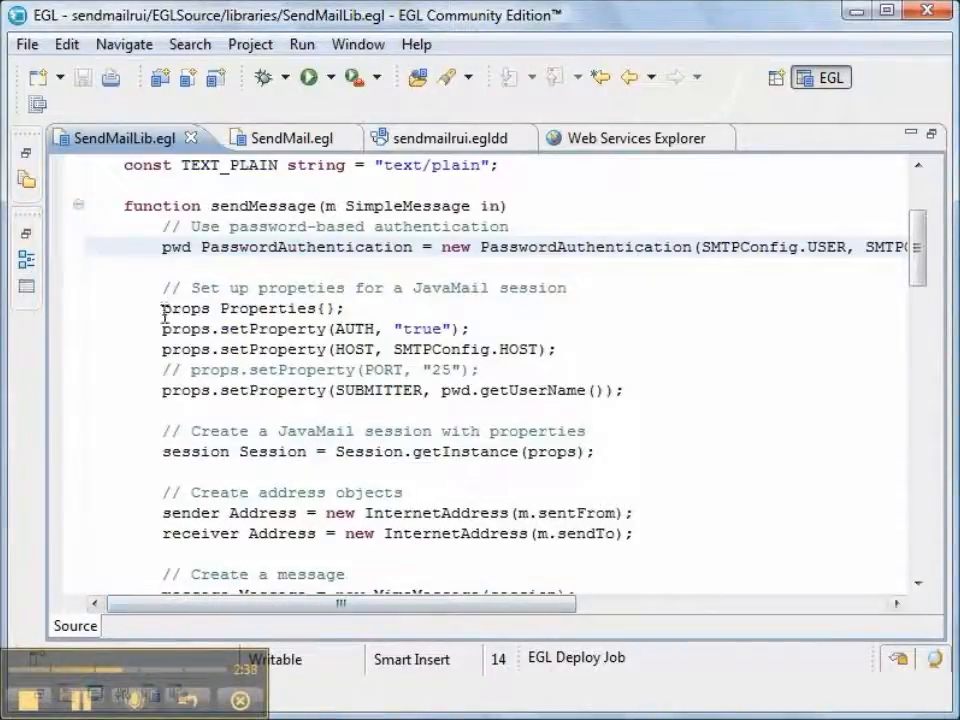
{"action": "double_click", "coordinate": [184, 308]}
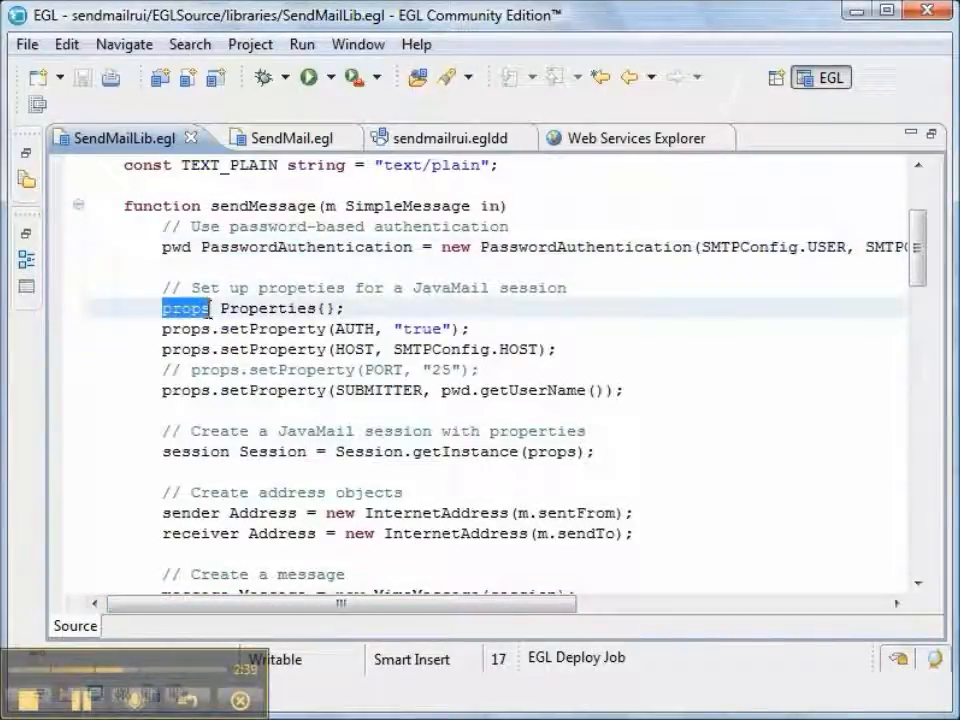
{"action": "double_click", "coordinate": [355, 328]}
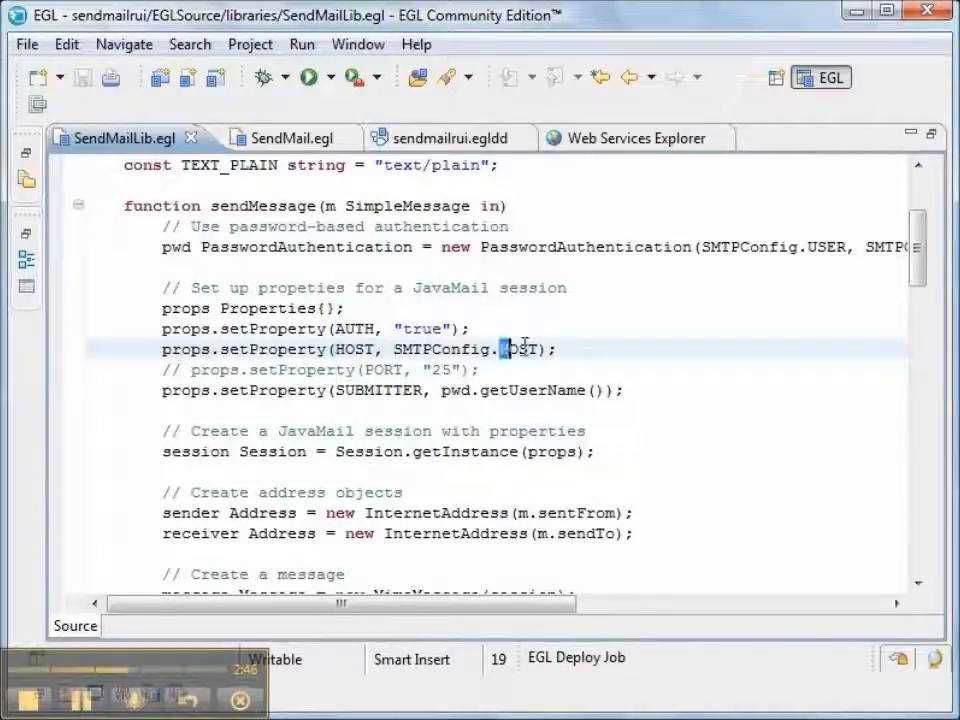
{"action": "double_click", "coordinate": [518, 349]}
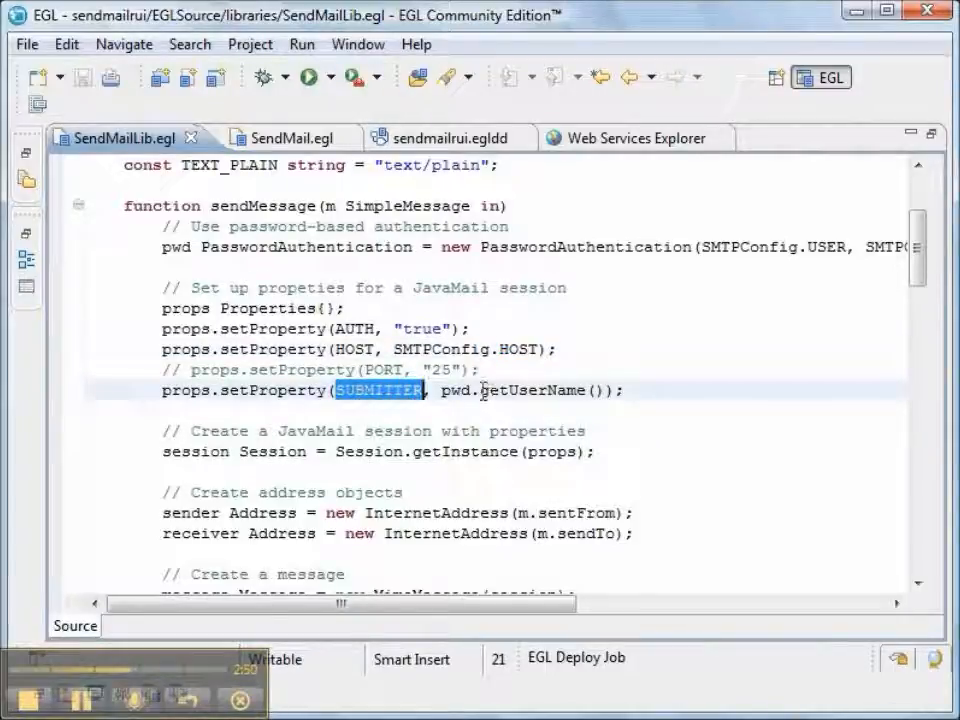
{"action": "double_click", "coordinate": [537, 390]}
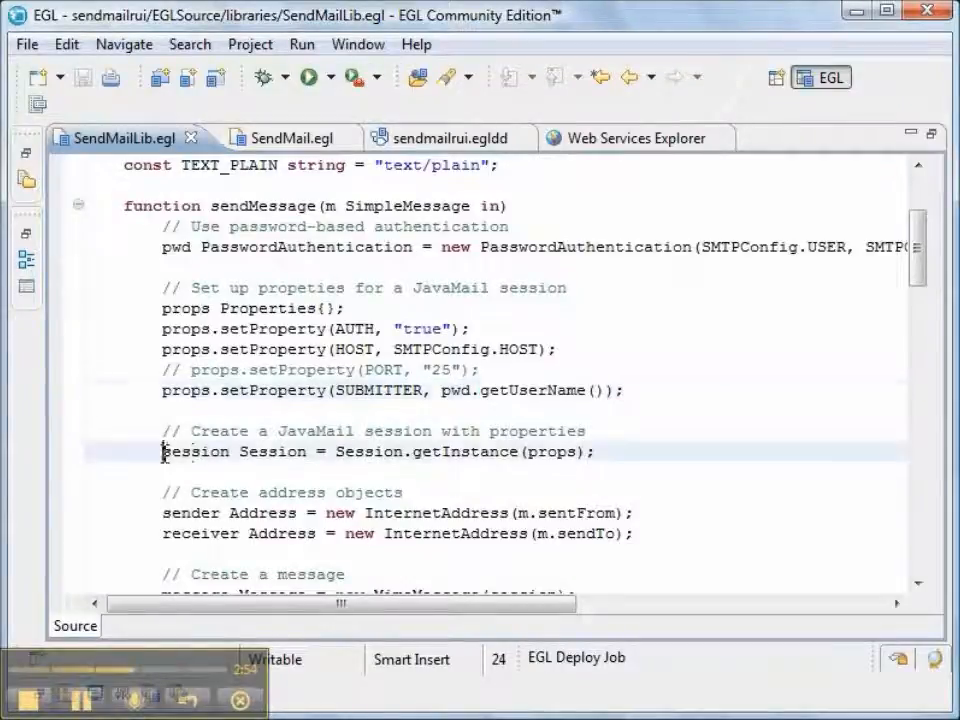
{"action": "double_click", "coordinate": [196, 452]}
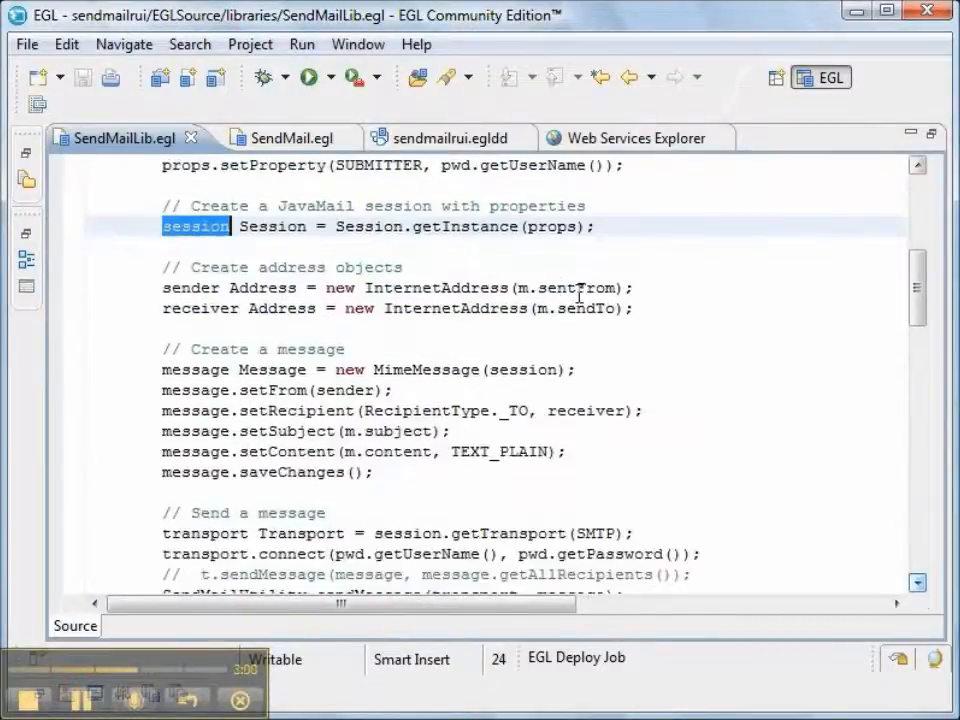
{"action": "double_click", "coordinate": [567, 288]}
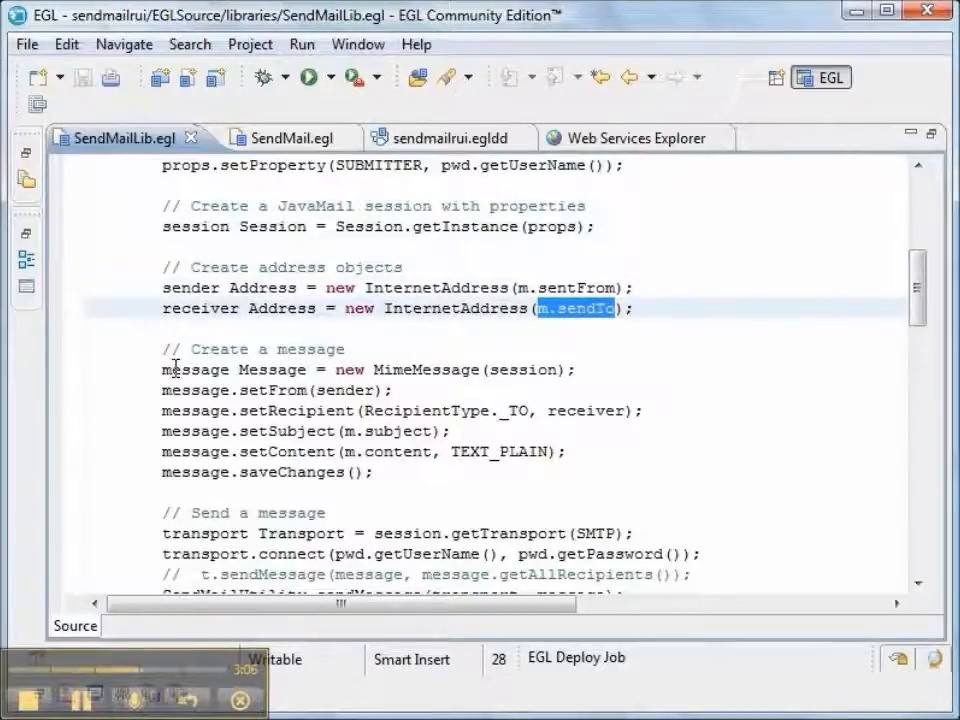
{"action": "double_click", "coordinate": [195, 369]}
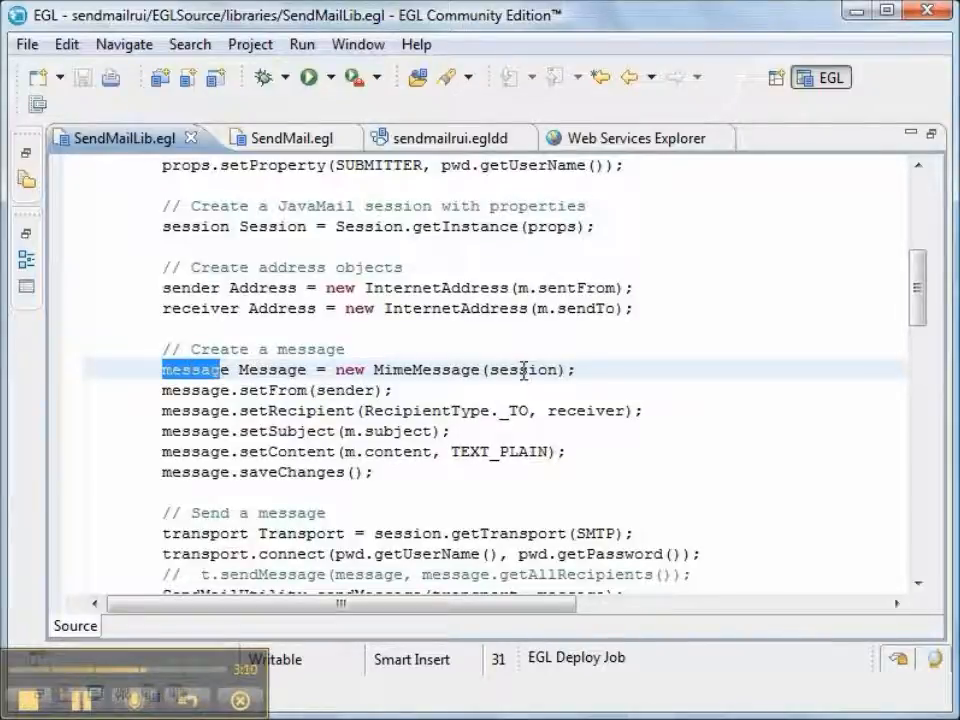
{"action": "double_click", "coordinate": [423, 369]}
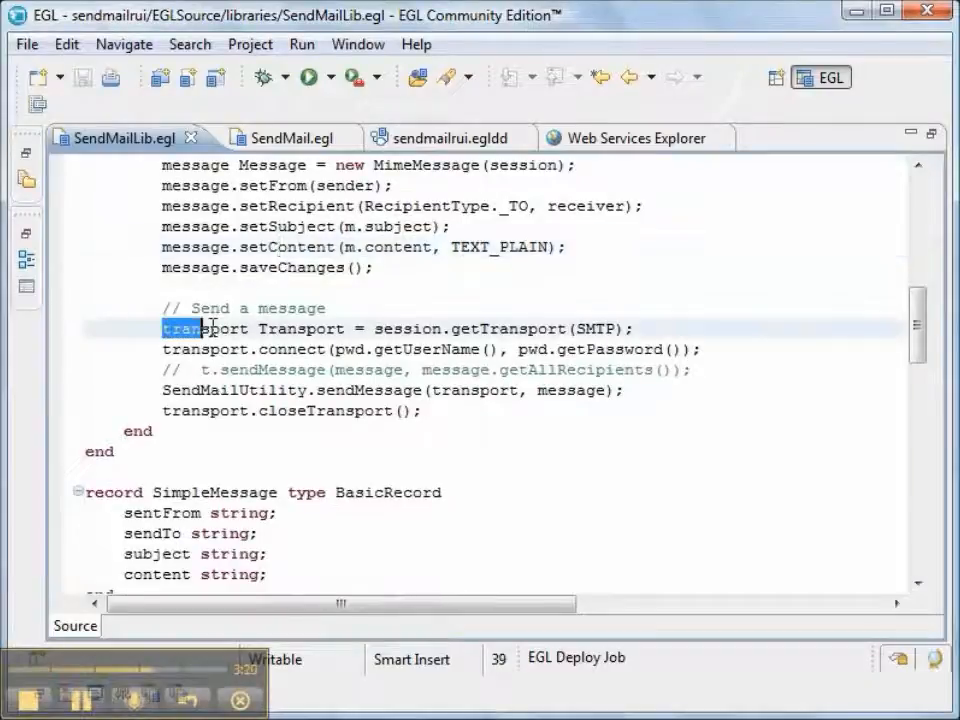
{"action": "double_click", "coordinate": [187, 328]}
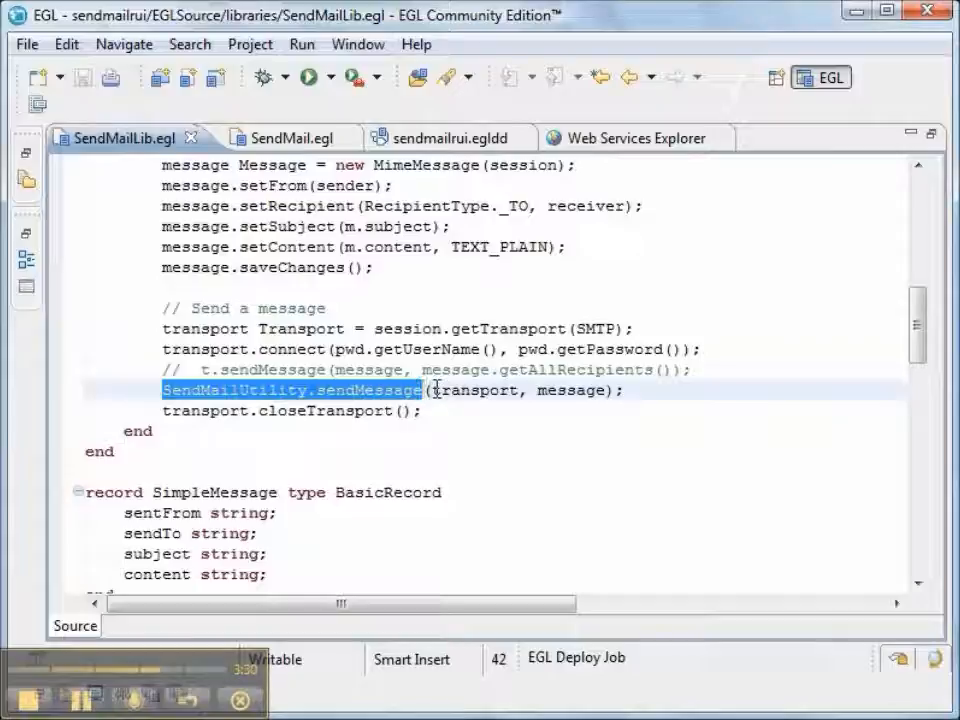
{"action": "double_click", "coordinate": [476, 390]}
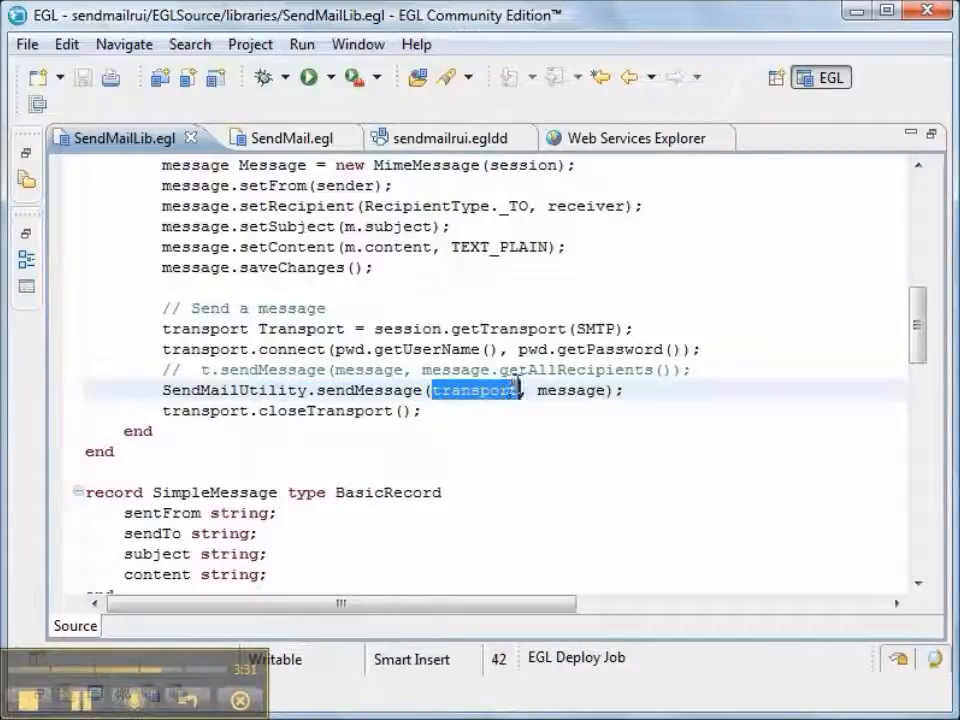
{"action": "double_click", "coordinate": [570, 391]}
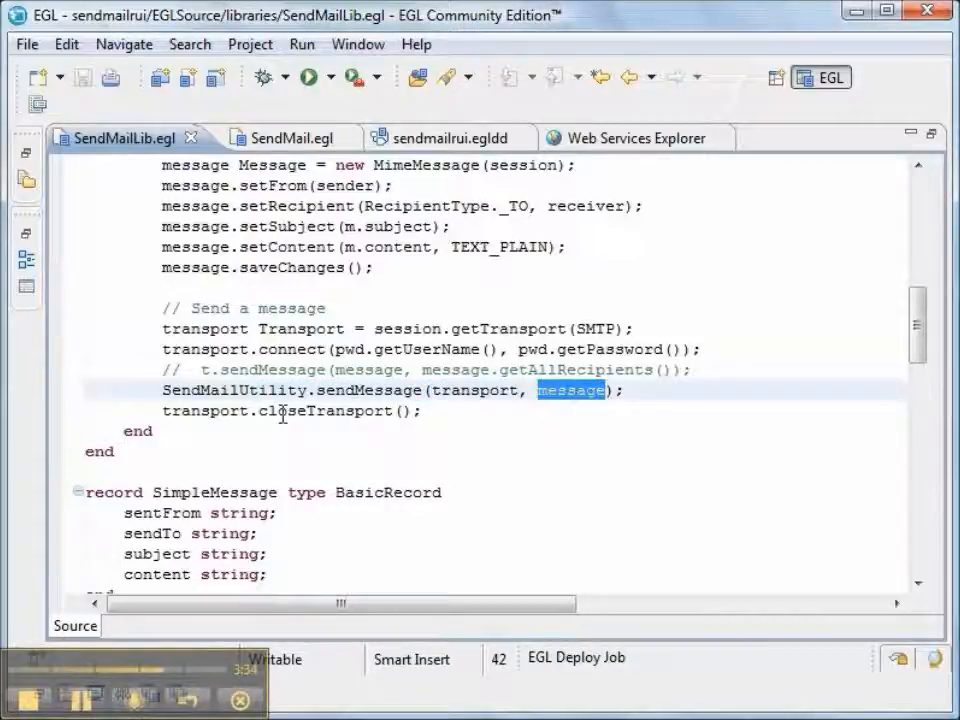
{"action": "left_click", "coordinate": [280, 411]}
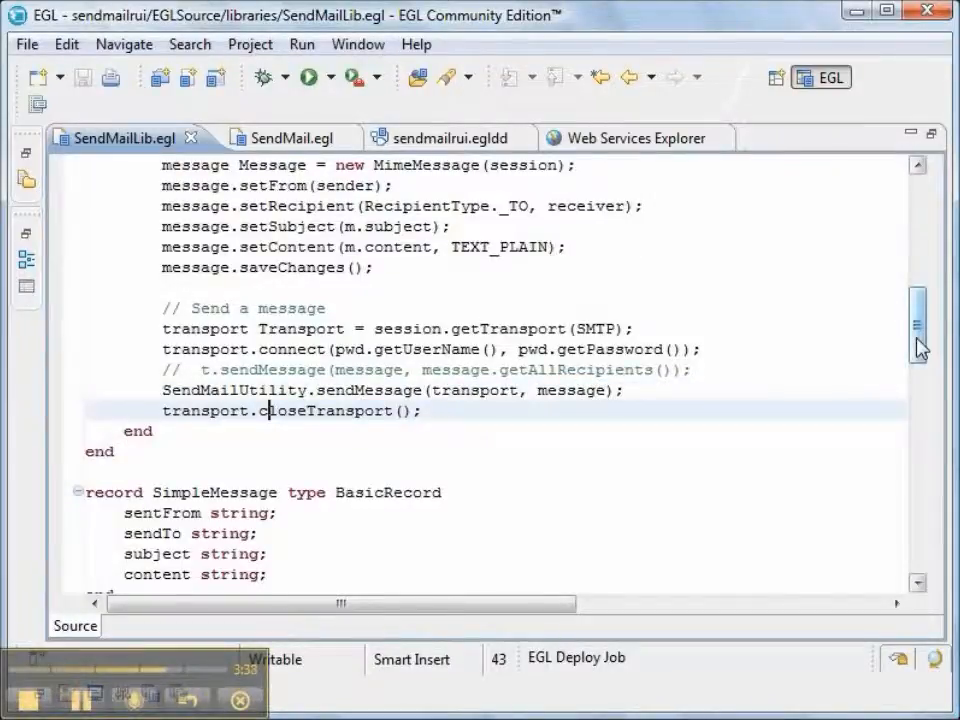
{"action": "scroll", "scroll_direction": "up", "scroll_amount": 3}
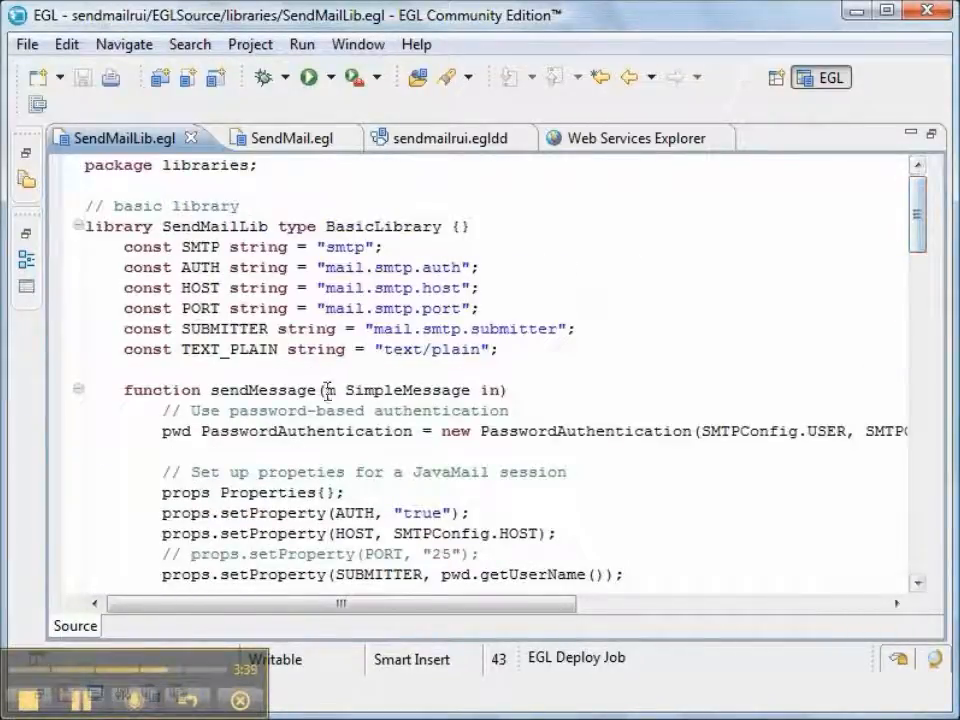
{"action": "left_click", "coordinate": [367, 390]}
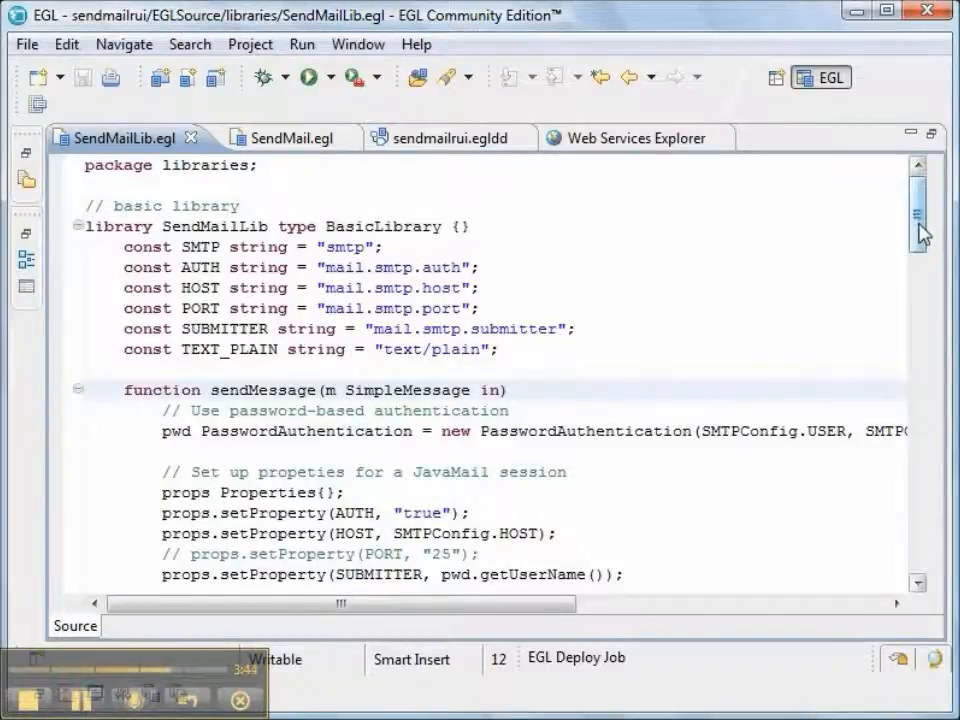
{"action": "scroll", "scroll_direction": "down", "scroll_amount": 3}
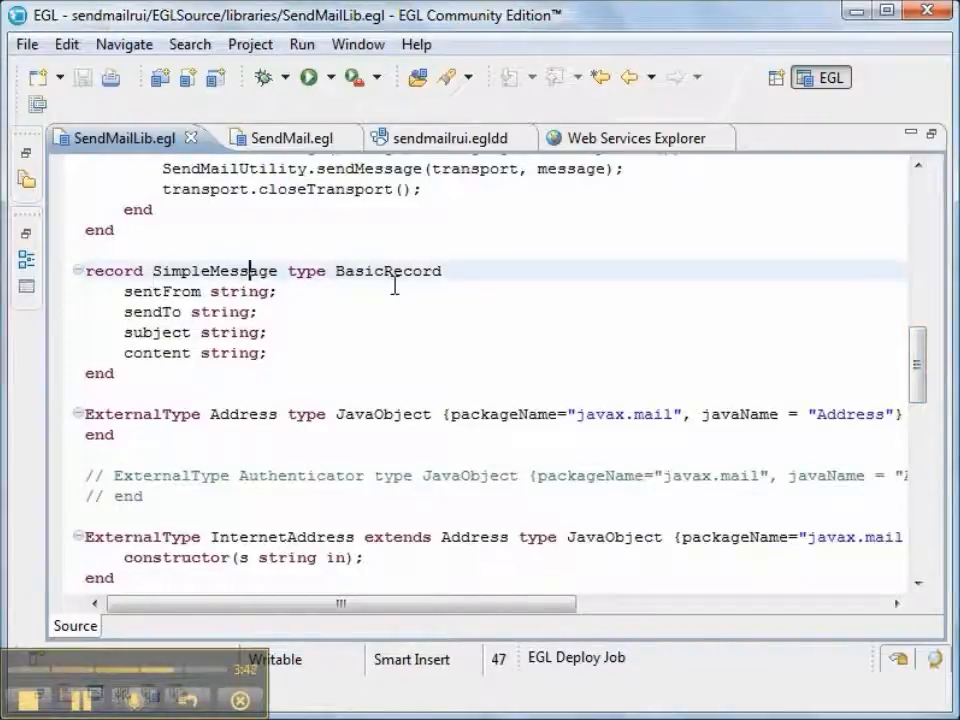
{"action": "double_click", "coordinate": [160, 291]}
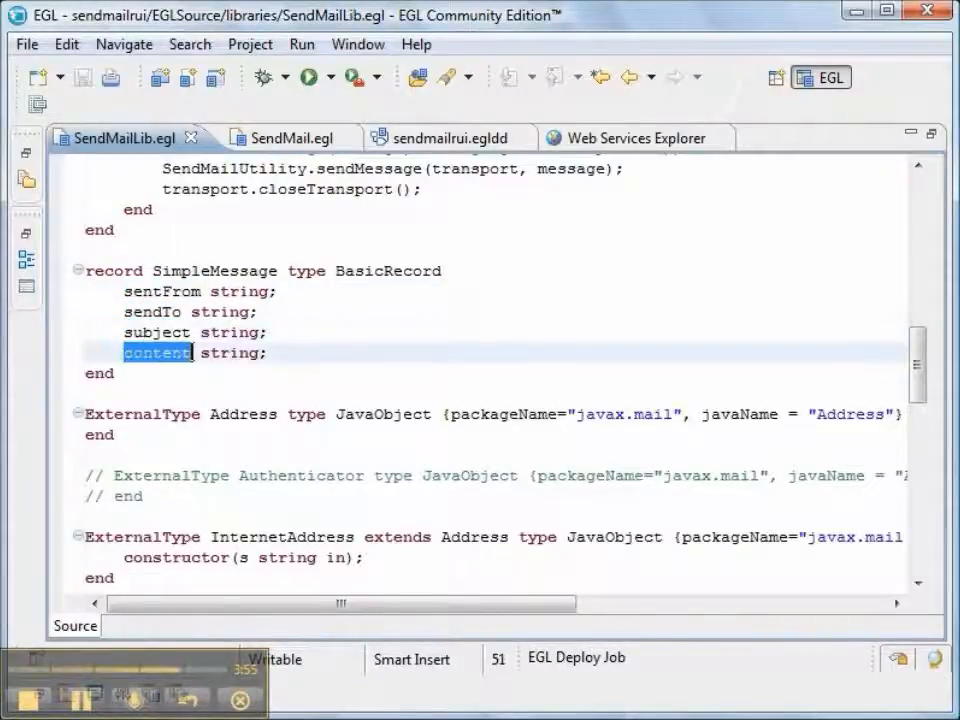
{"action": "left_click", "coordinate": [277, 414]}
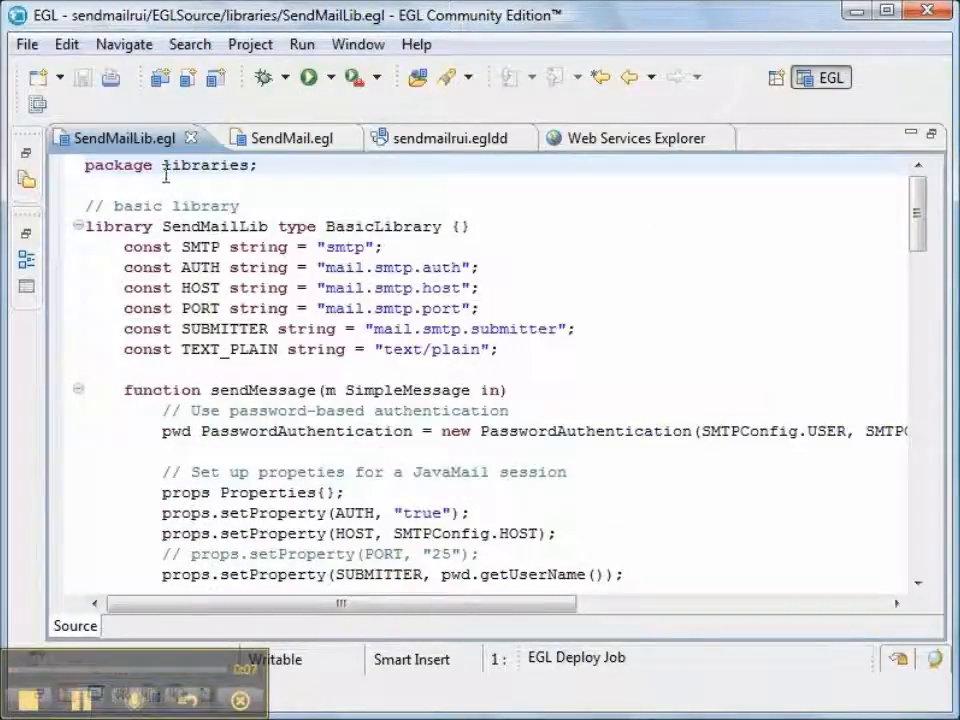
Step: Highlight the libraries and services package names, the SendMail service and contactUs
{"action": "double_click", "coordinate": [205, 165]}
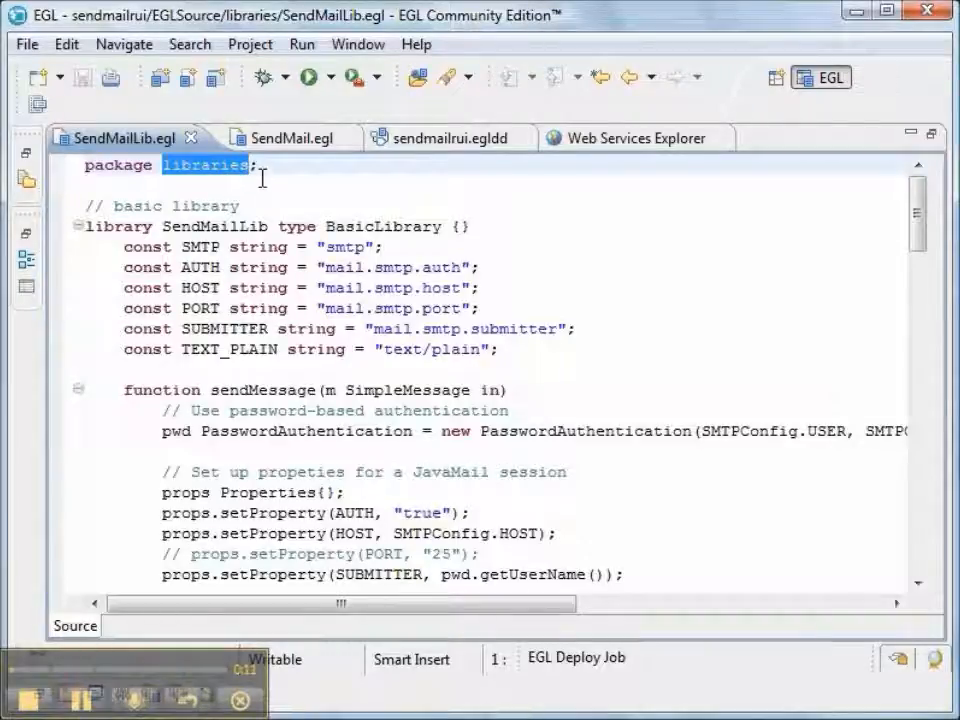
{"action": "left_click", "coordinate": [287, 137]}
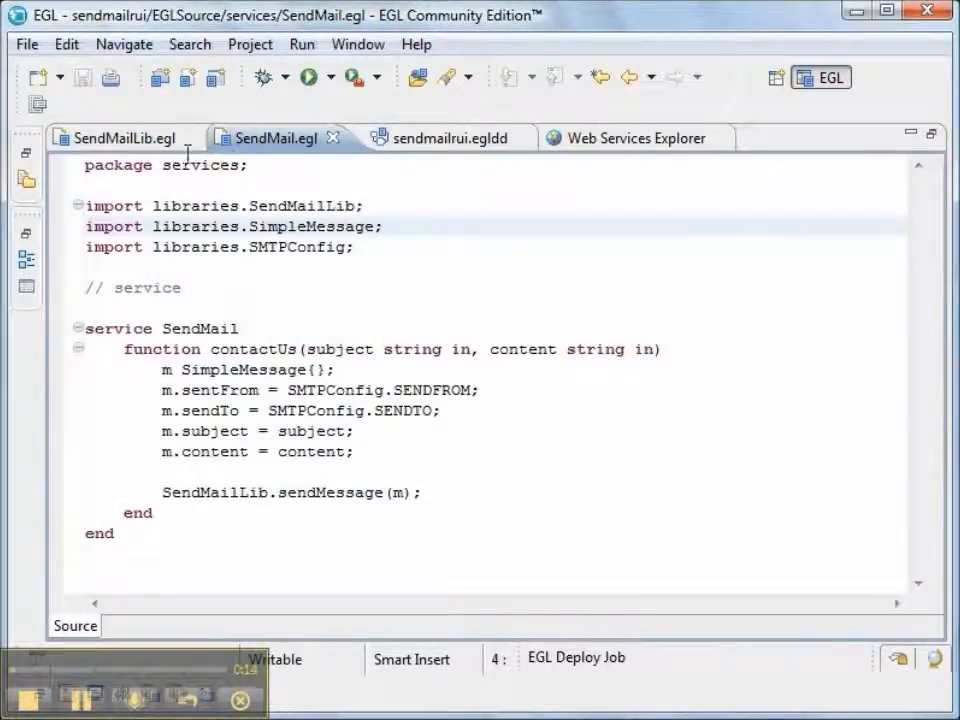
{"action": "double_click", "coordinate": [202, 165]}
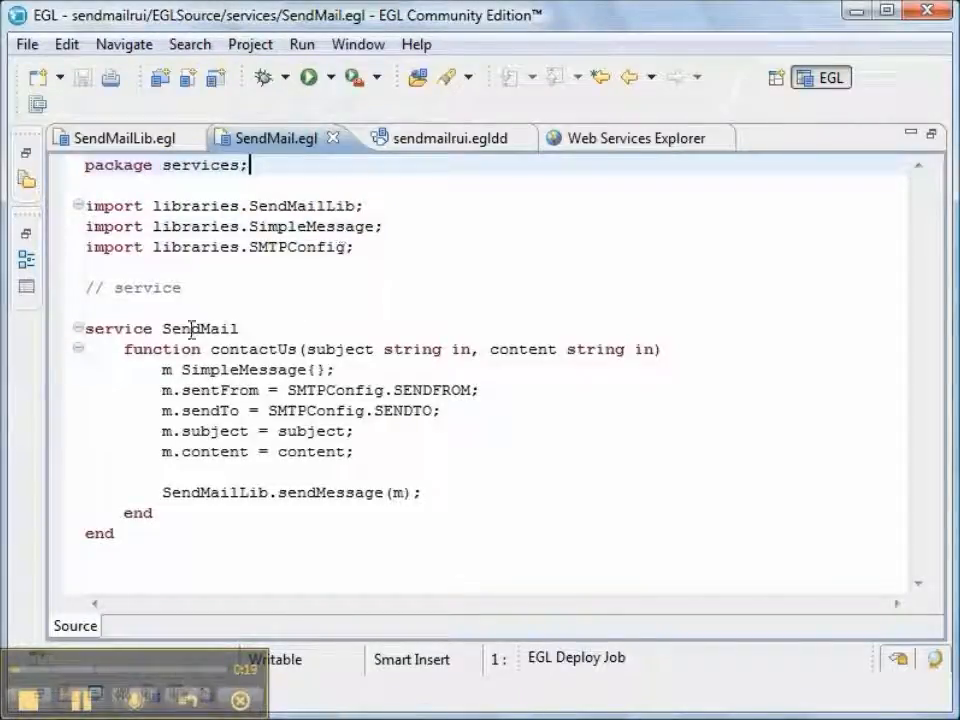
{"action": "double_click", "coordinate": [250, 349]}
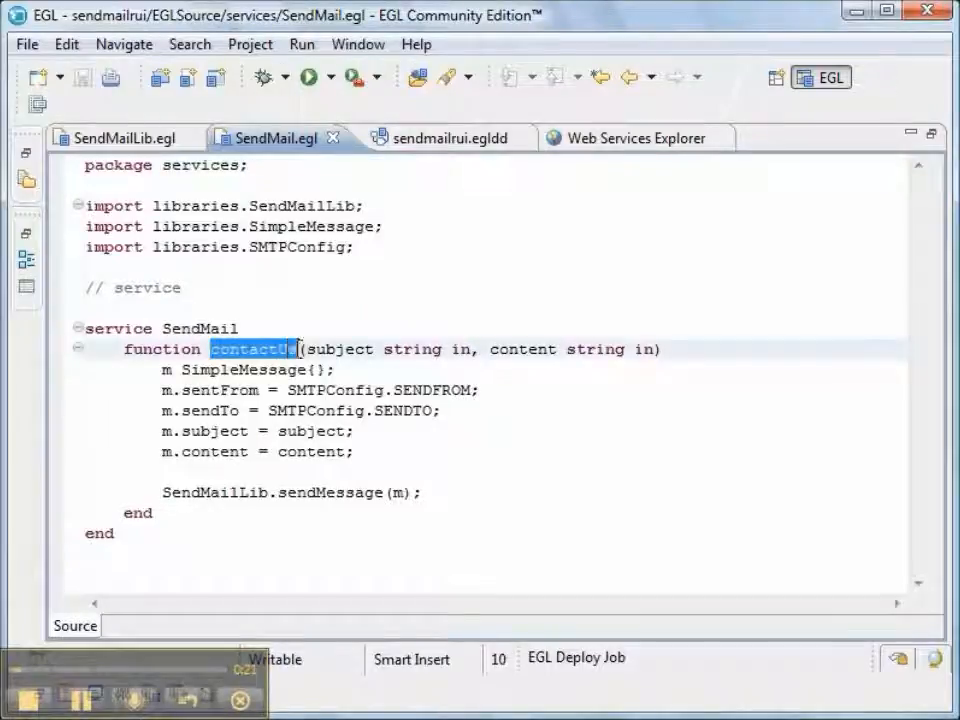
{"action": "mouse_move", "coordinate": [252, 349]}
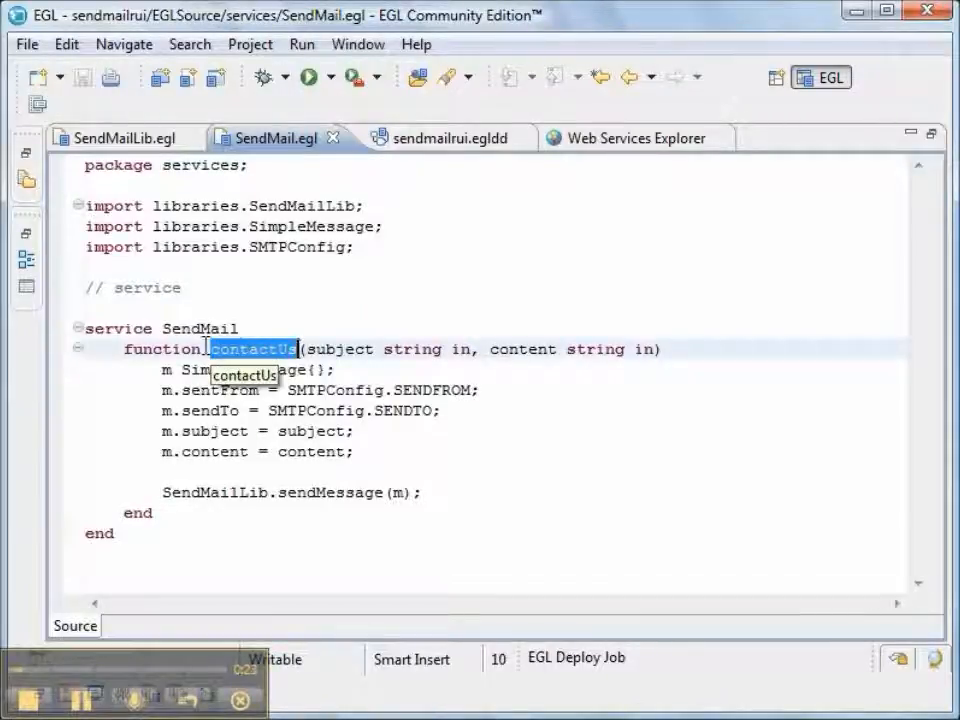
{"action": "double_click", "coordinate": [200, 328]}
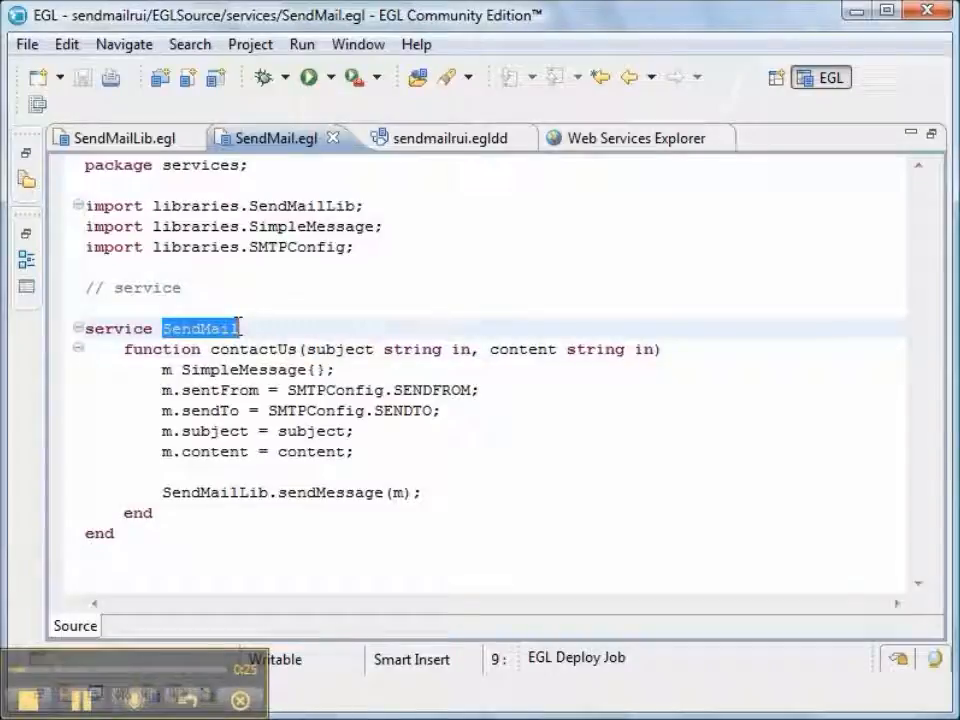
{"action": "double_click", "coordinate": [250, 349]}
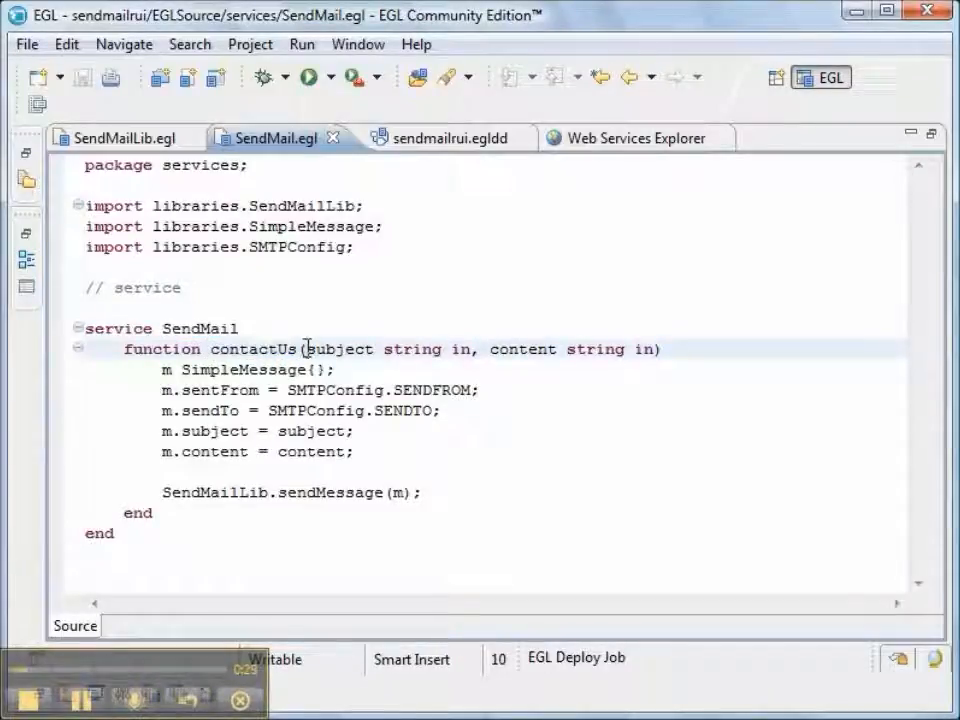
Step: Walk through the subject and content parameters, sentFrom assignment and sendMessage call
{"action": "double_click", "coordinate": [340, 348]}
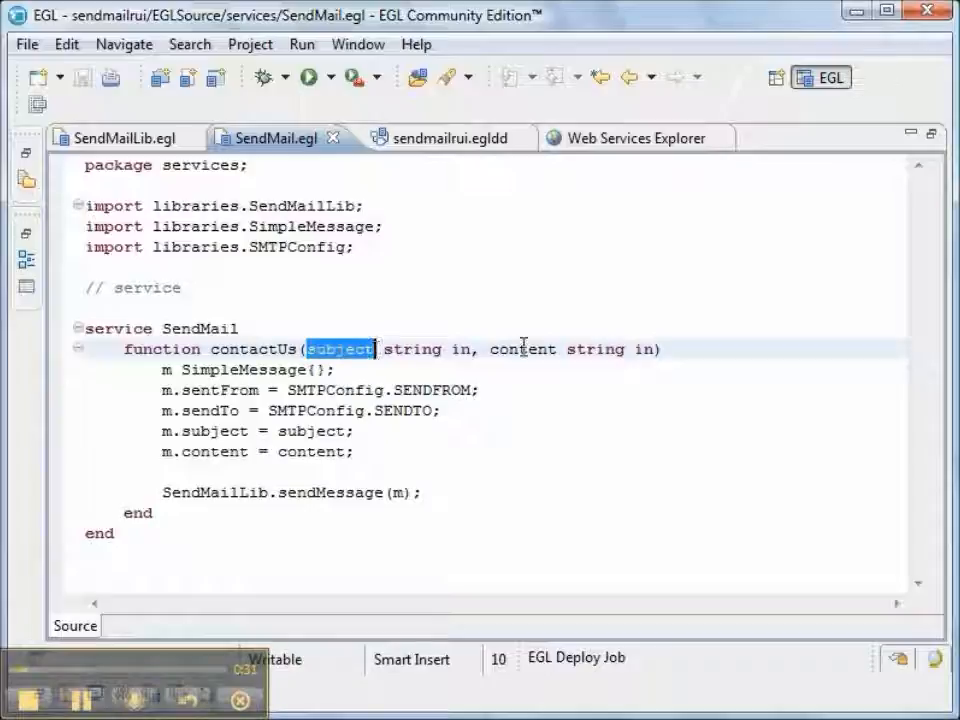
{"action": "double_click", "coordinate": [523, 349]}
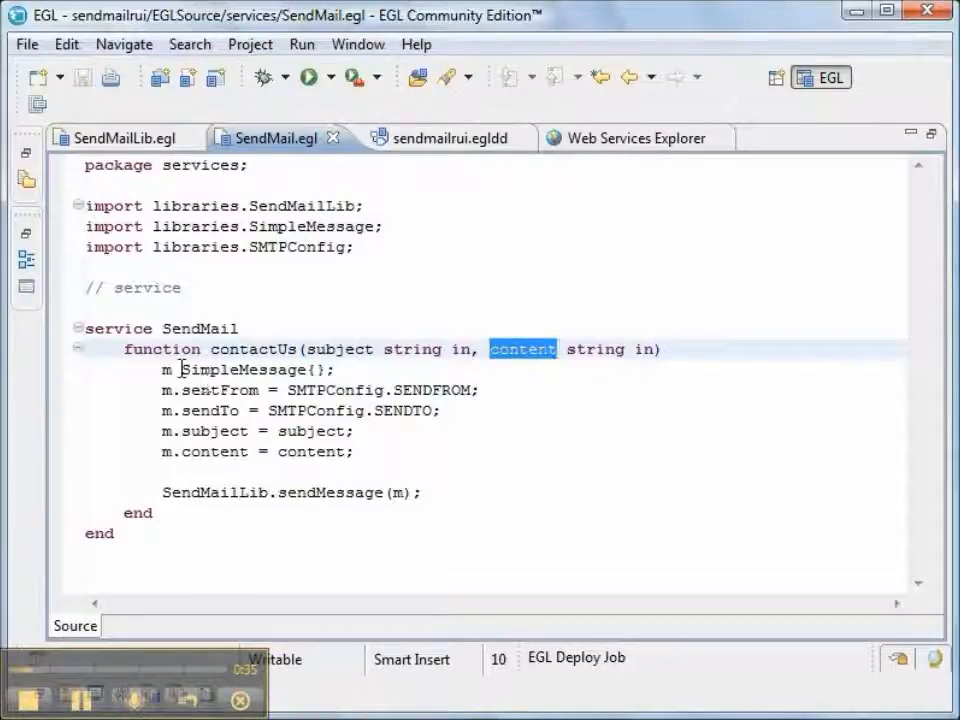
{"action": "double_click", "coordinate": [240, 369]}
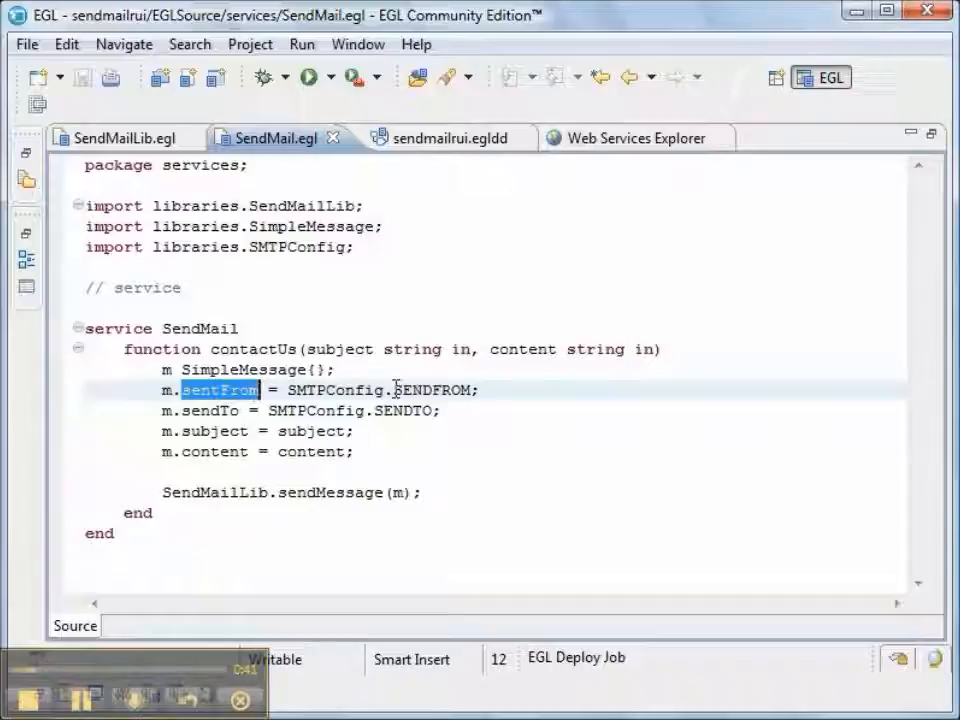
{"action": "double_click", "coordinate": [432, 390]}
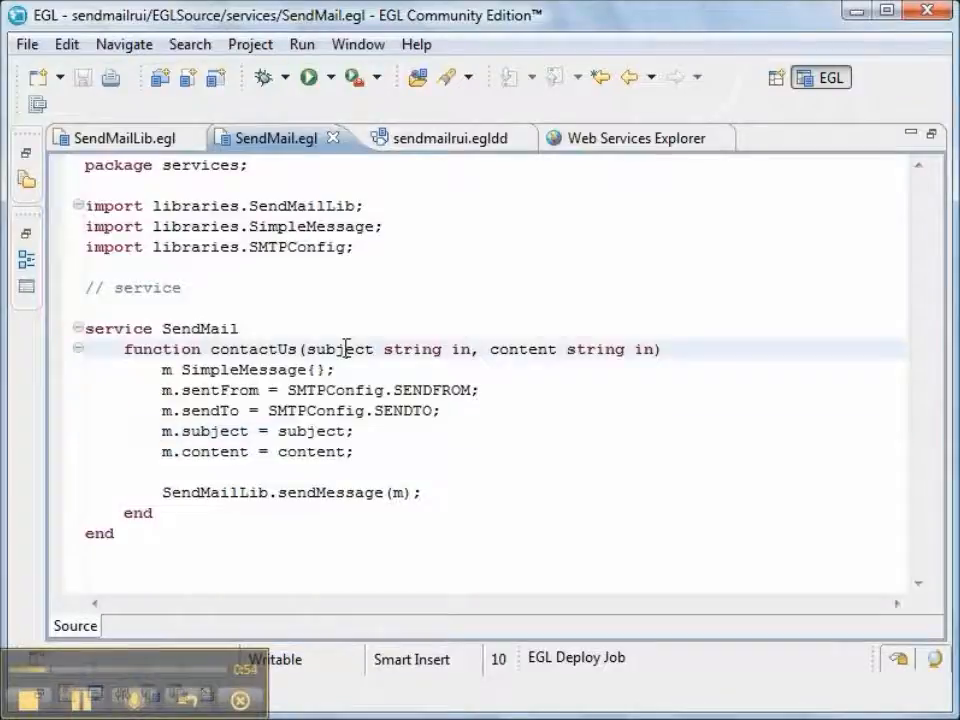
{"action": "double_click", "coordinate": [335, 349]}
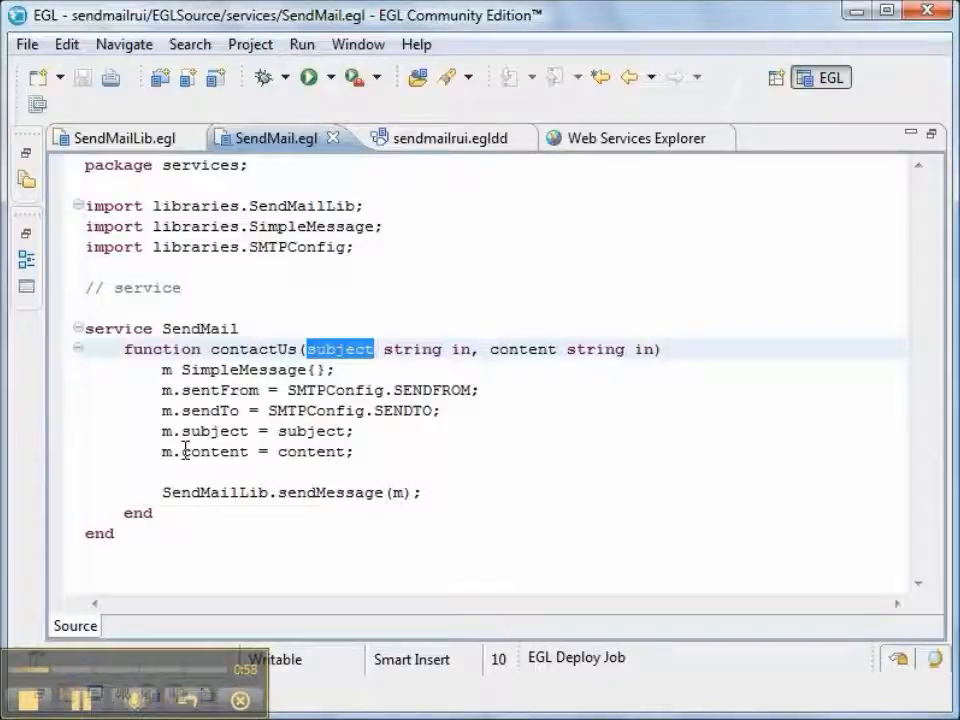
{"action": "double_click", "coordinate": [214, 451]}
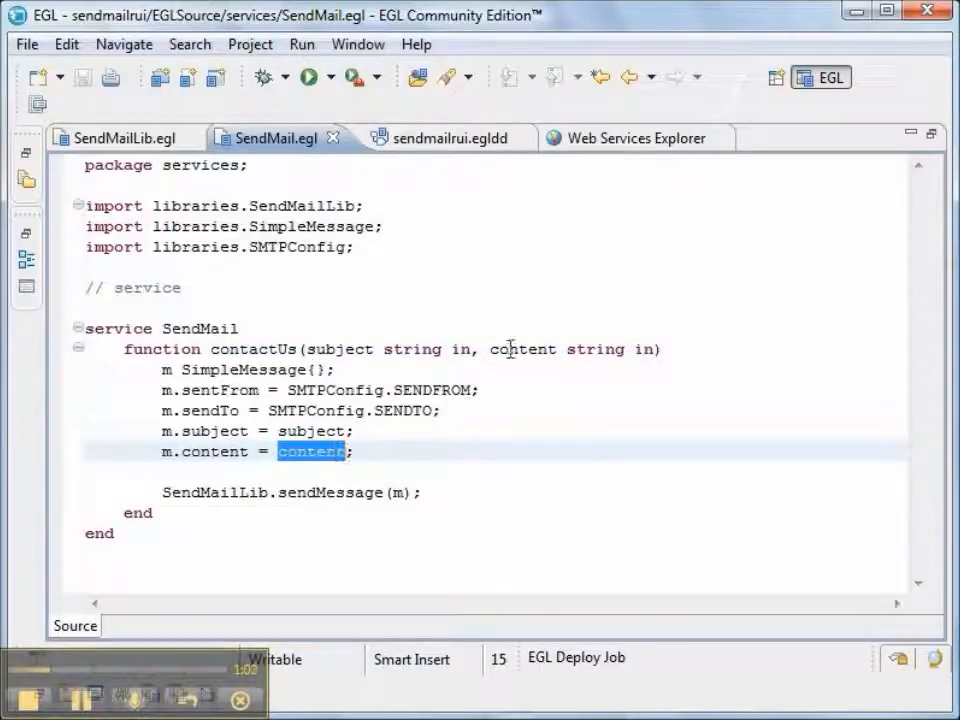
{"action": "double_click", "coordinate": [523, 349]}
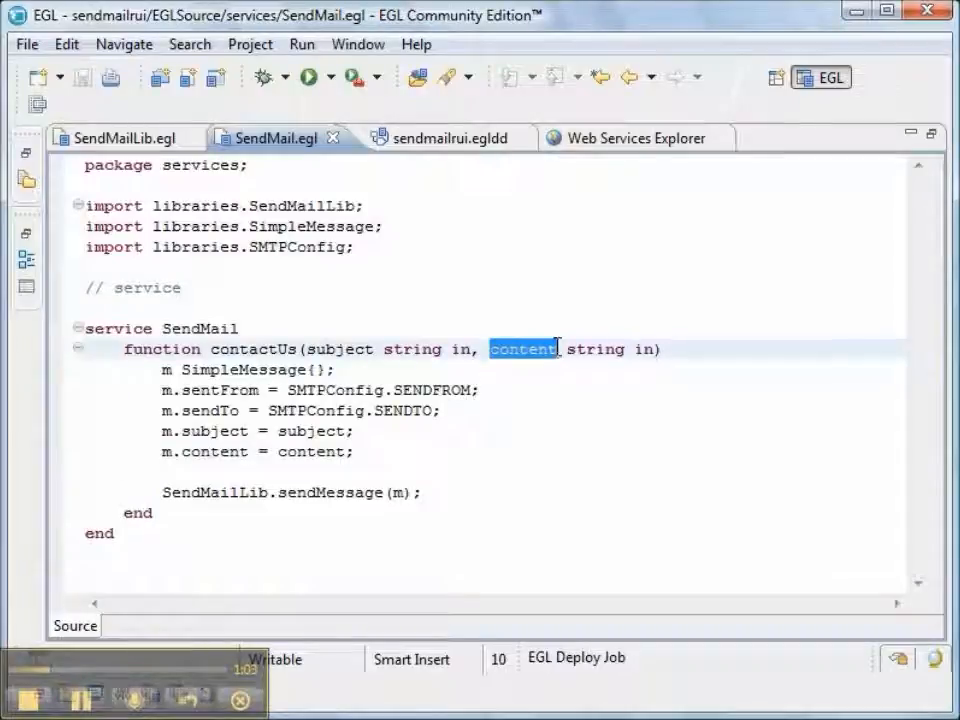
{"action": "double_click", "coordinate": [213, 492]}
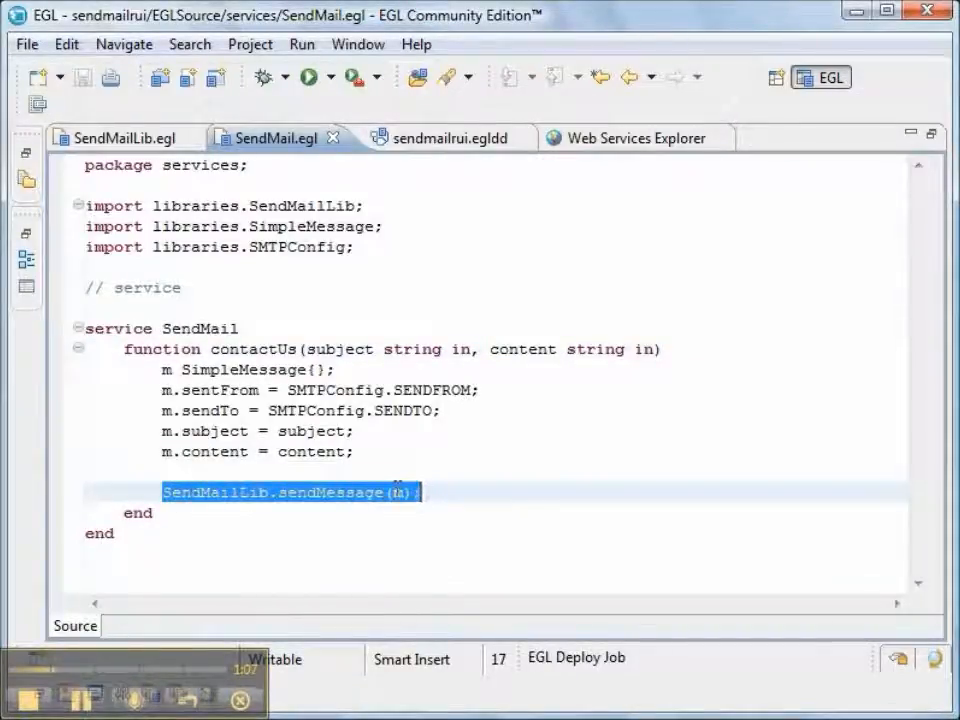
{"action": "left_click", "coordinate": [390, 492]}
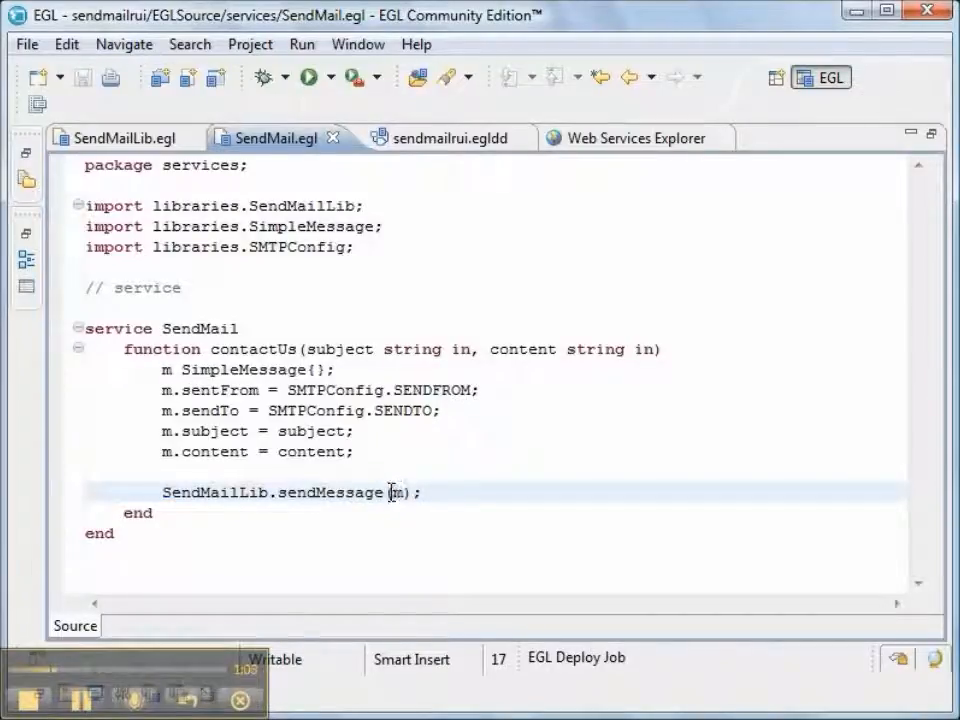
{"action": "mouse_move", "coordinate": [268, 138]}
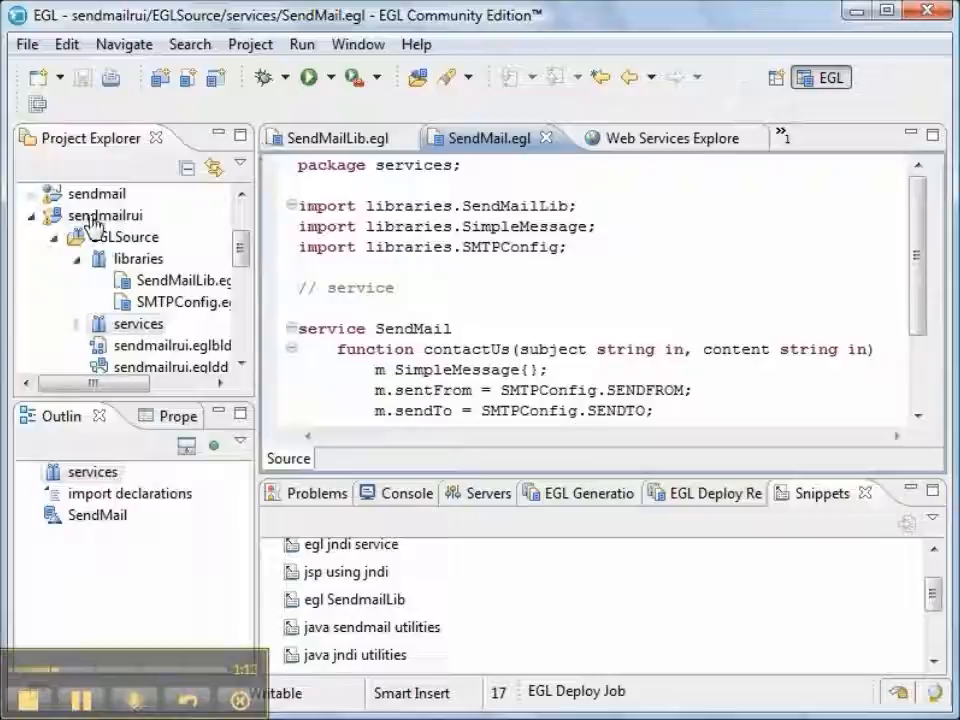
Step: Deploy the sendmailrui EGL project and expand sendmail's WEB-INF folder to reveal the WSDL
{"action": "right_click", "coordinate": [103, 215]}
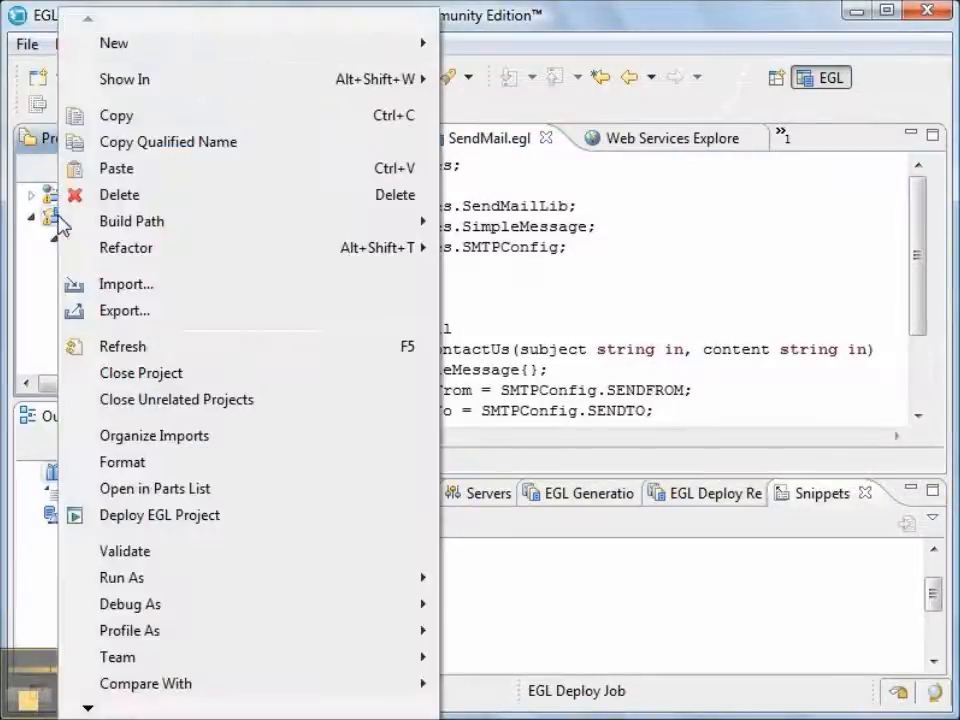
{"action": "mouse_move", "coordinate": [159, 515]}
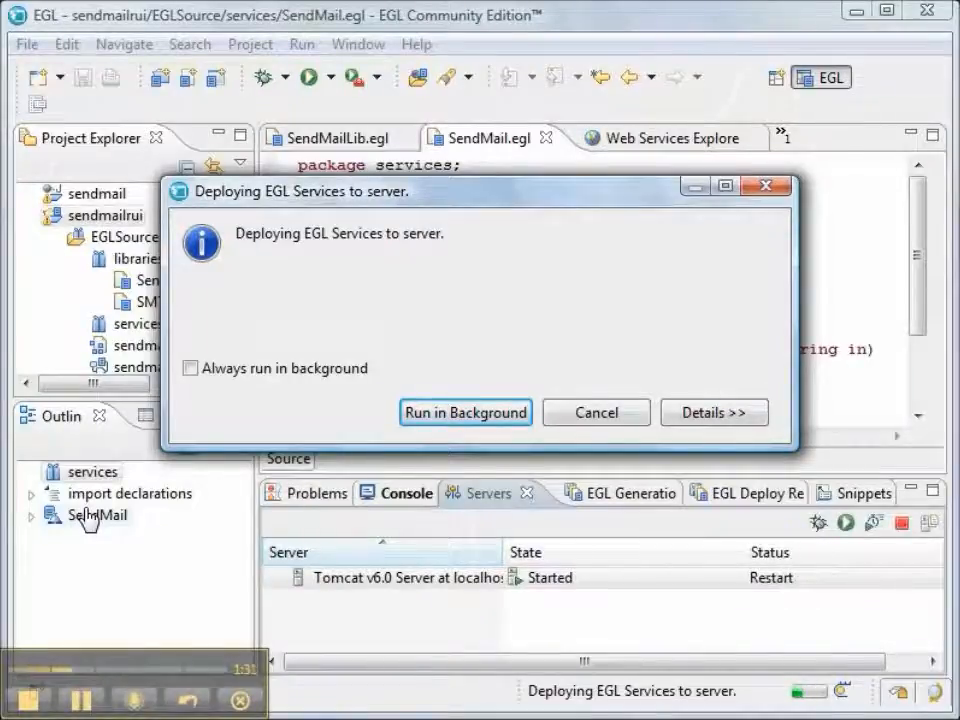
{"action": "left_click", "coordinate": [465, 412]}
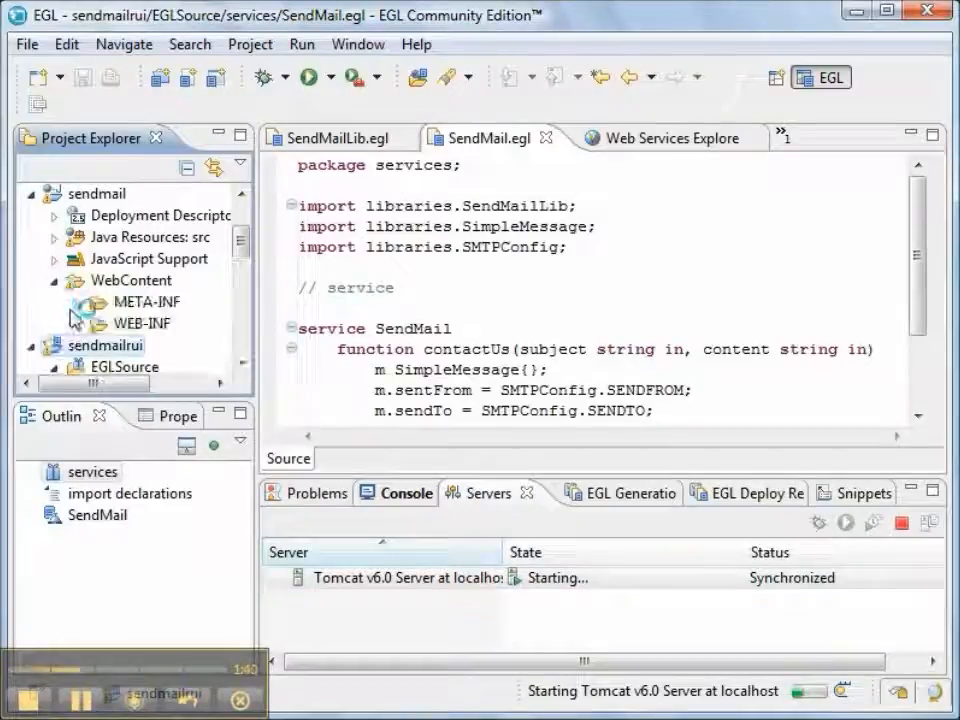
{"action": "left_click", "coordinate": [77, 323]}
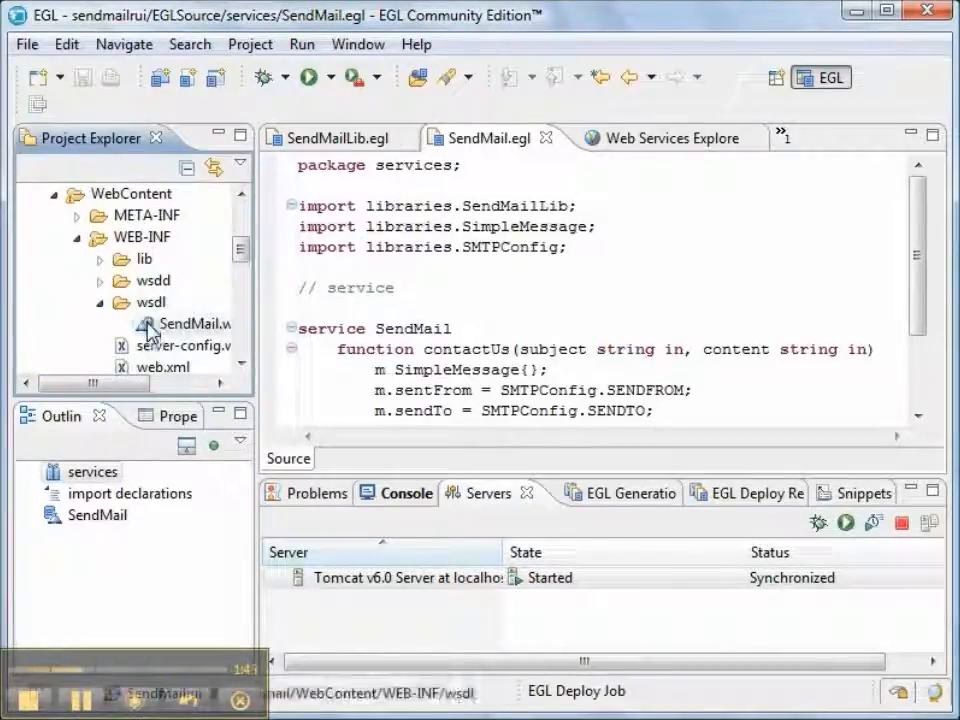
Step: Test SendMail's contactUs in Web Services Explorer with subject 'video' and Java Mail API demo content
{"action": "right_click", "coordinate": [190, 323]}
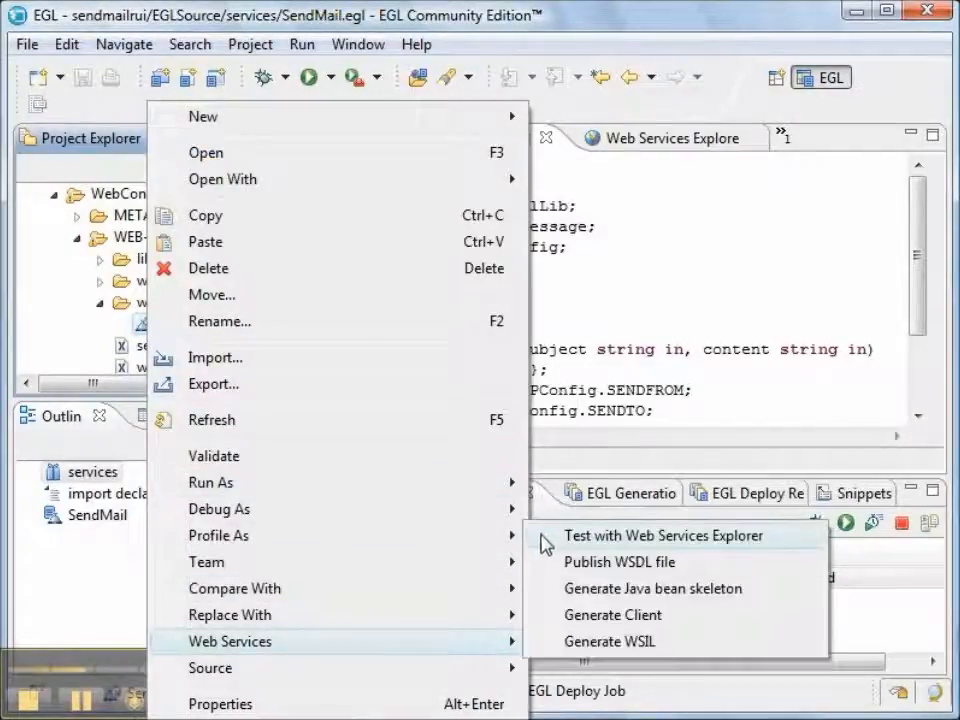
{"action": "left_click", "coordinate": [663, 535]}
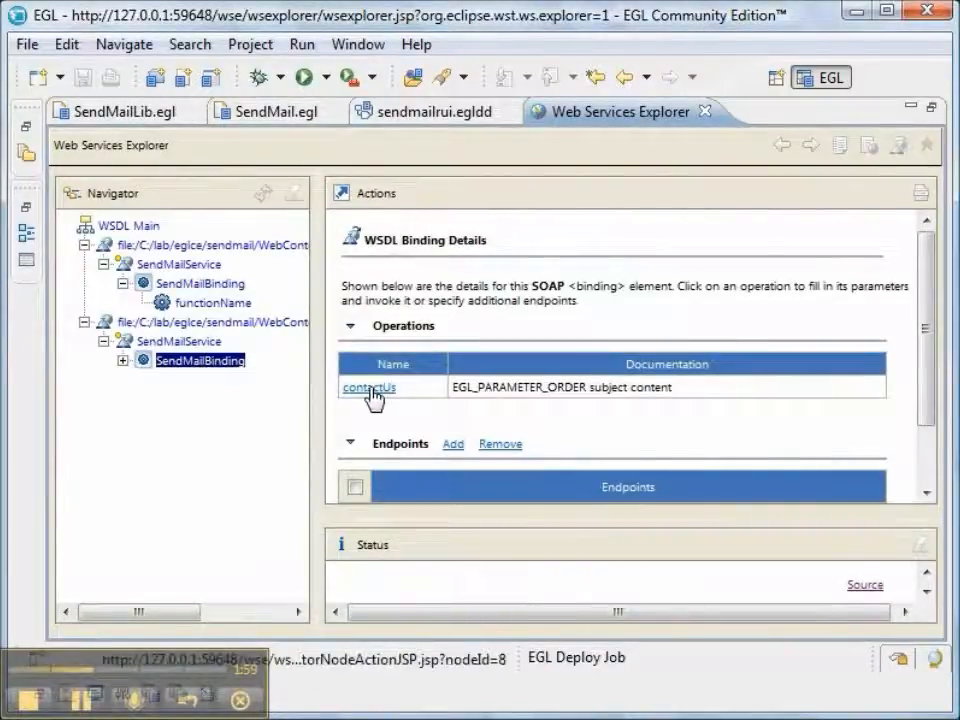
{"action": "left_click", "coordinate": [368, 388]}
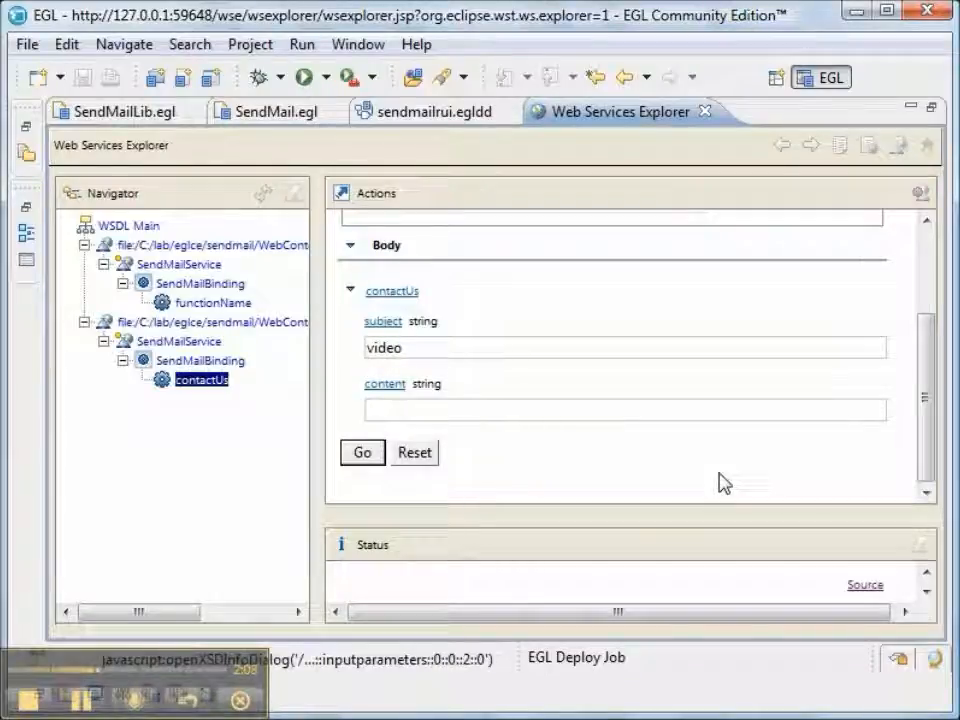
{"action": "type", "text": "This is a demonstration of"}
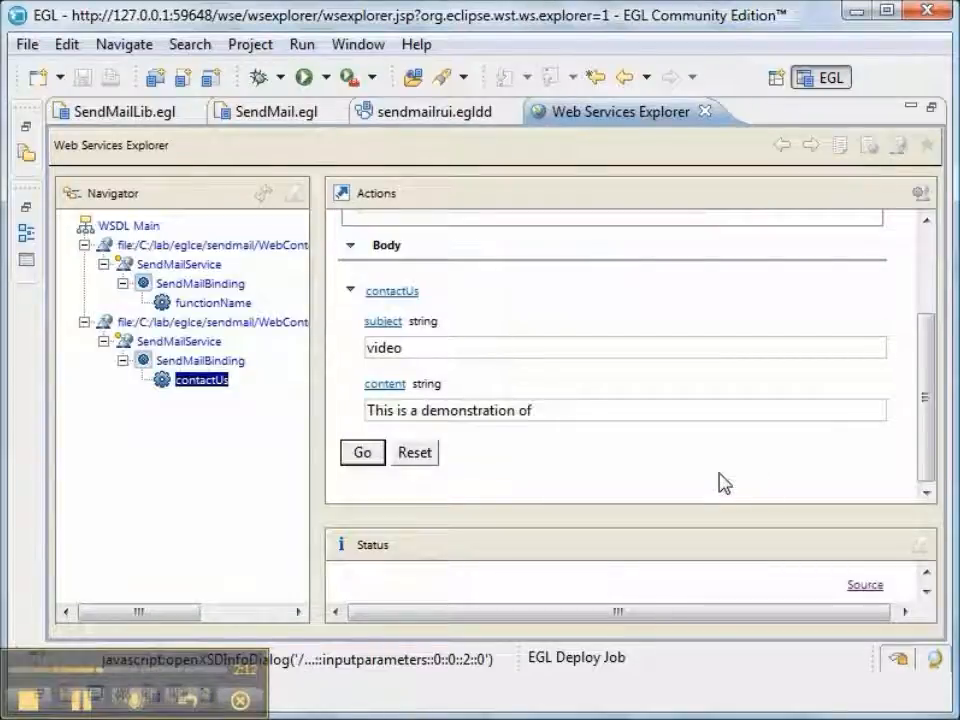
{"action": "type", "text": "the Java Mail"}
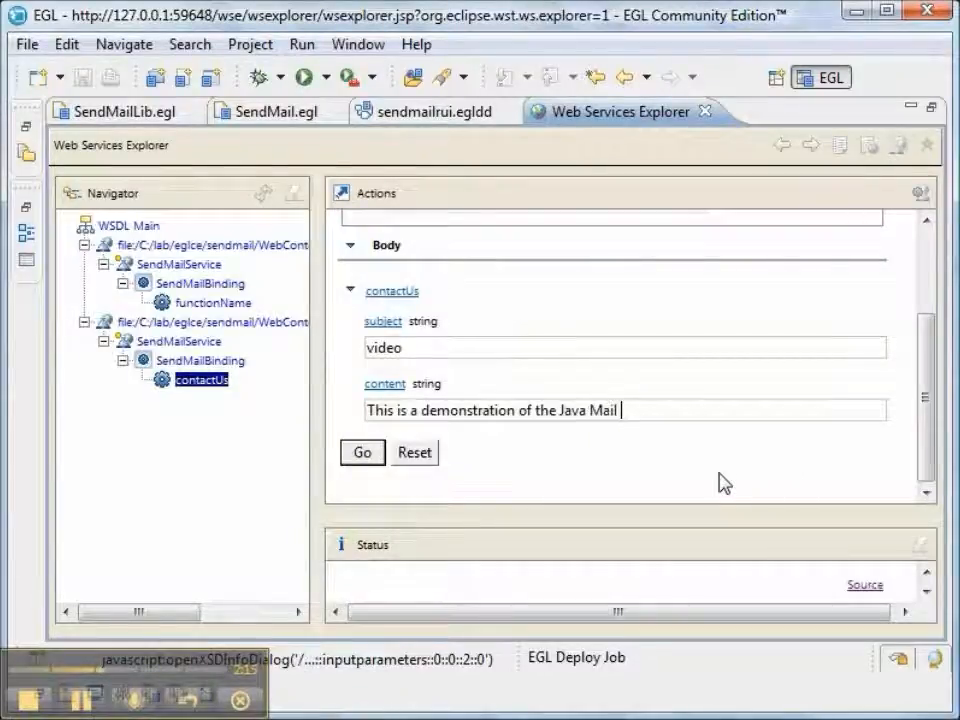
{"action": "type", "text": "API"}
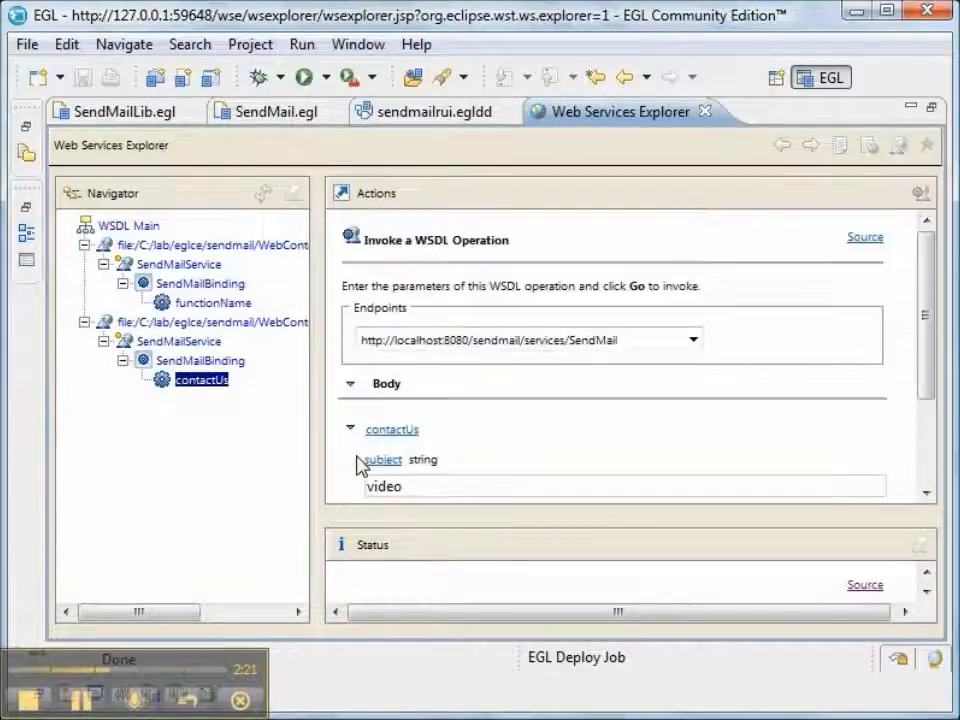
{"action": "mouse_move", "coordinate": [420, 550]}
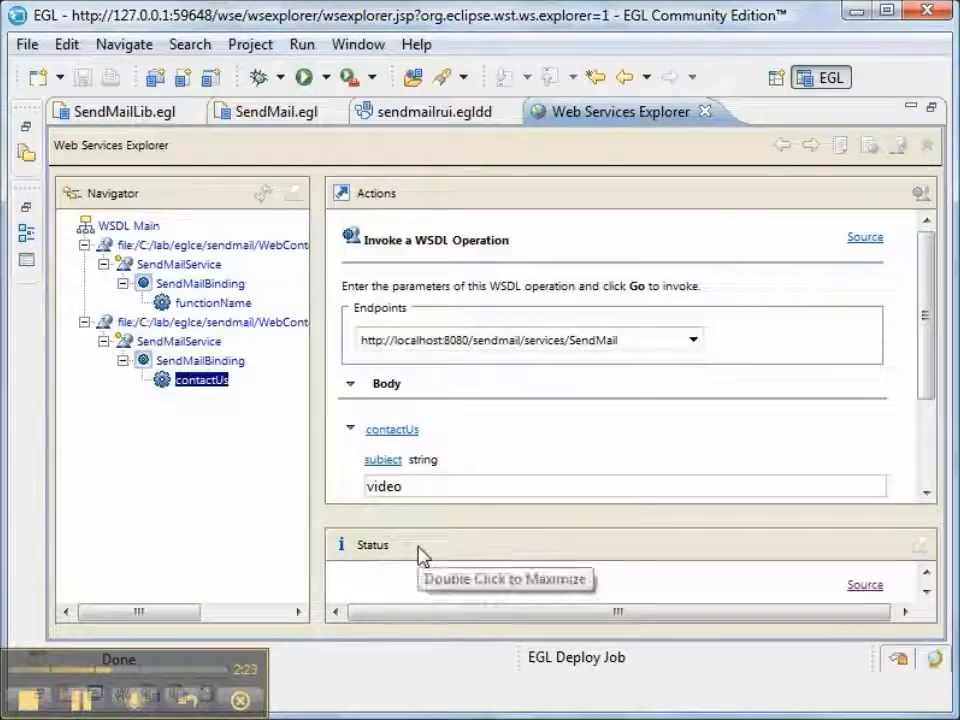
Step: Maximize the Status pane to show the contactUsResponse body
{"action": "double_click", "coordinate": [372, 544]}
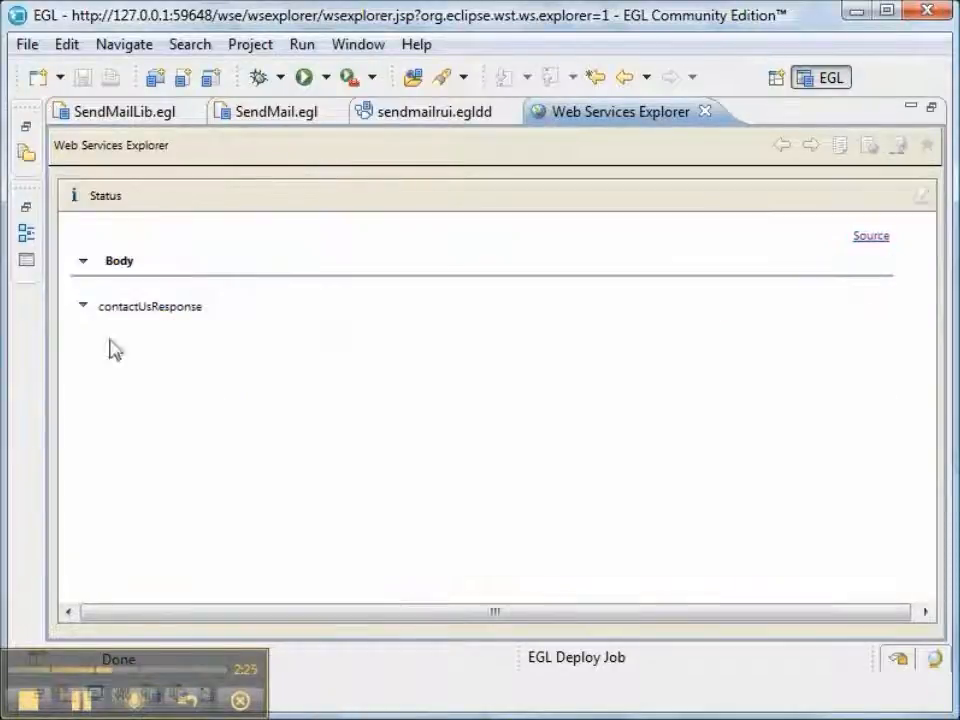
{"action": "mouse_move", "coordinate": [215, 318]}
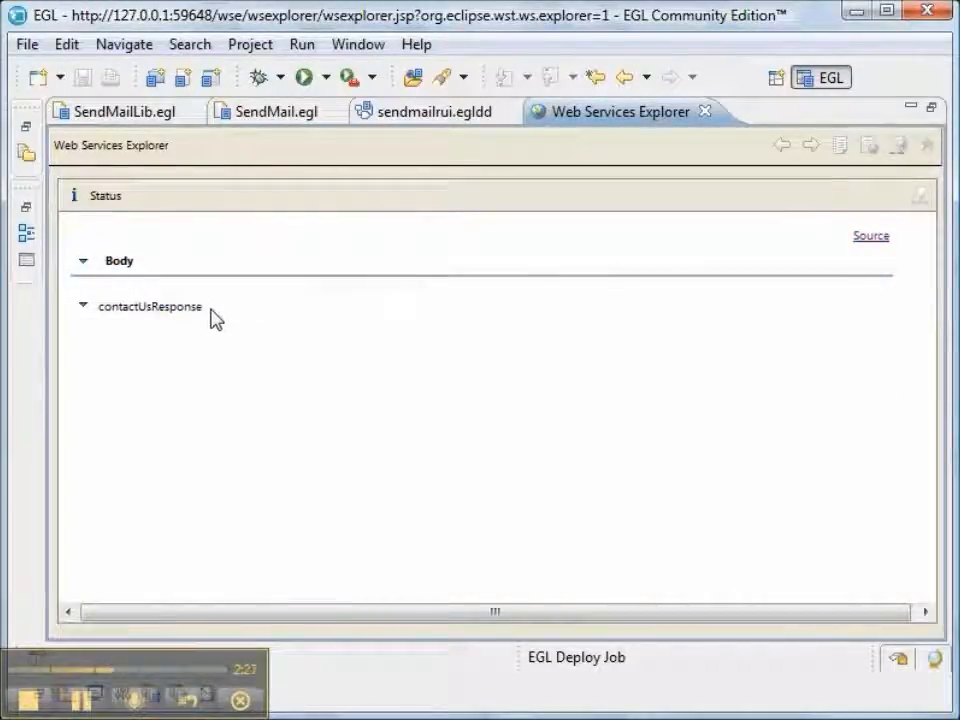
{"action": "mouse_move", "coordinate": [613, 131]}
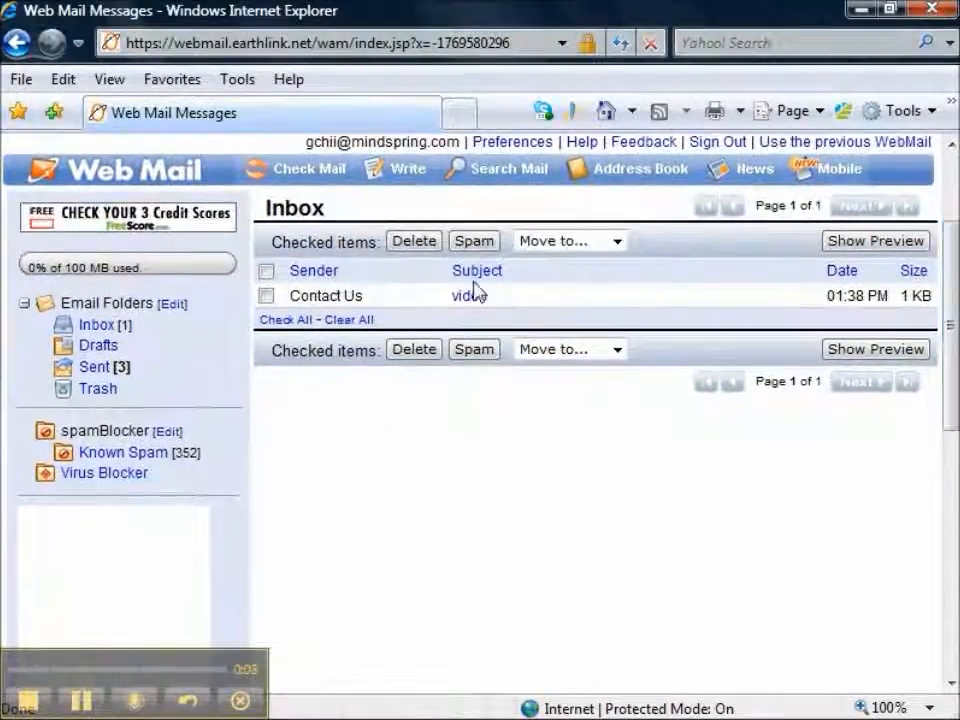
{"action": "mouse_move", "coordinate": [469, 296]}
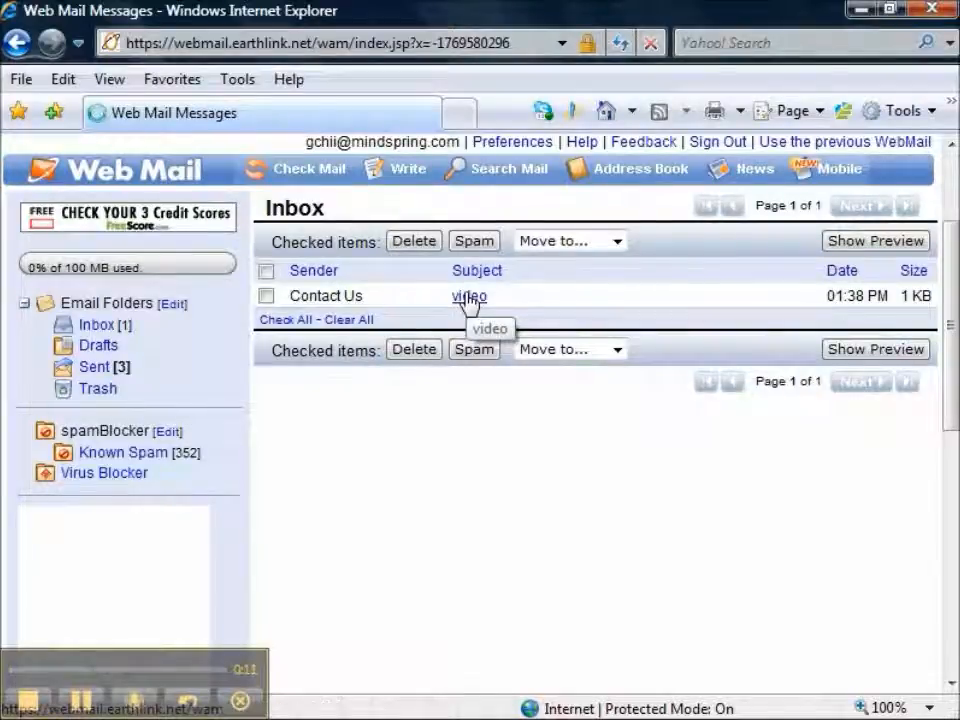
Step: Open the 'video' message from Contact Us and highlight its Java Mail API body text
{"action": "left_click", "coordinate": [468, 296]}
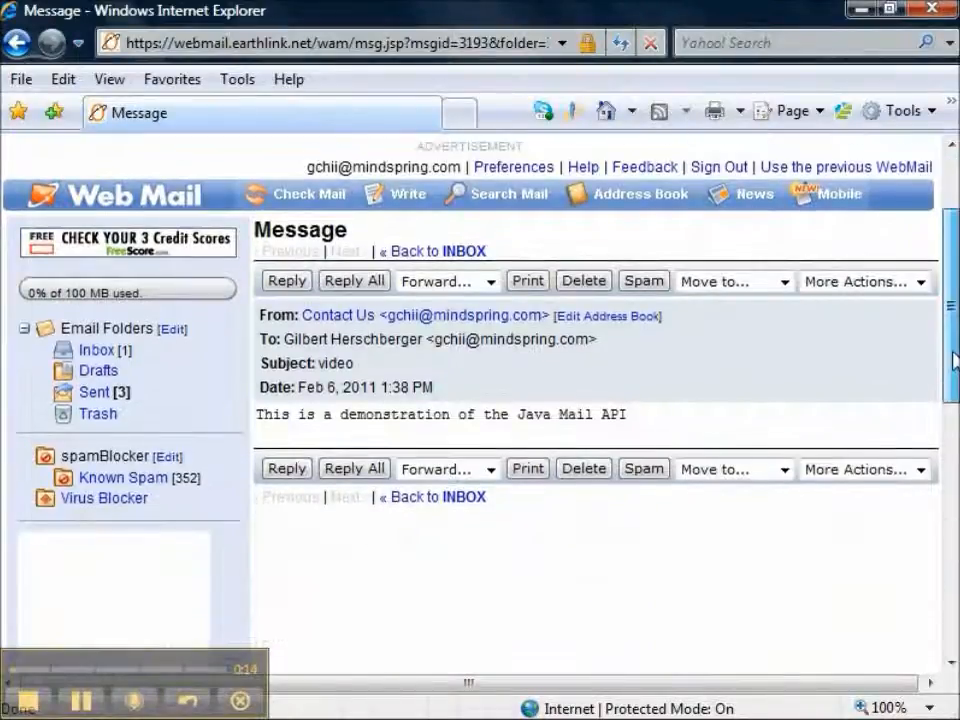
{"action": "scroll", "scroll_direction": "up", "scroll_amount": 3}
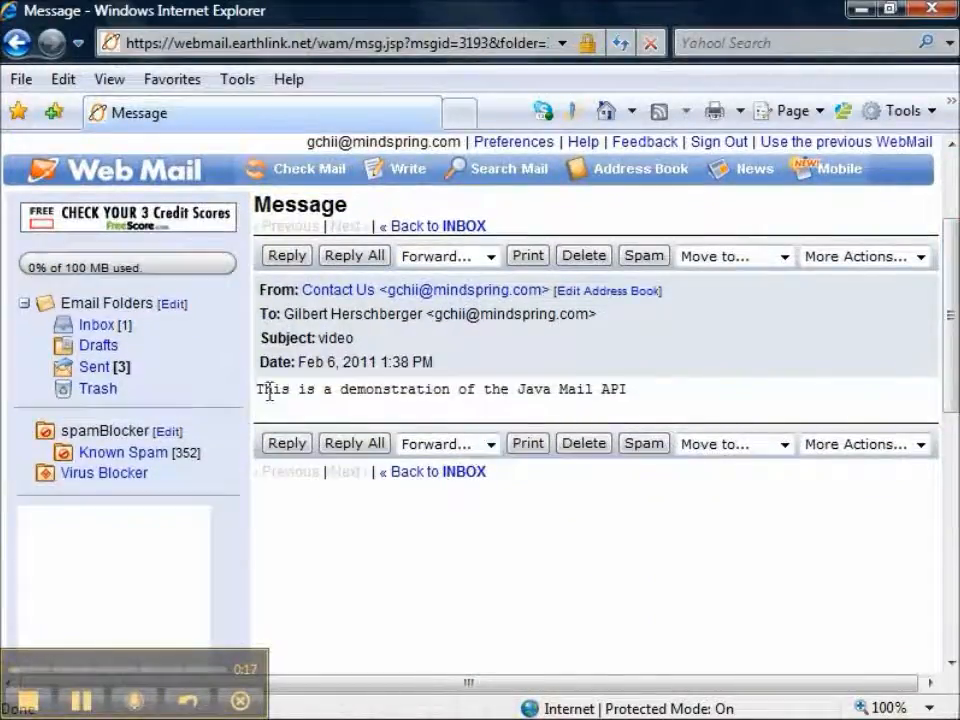
{"action": "left_click_drag", "start_coordinate": [258, 389], "coordinate": [518, 389]}
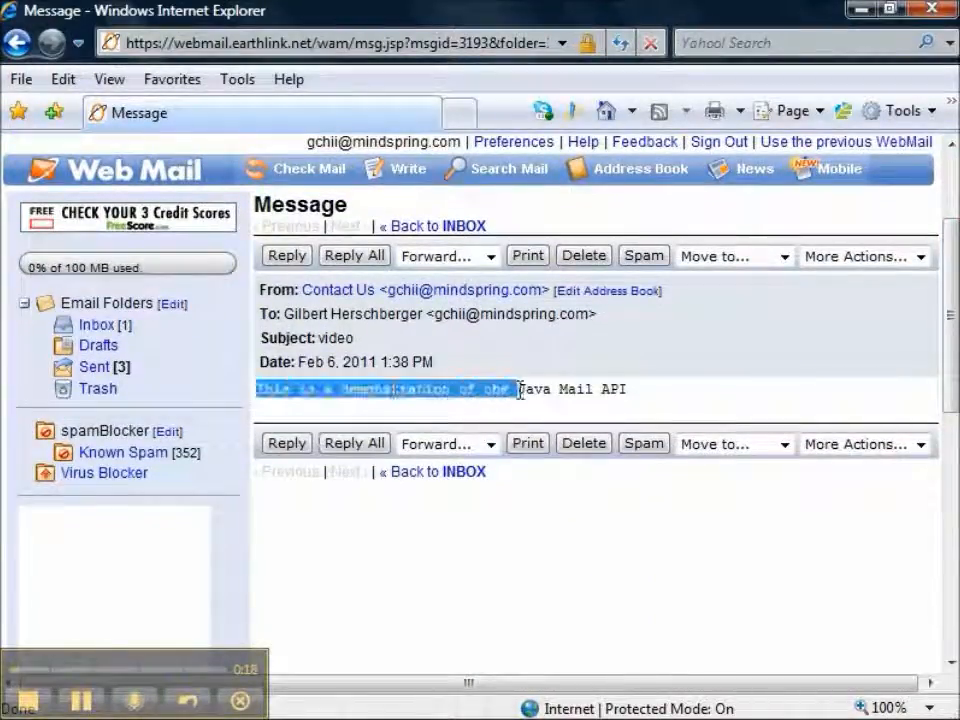